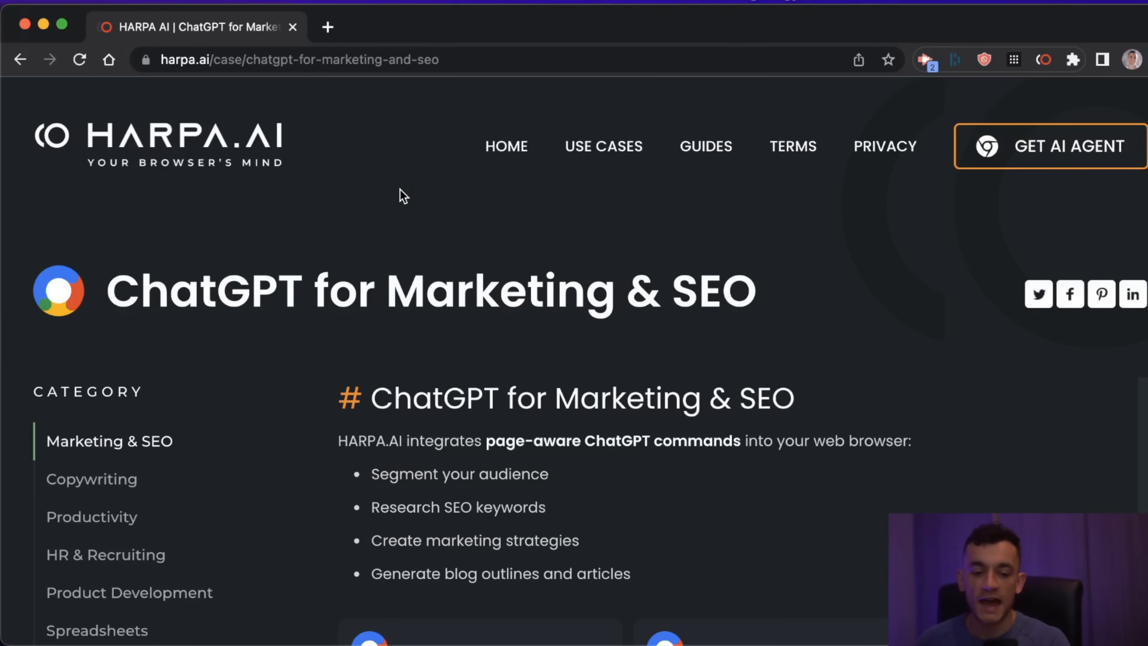
{"action": "mouse_move", "coordinate": [319, 264]}
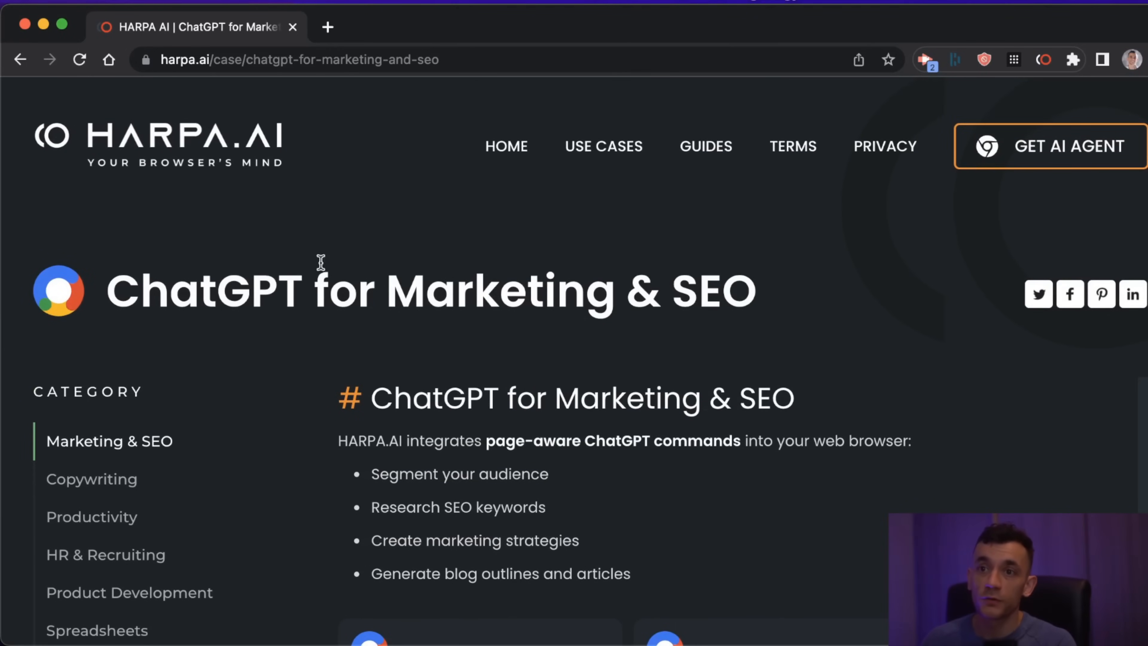
{"action": "mouse_move", "coordinate": [730, 303]}
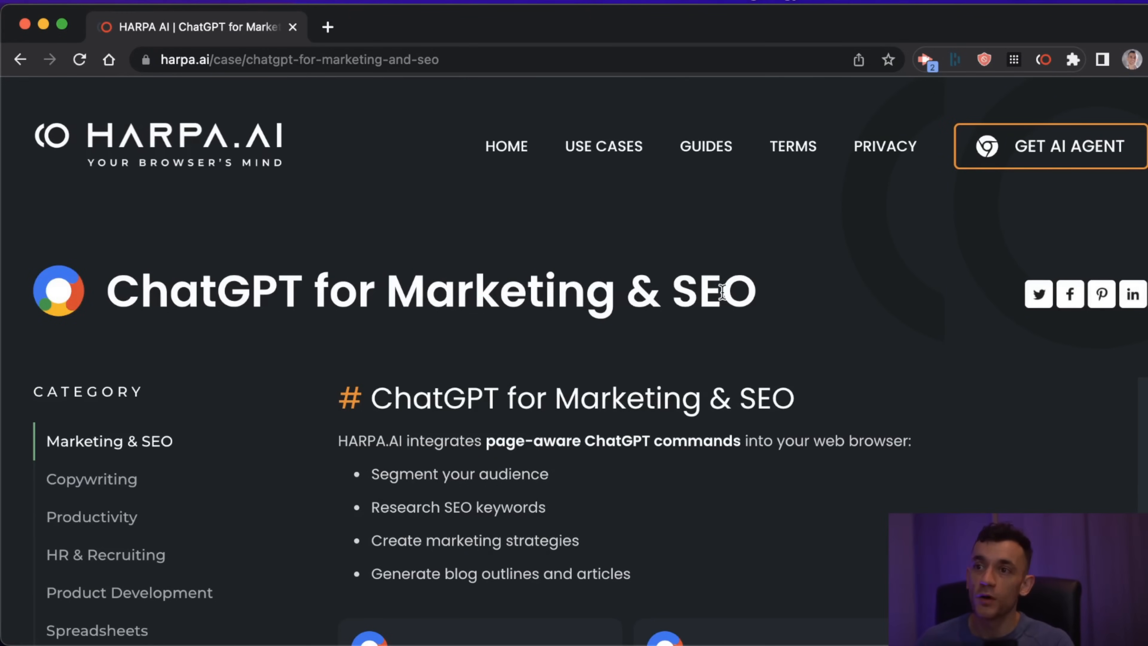
Scroll through the home page's marketing, SEO, copywriting and productivity use-case cards and return to the top.
{"action": "scroll", "scroll_direction": "down", "scroll_amount": 3}
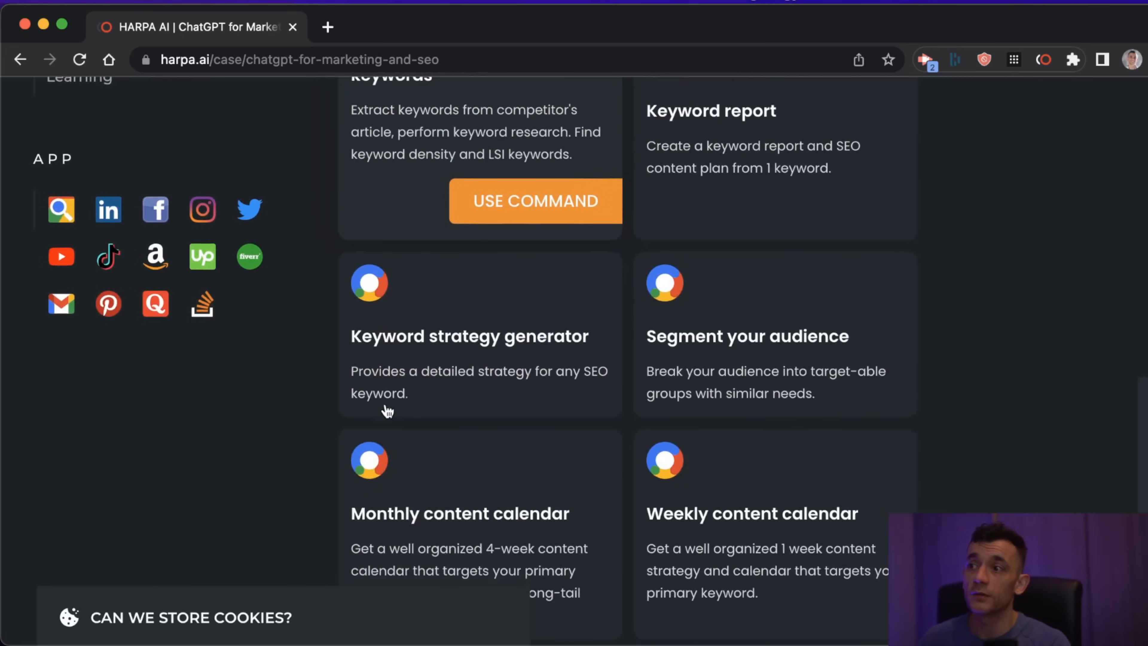
{"action": "scroll", "scroll_direction": "up", "scroll_amount": 3}
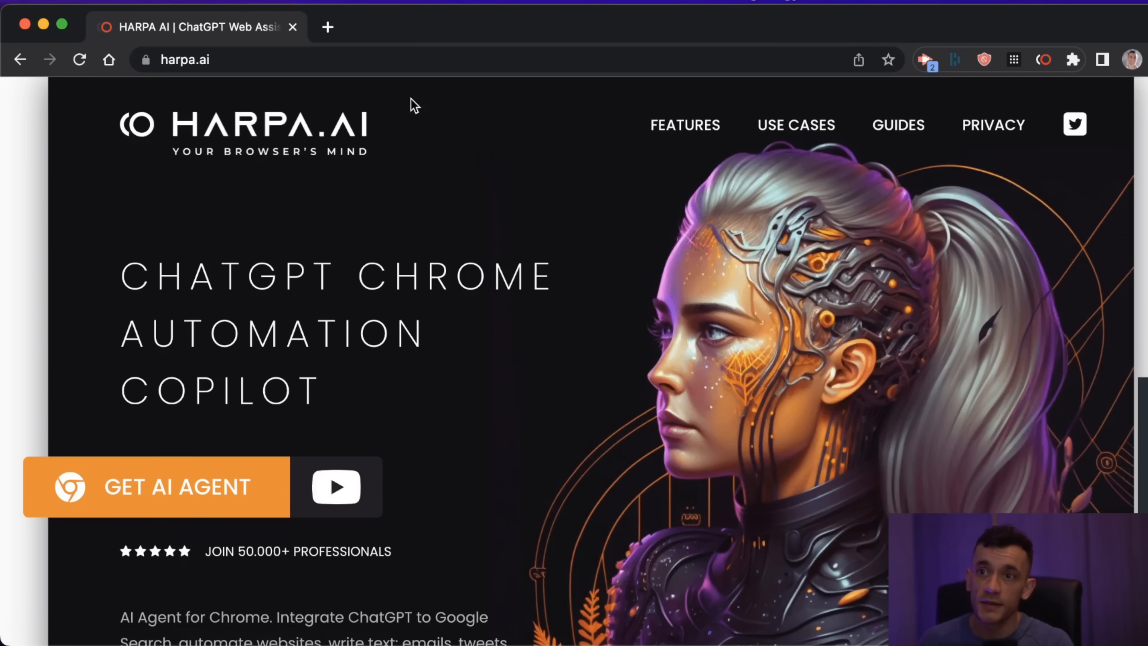
{"action": "mouse_move", "coordinate": [419, 152]}
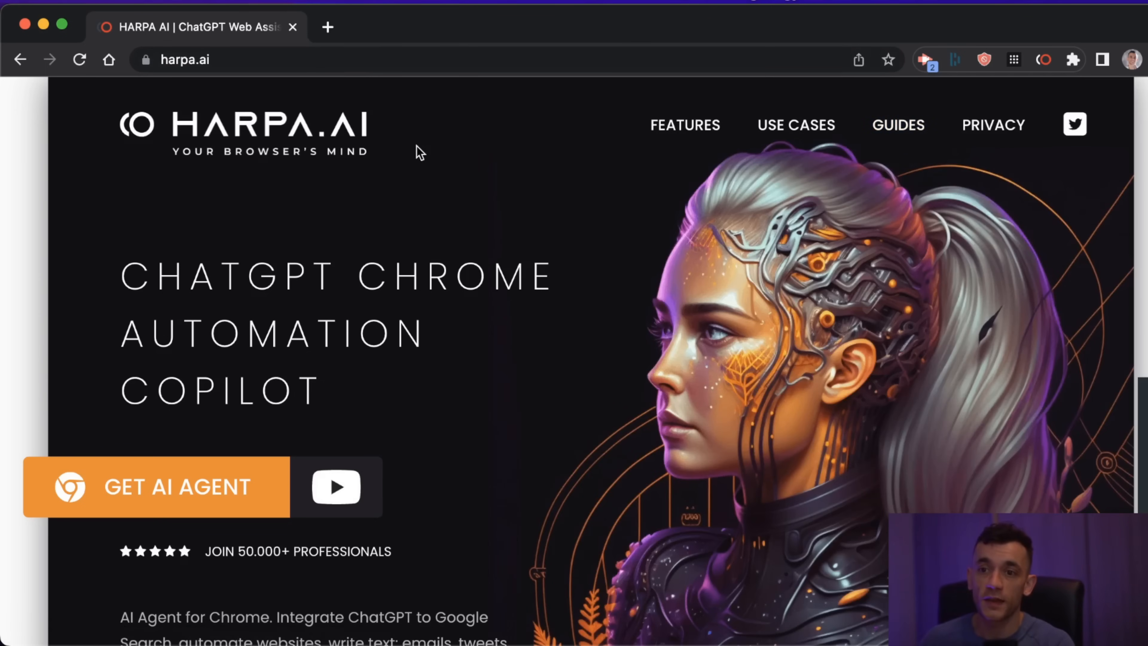
{"action": "mouse_move", "coordinate": [278, 59]}
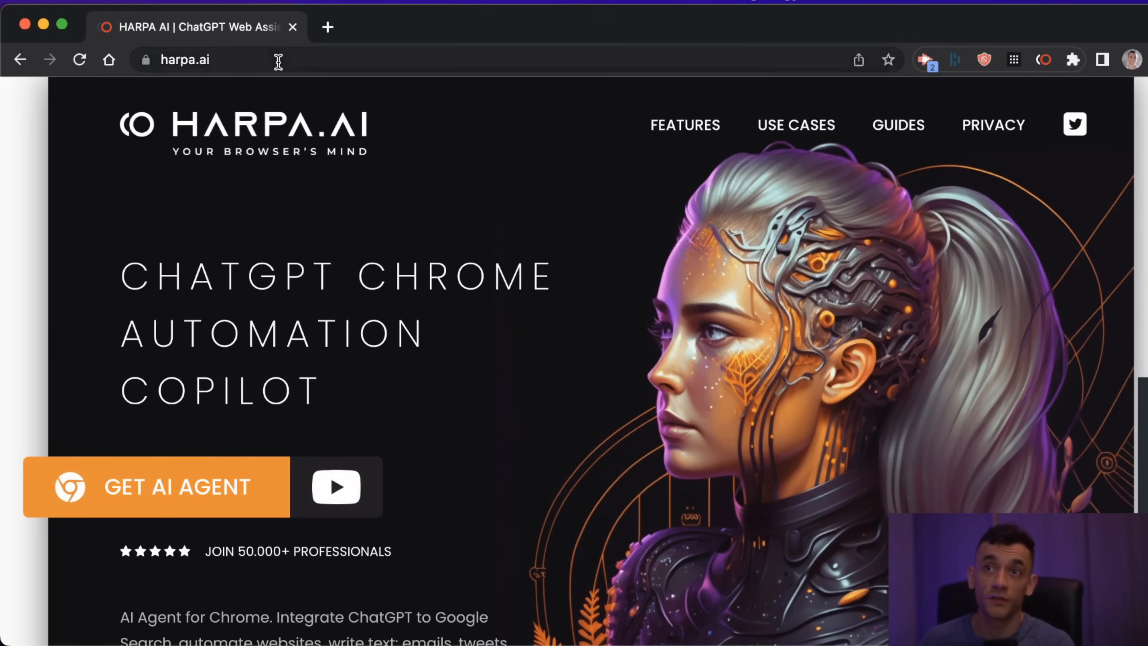
{"action": "scroll", "scroll_direction": "down", "scroll_amount": 3}
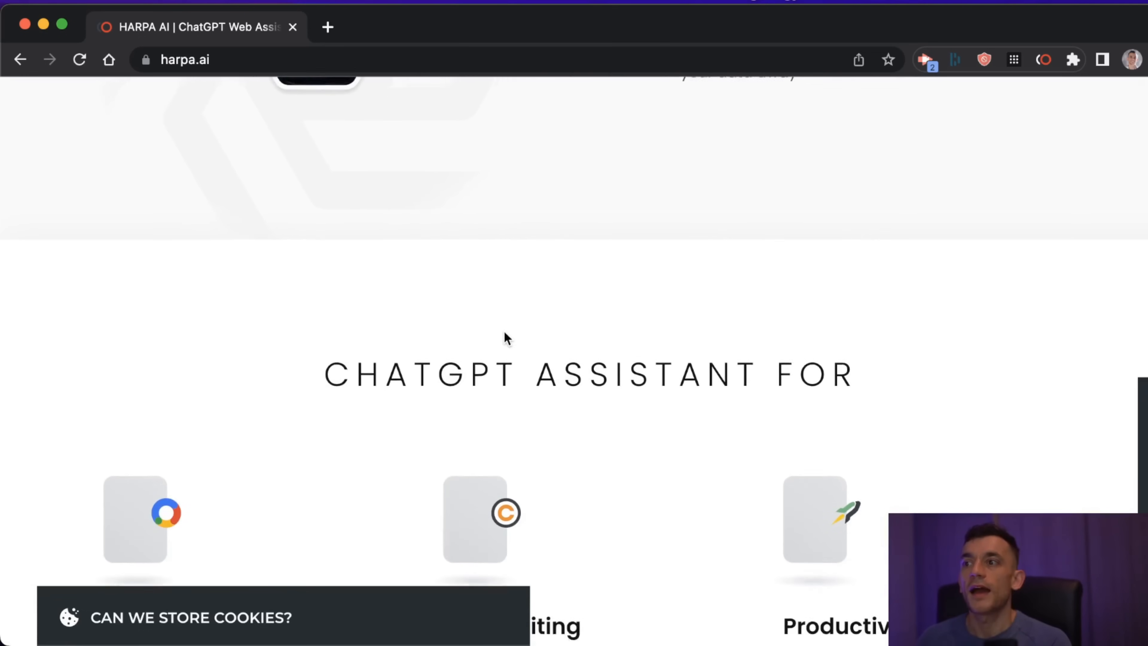
{"action": "scroll", "scroll_direction": "down", "scroll_amount": 3}
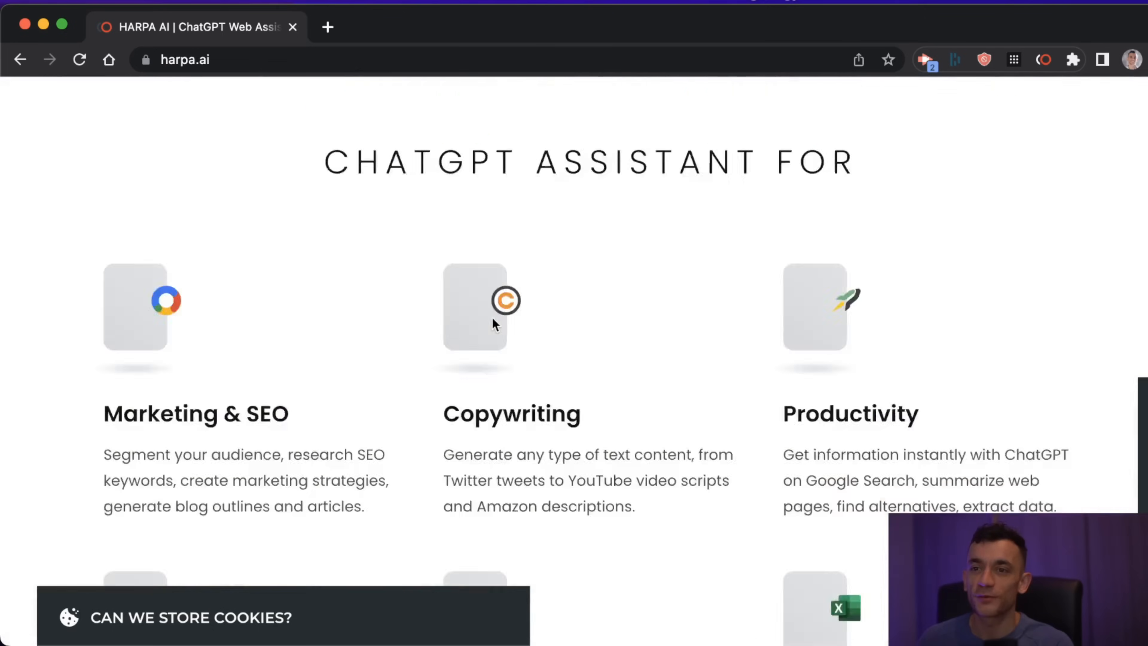
{"action": "scroll", "scroll_direction": "up", "scroll_amount": 3}
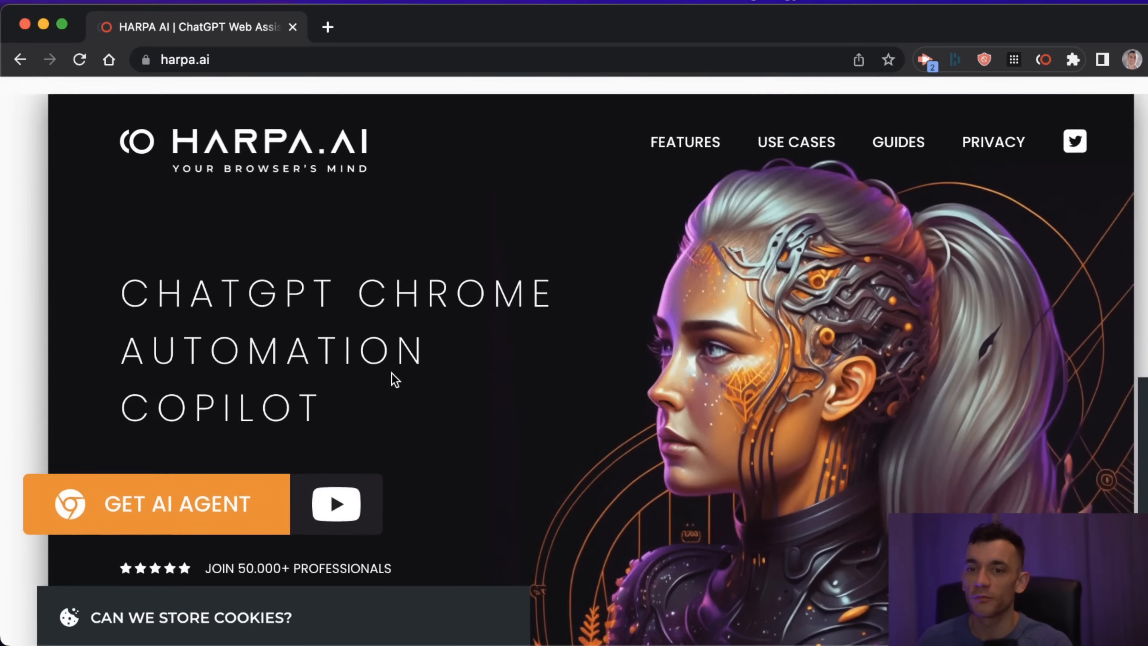
{"action": "scroll", "scroll_direction": "up", "scroll_amount": 3}
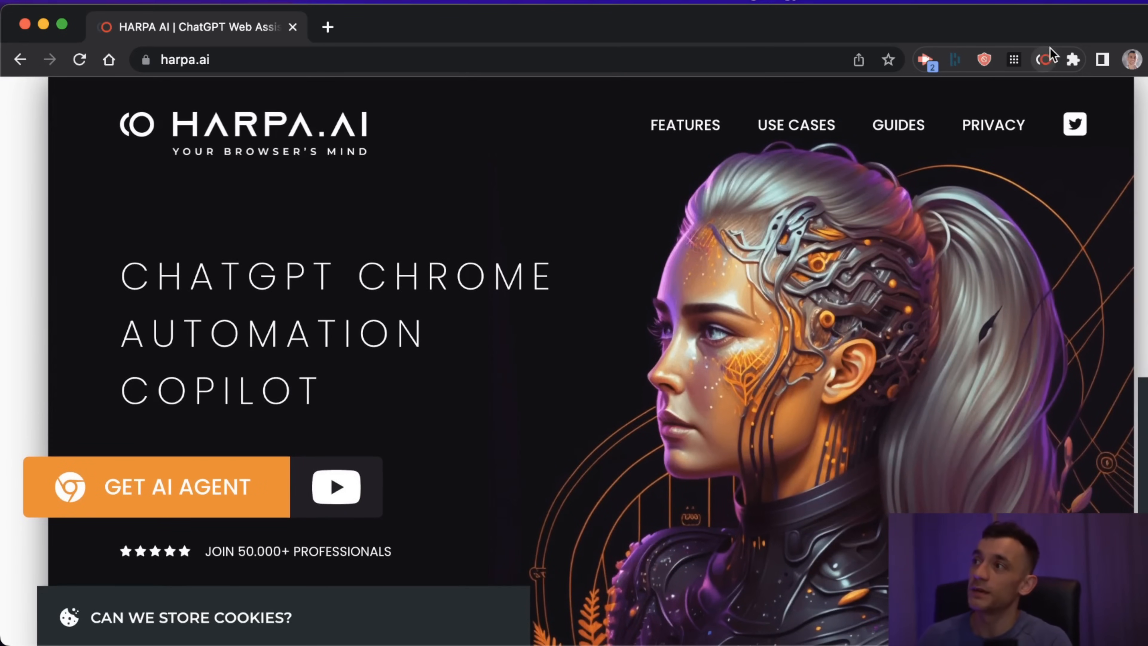
Open the HARPA extension chat panel beside the home page, showing the v5.0 release notes.
{"action": "left_click", "coordinate": [1043, 59]}
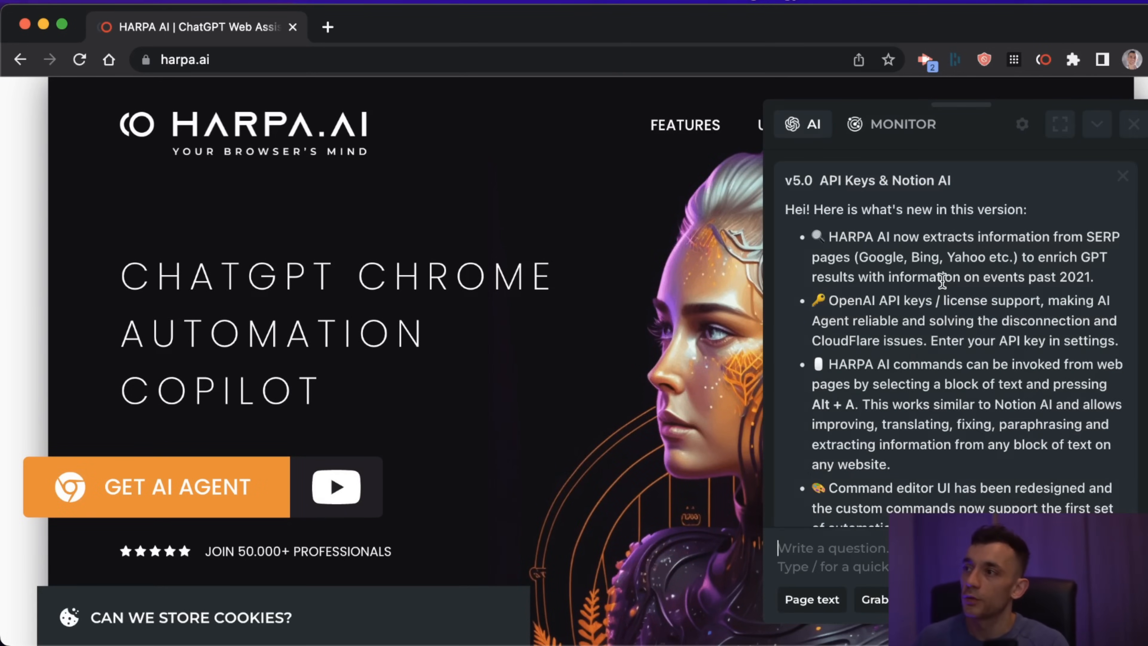
{"action": "mouse_move", "coordinate": [750, 261]}
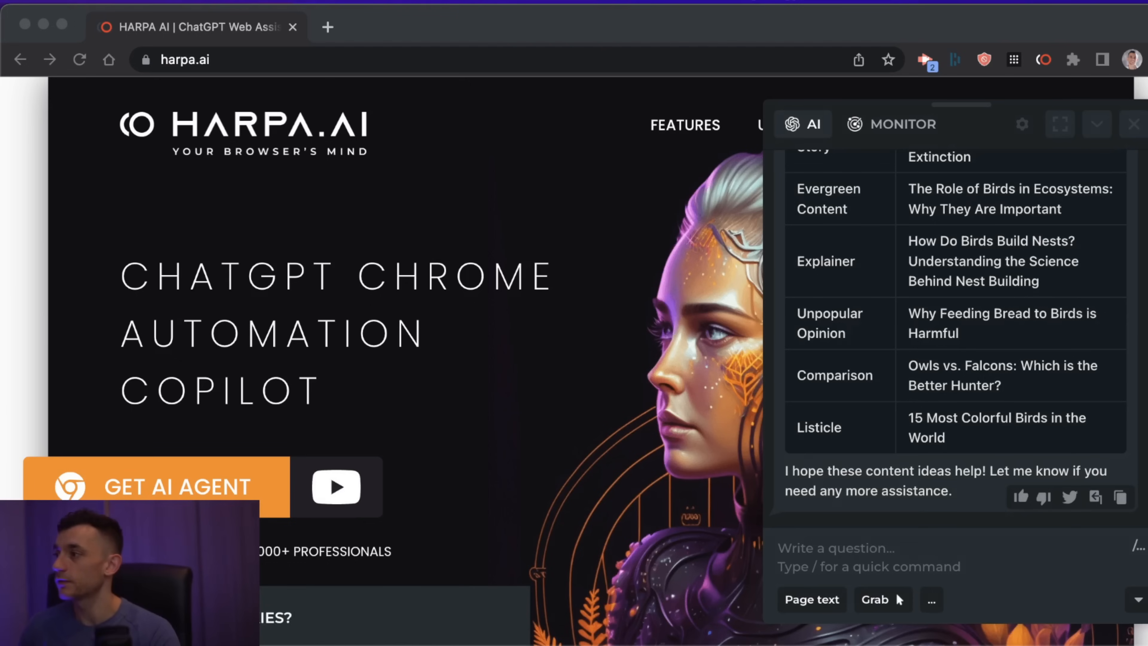
{"action": "mouse_move", "coordinate": [849, 486]}
{"action": "type", "text": "/"}
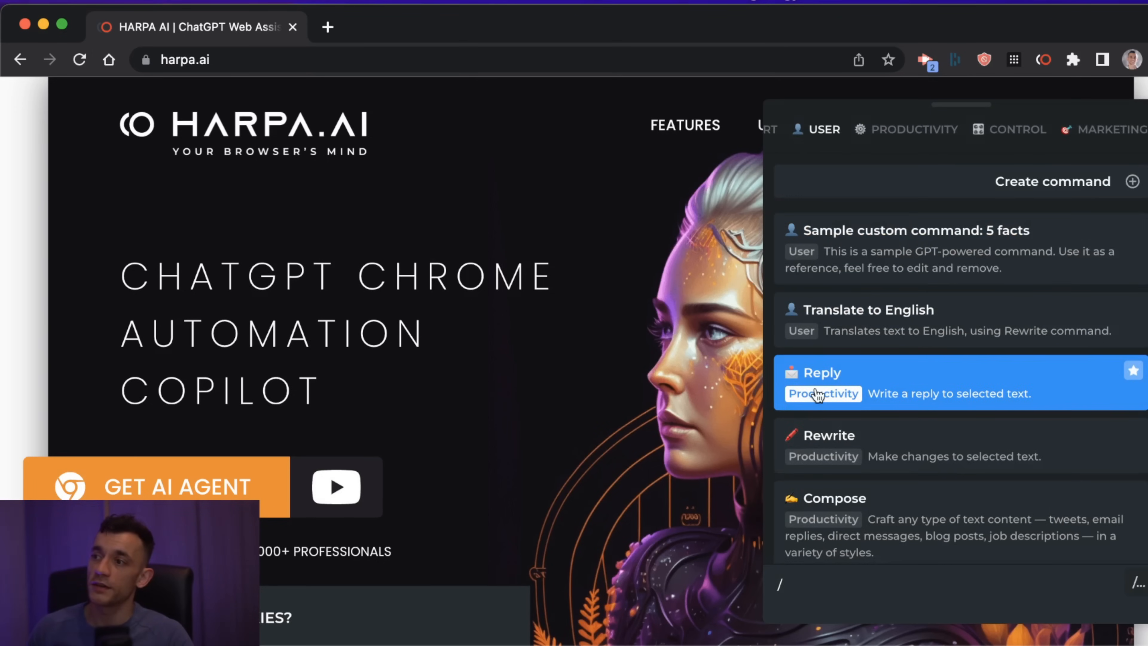
{"action": "mouse_move", "coordinate": [887, 456]}
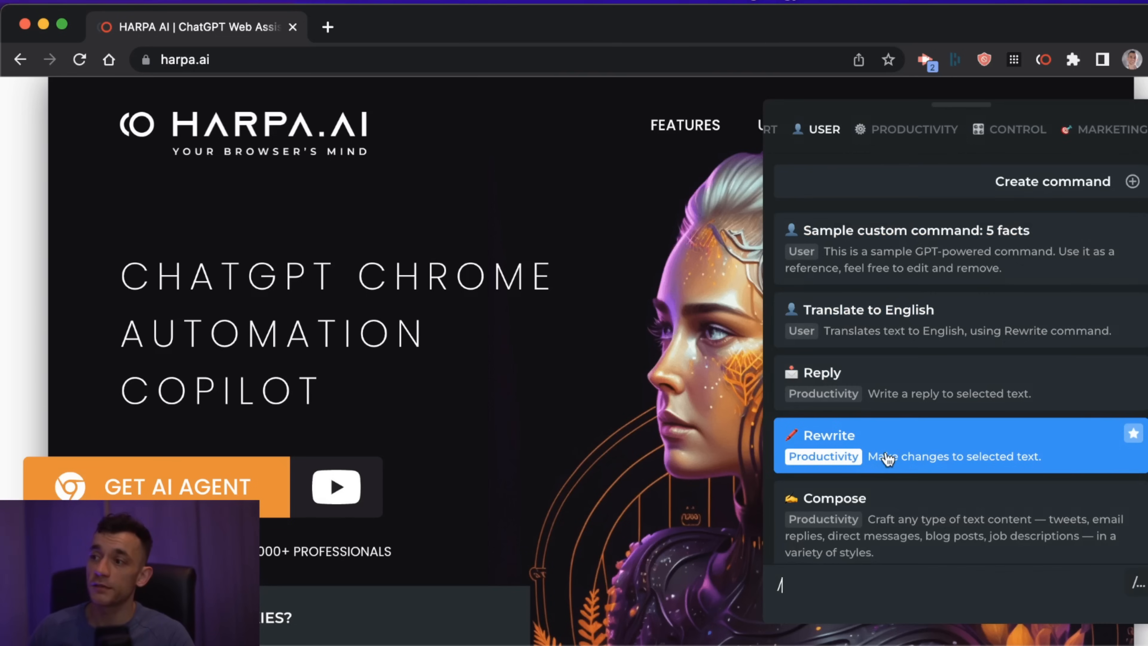
{"action": "mouse_move", "coordinate": [842, 512]}
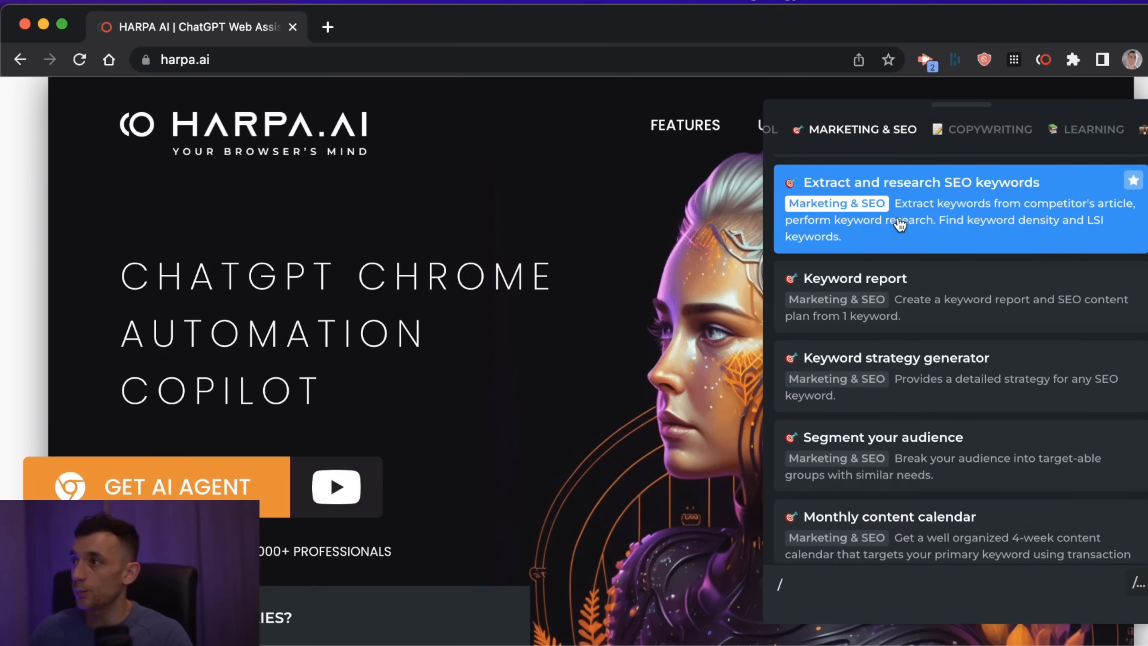
{"action": "mouse_move", "coordinate": [829, 193]}
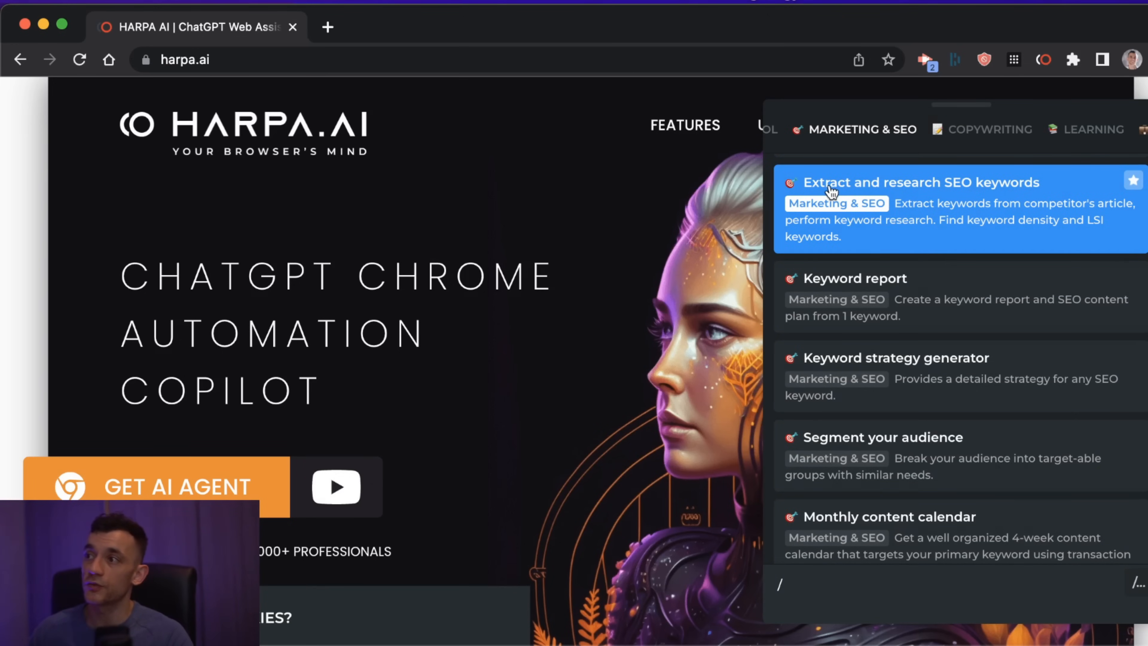
{"action": "mouse_move", "coordinate": [1073, 108]}
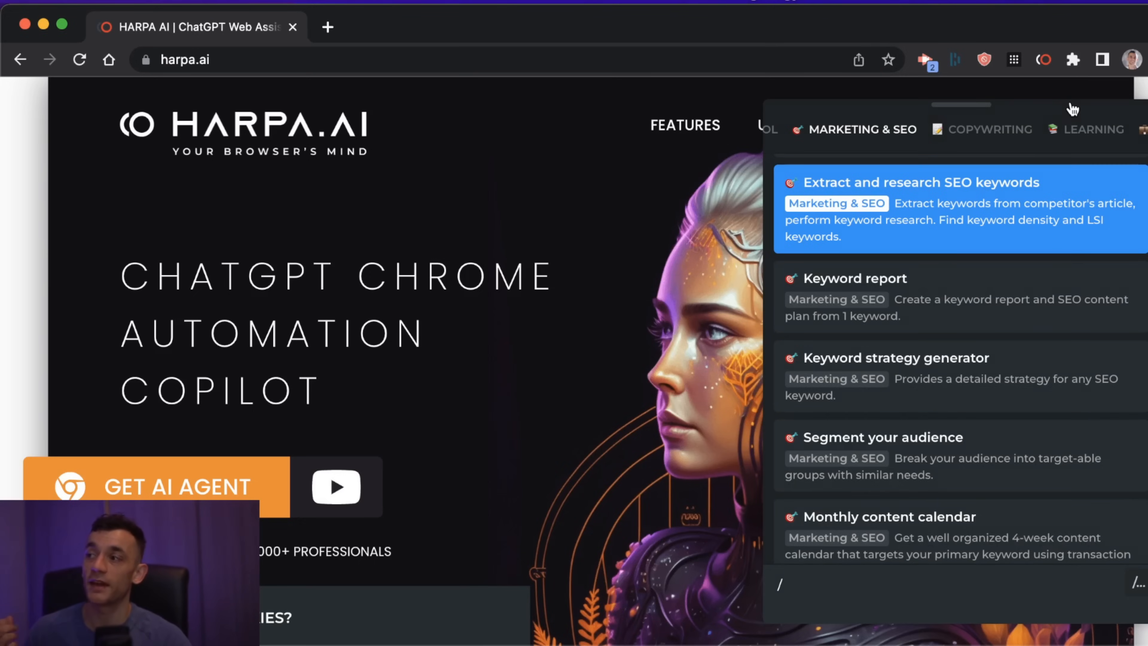
Switch to the chipperbirds.com bluebird feeders tab and list HARPA commands with / at Marketing & SEO.
{"action": "left_click", "coordinate": [548, 27]}
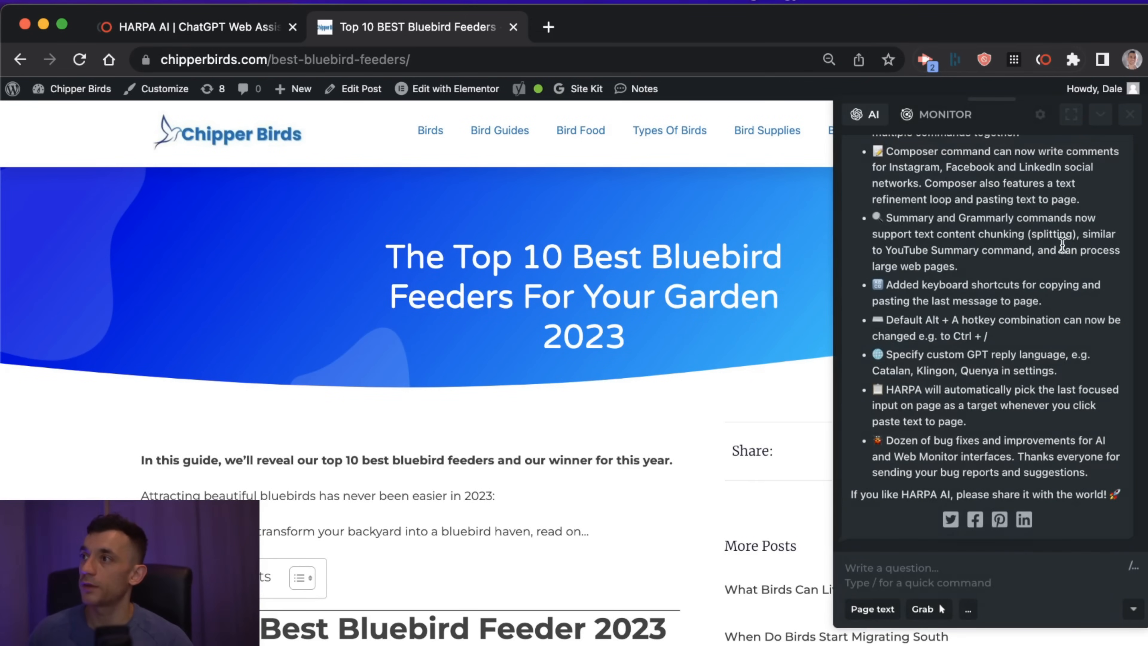
{"action": "type", "text": "/"}
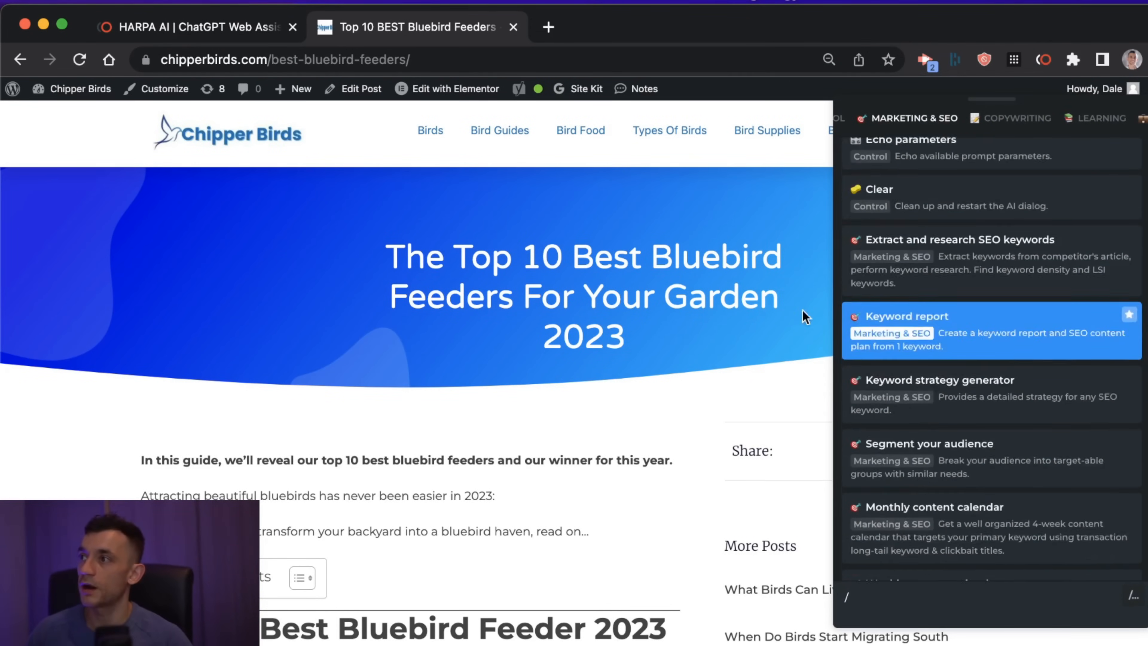
{"action": "scroll", "scroll_direction": "down", "scroll_amount": 3}
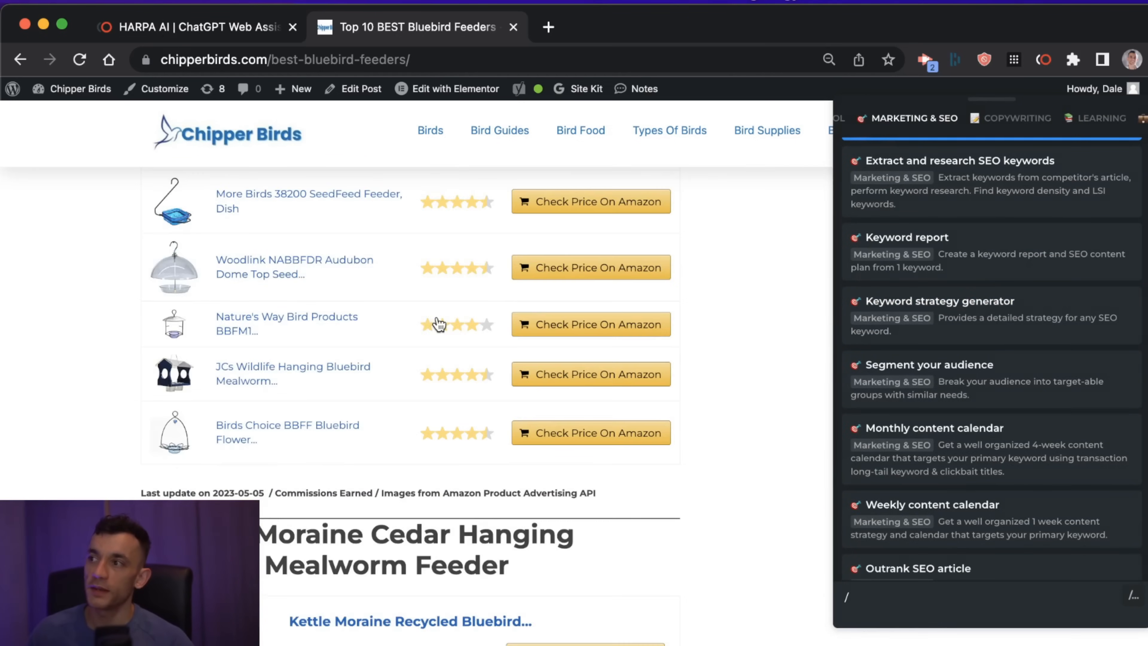
{"action": "scroll", "scroll_direction": "up", "scroll_amount": 3}
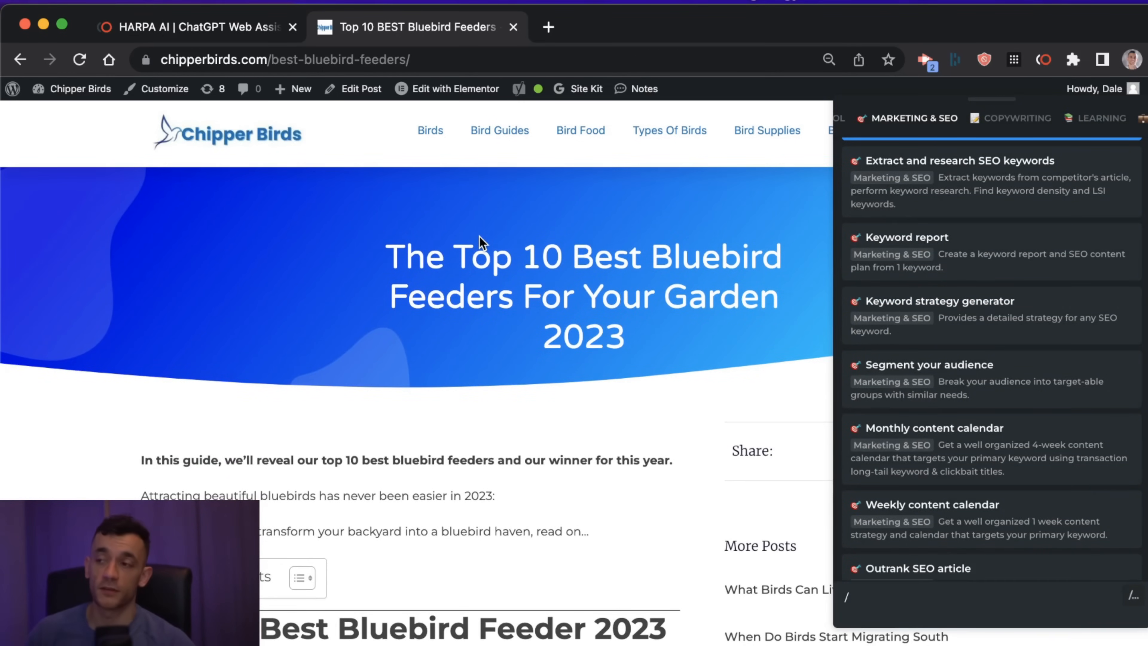
{"action": "mouse_move", "coordinate": [570, 216]}
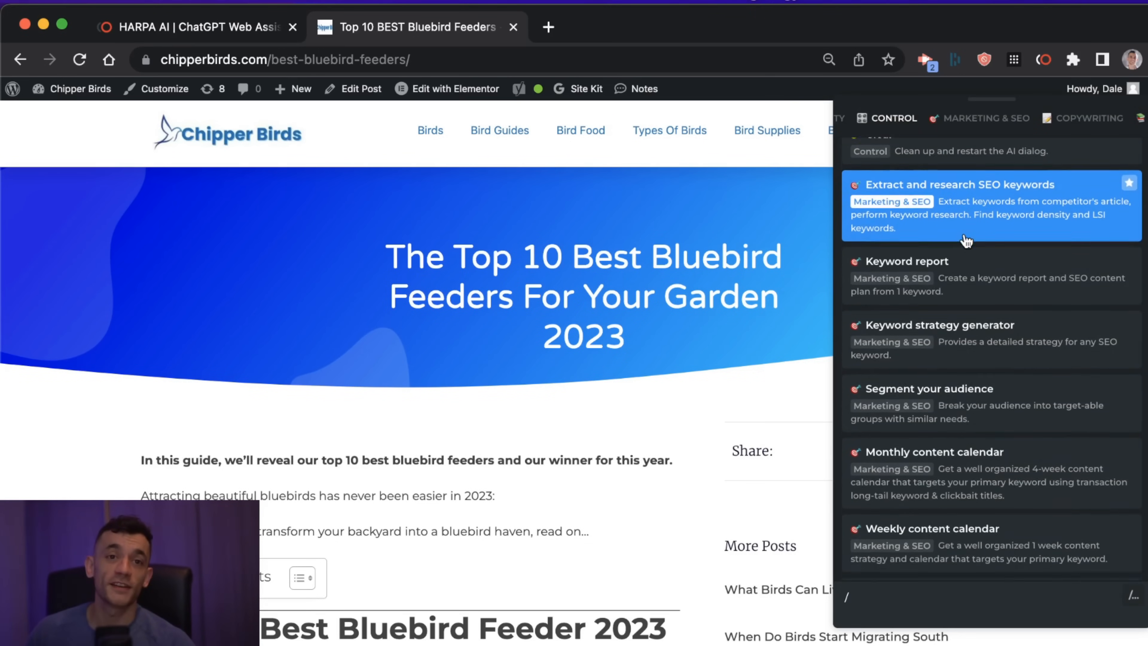
{"action": "scroll", "scroll_direction": "up", "scroll_amount": 3}
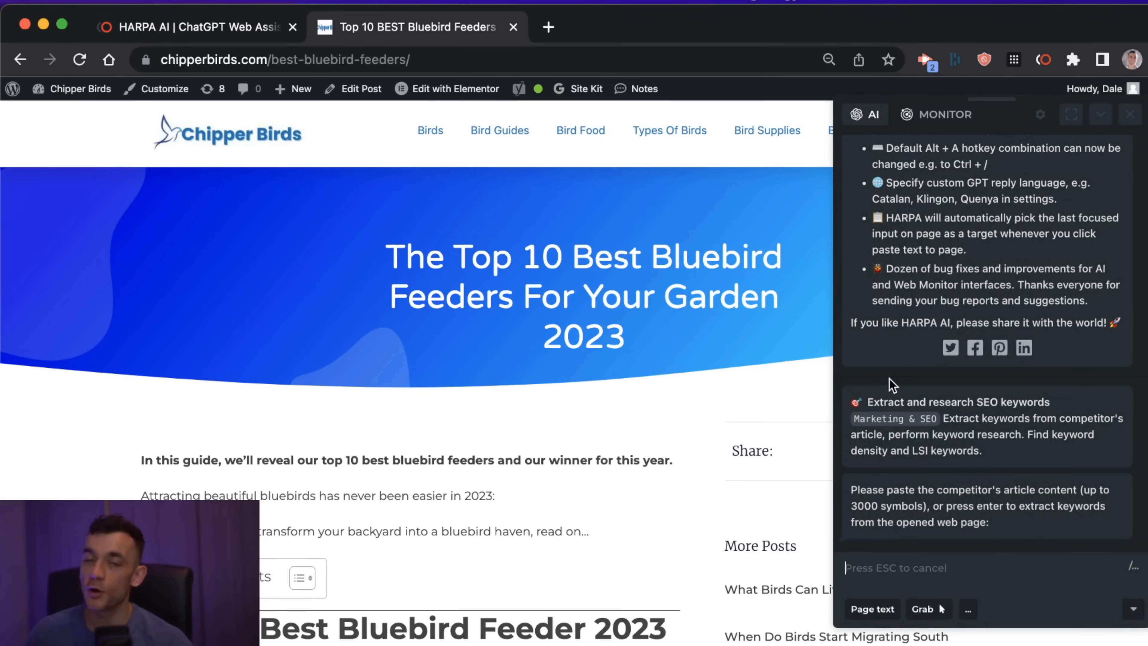
{"action": "mouse_move", "coordinate": [560, 329]}
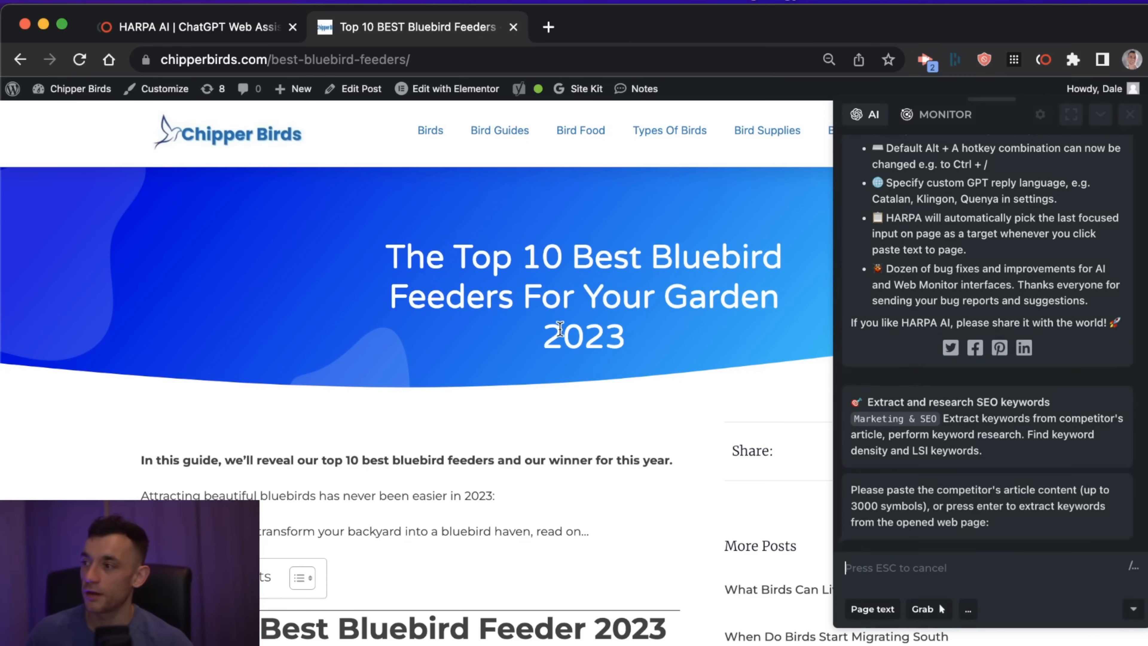
Answer the keyword extraction prompt and read through the keyword density and LSI keyword table.
{"action": "scroll", "scroll_direction": "down", "scroll_amount": 3}
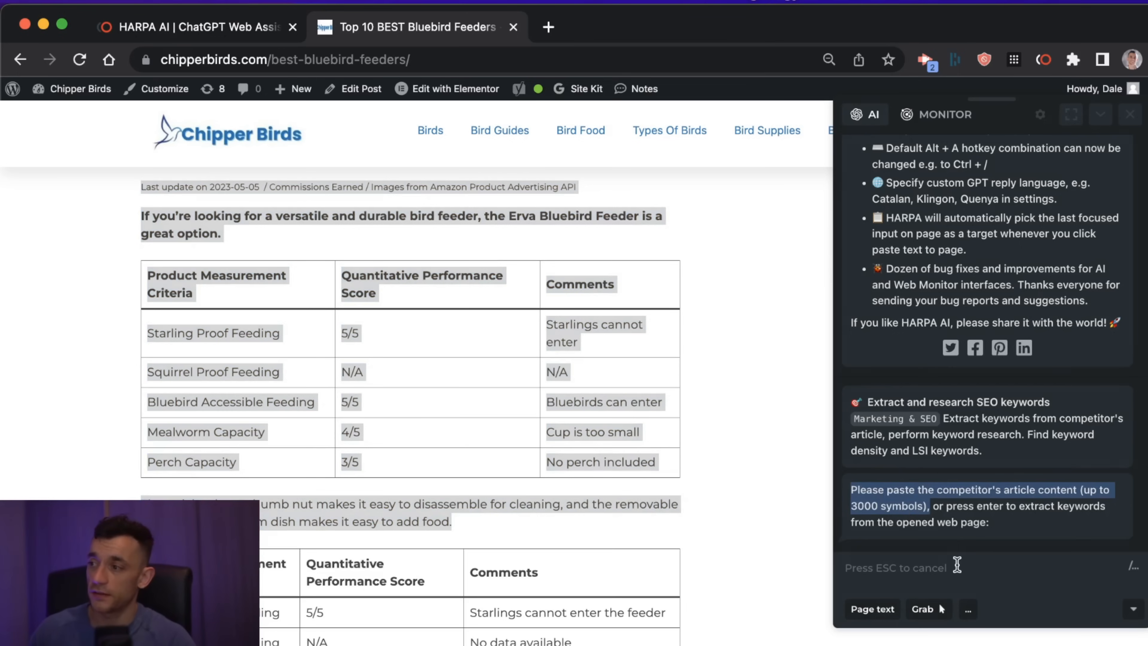
{"action": "left_click", "coordinate": [872, 609]}
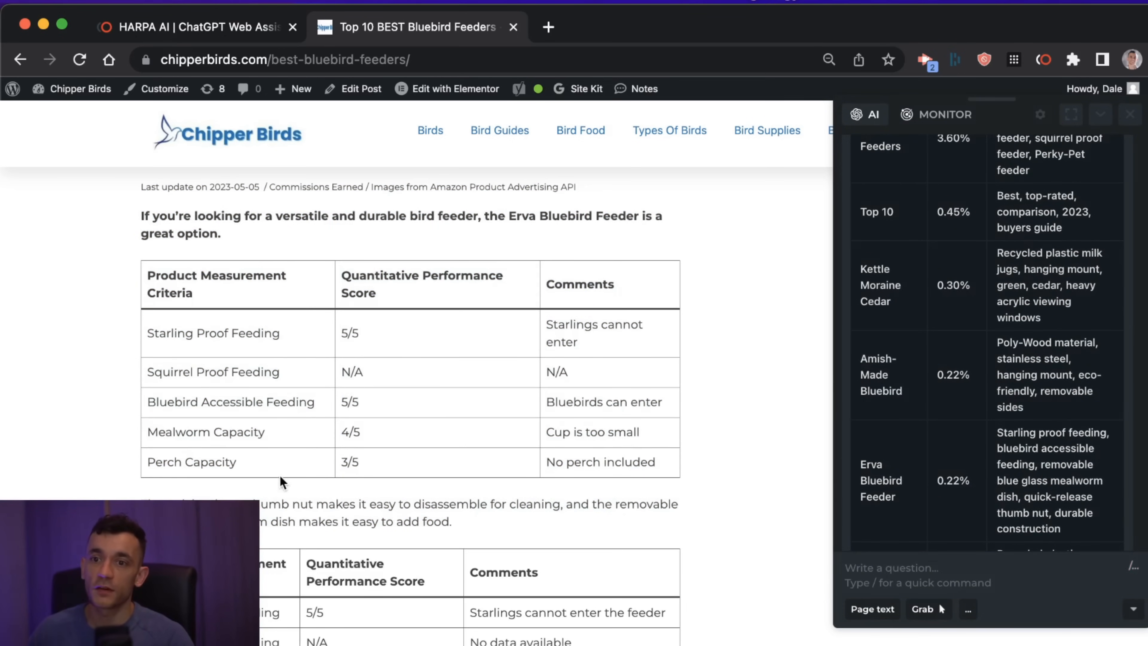
{"action": "scroll", "scroll_direction": "down", "scroll_amount": 3}
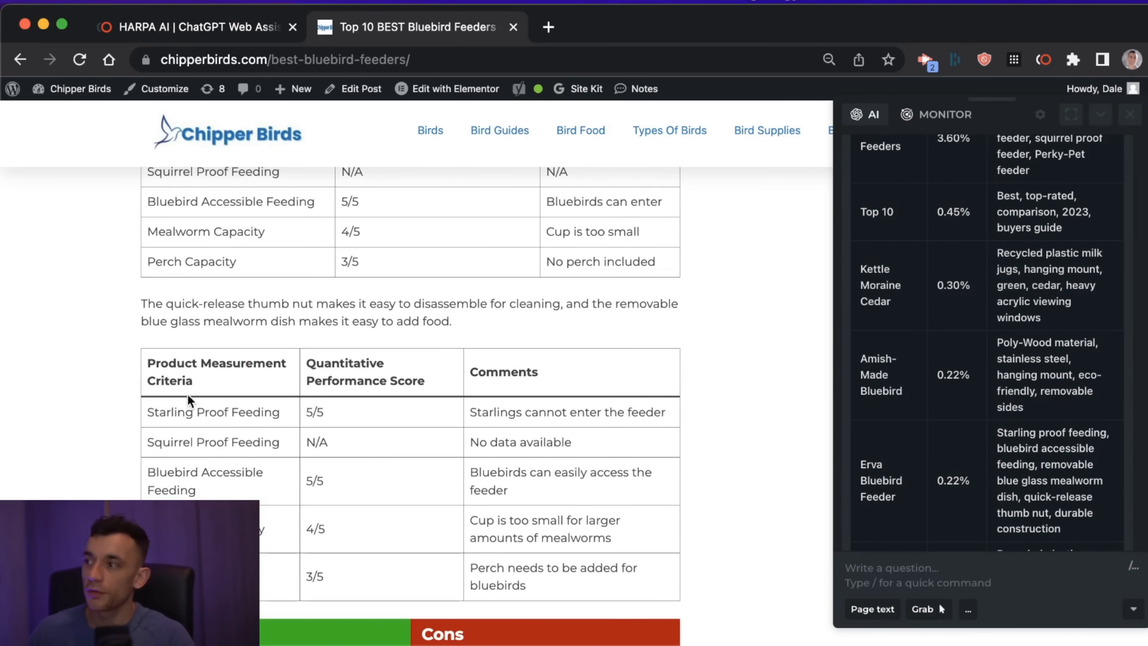
{"action": "scroll", "scroll_direction": "down", "scroll_amount": 3}
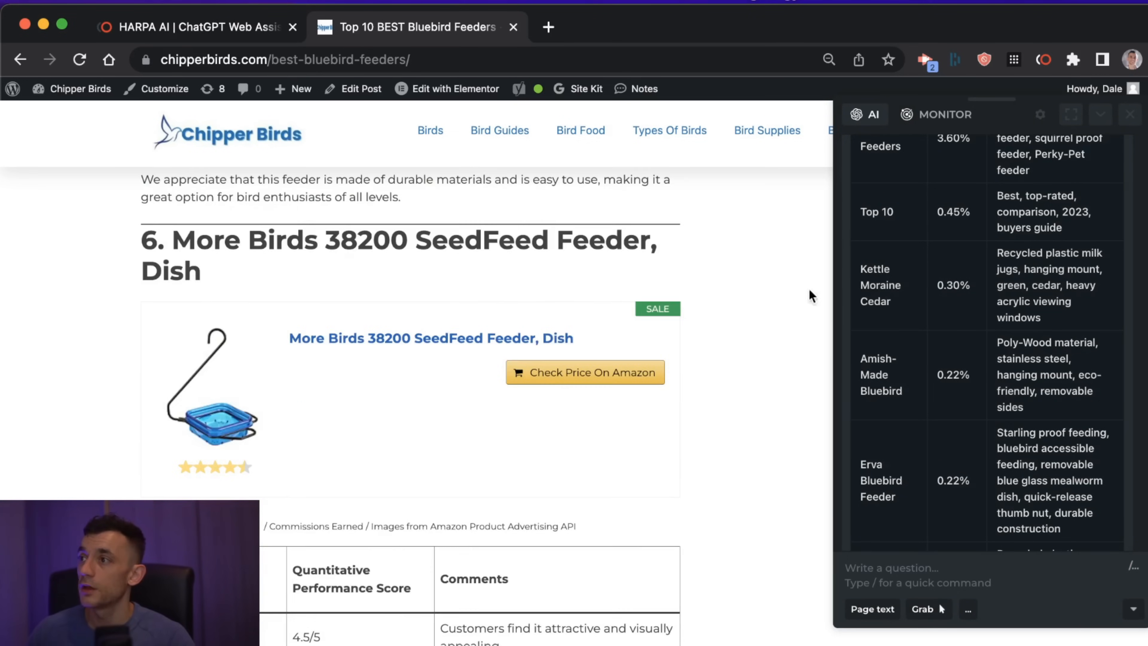
{"action": "scroll", "scroll_direction": "up", "scroll_amount": 3}
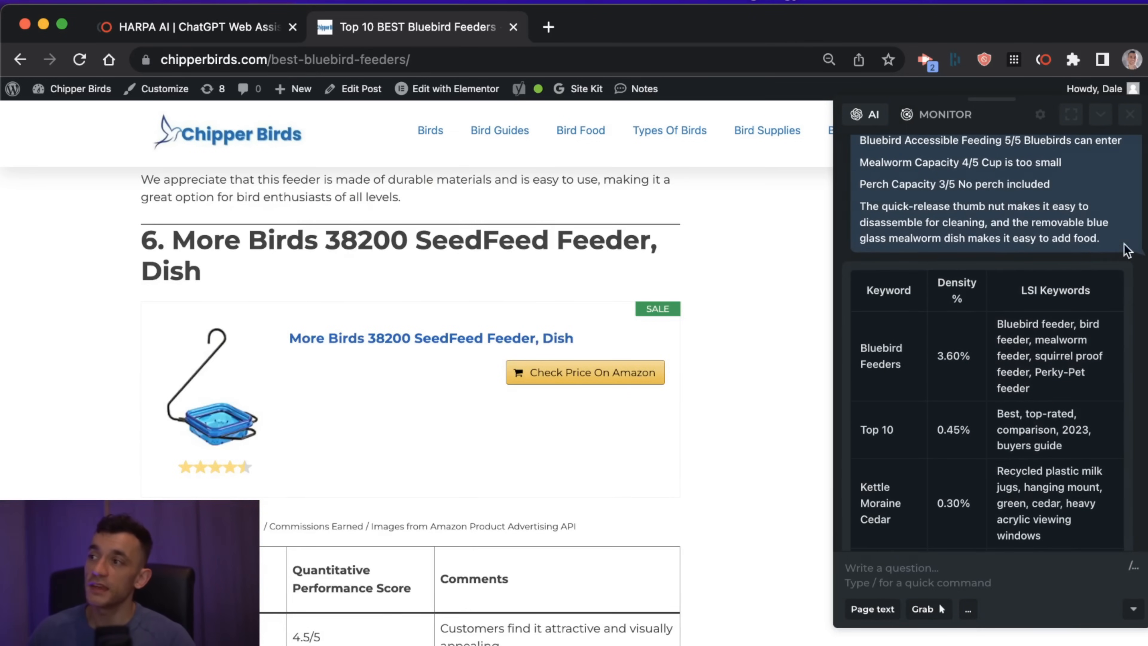
{"action": "mouse_move", "coordinate": [1040, 277]}
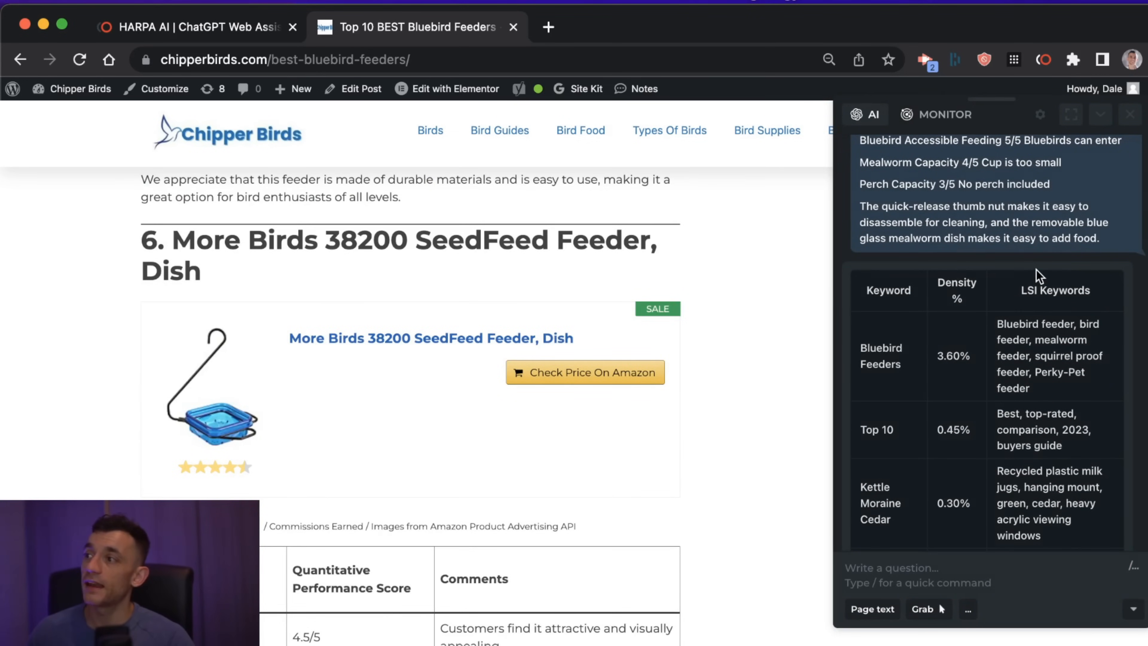
Review the rest of the keyword table and start the Keyword report command so it asks for a keyword.
{"action": "scroll", "scroll_direction": "down", "scroll_amount": 3}
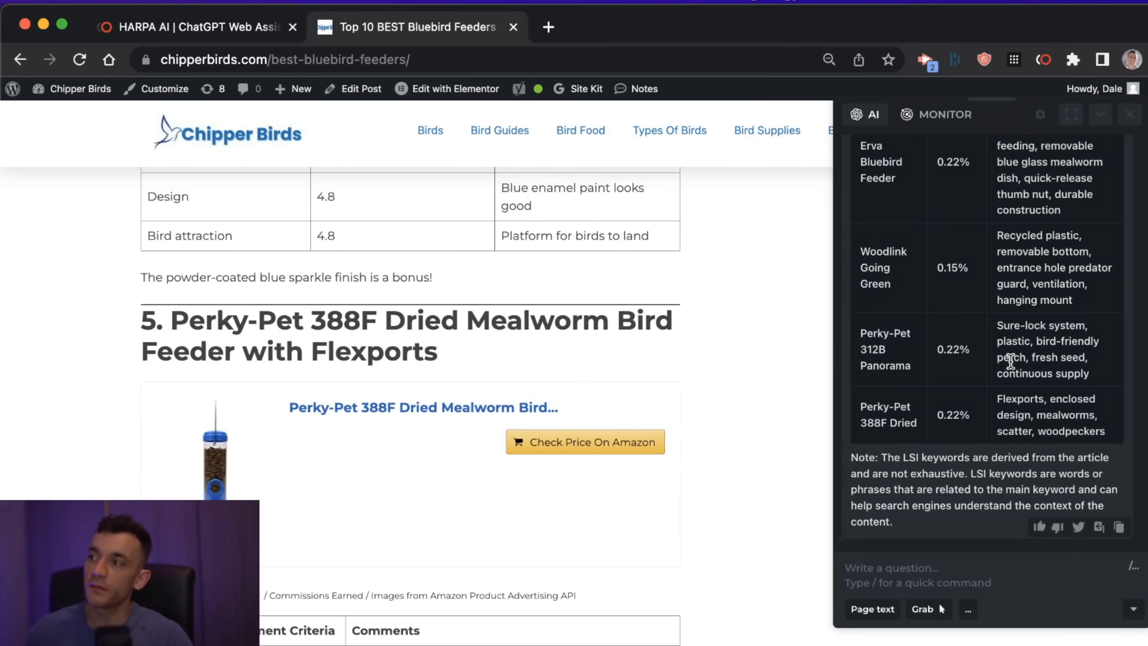
{"action": "scroll", "scroll_direction": "up", "scroll_amount": 3}
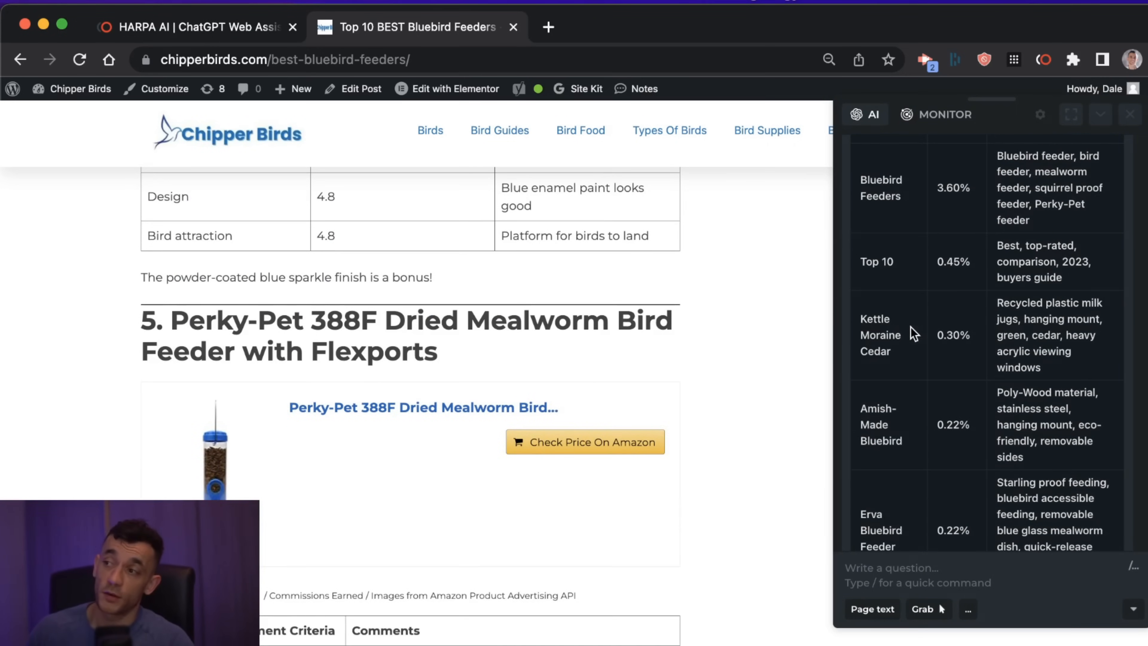
{"action": "scroll", "scroll_direction": "up", "scroll_amount": 3}
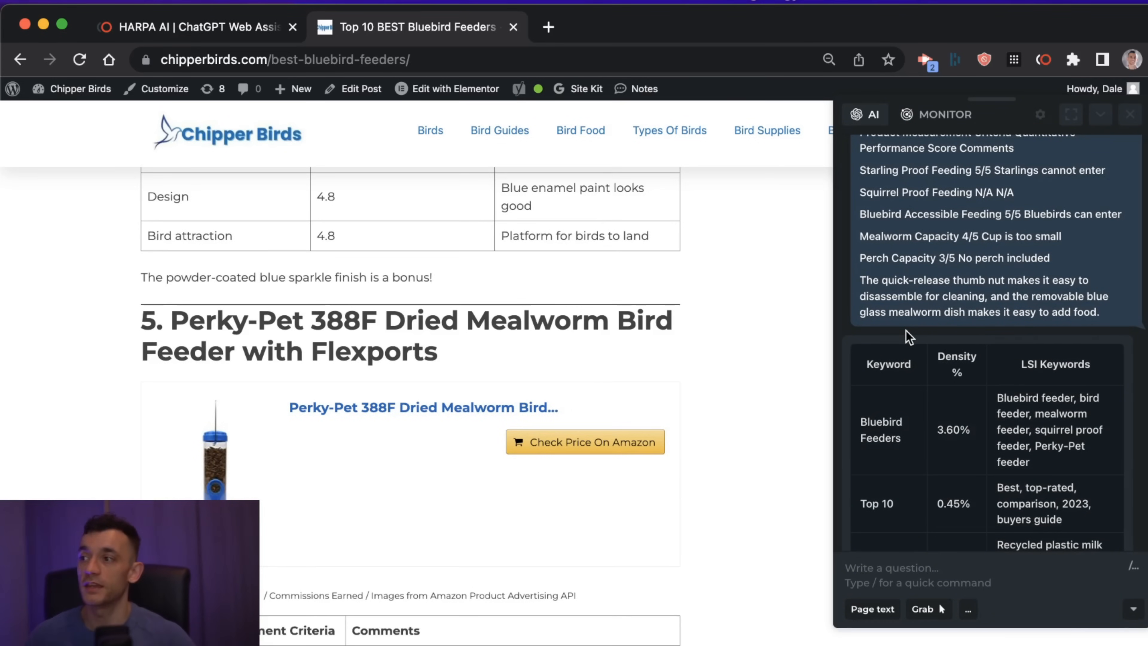
{"action": "scroll", "scroll_direction": "down", "scroll_amount": 3}
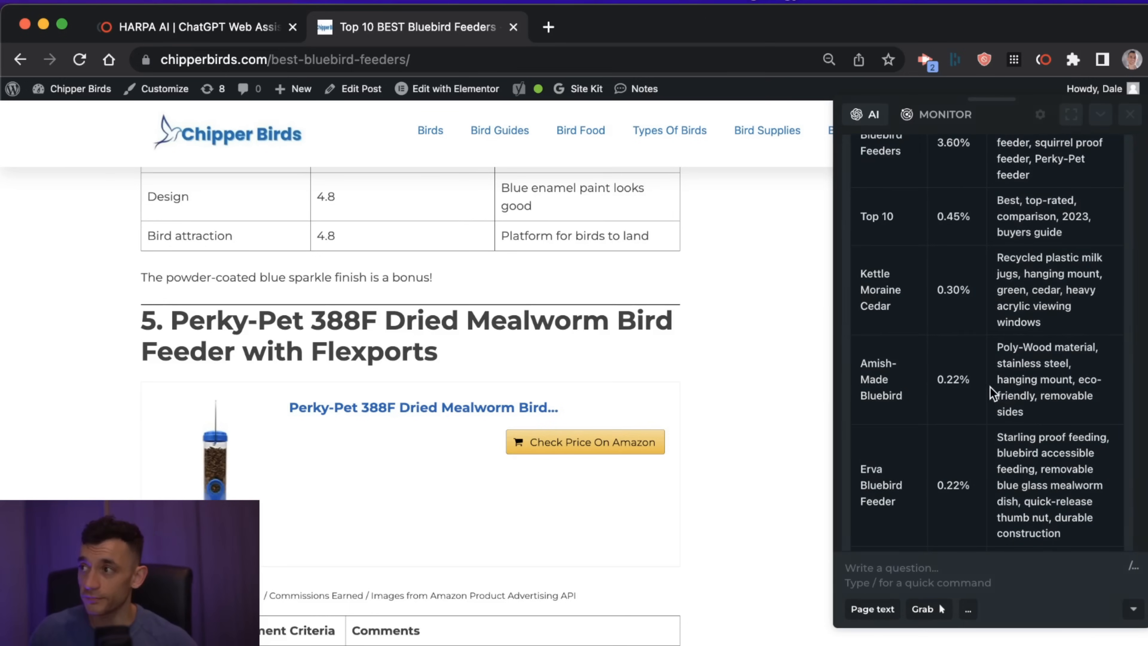
{"action": "mouse_move", "coordinate": [1025, 315]}
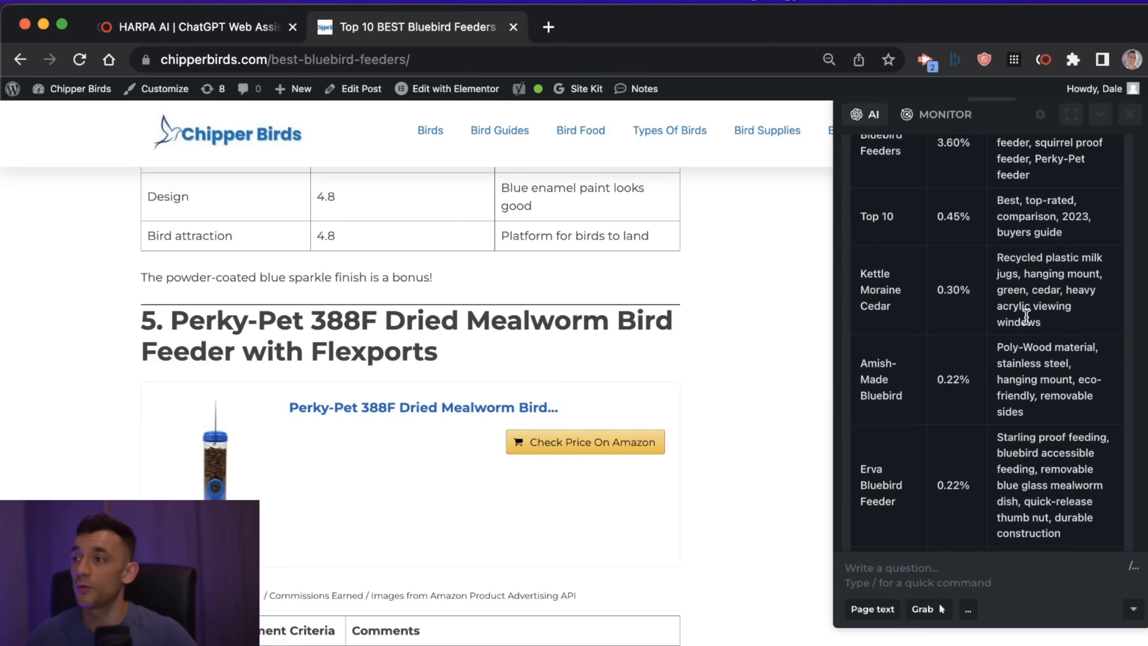
{"action": "scroll", "scroll_direction": "up", "scroll_amount": 3}
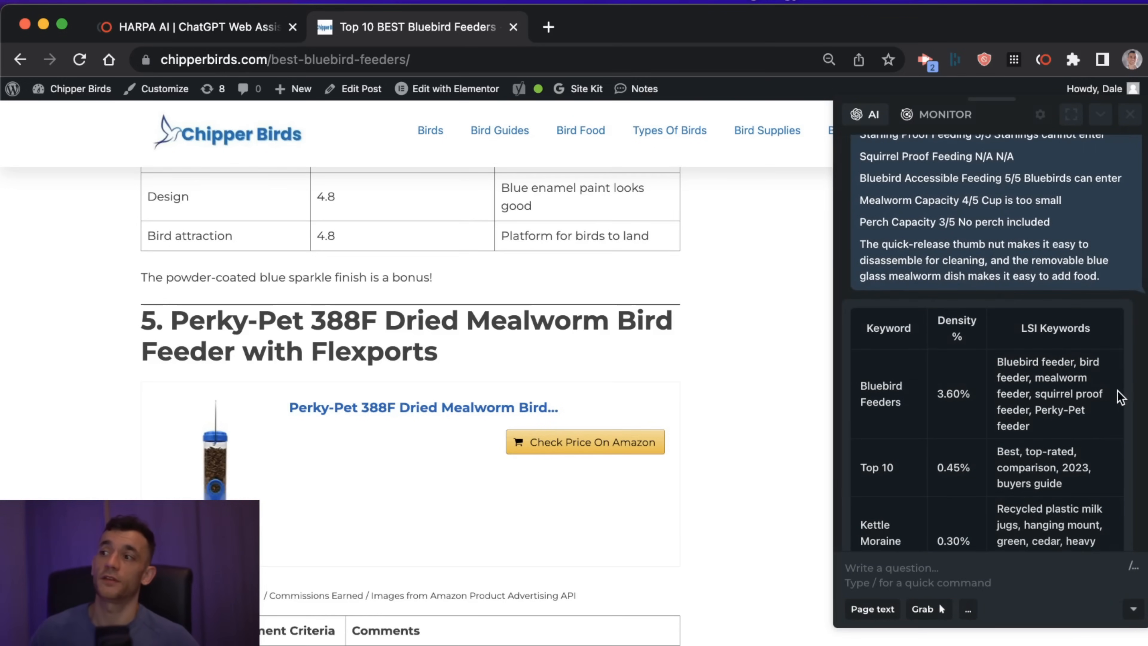
{"action": "scroll", "scroll_direction": "down", "scroll_amount": 3}
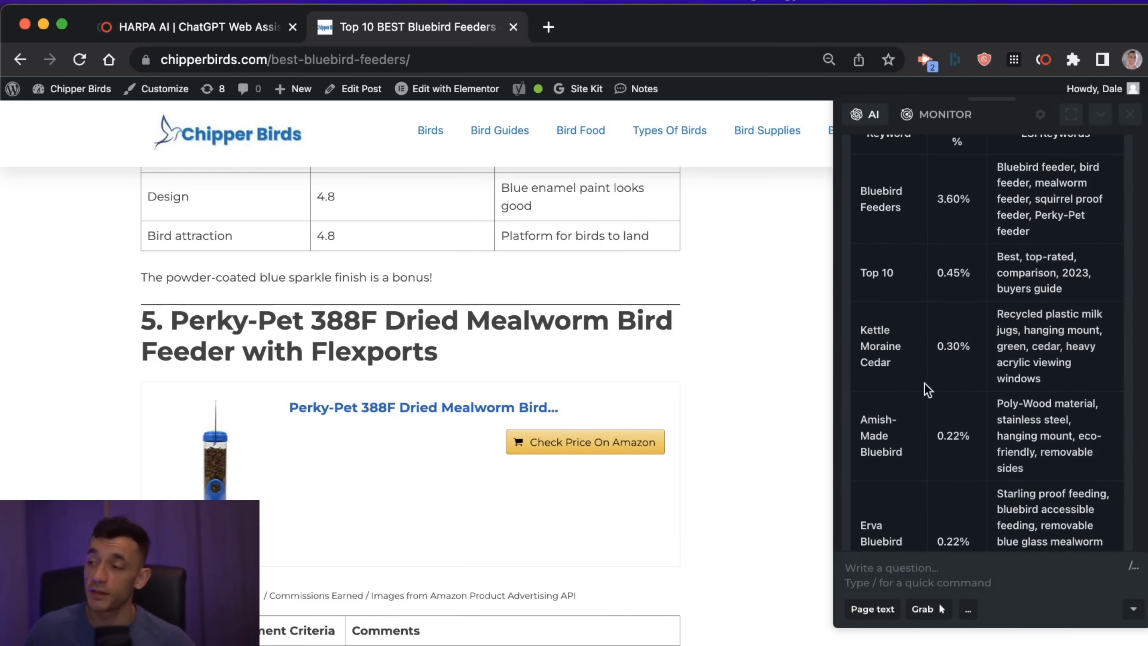
{"action": "scroll", "scroll_direction": "down", "scroll_amount": 3}
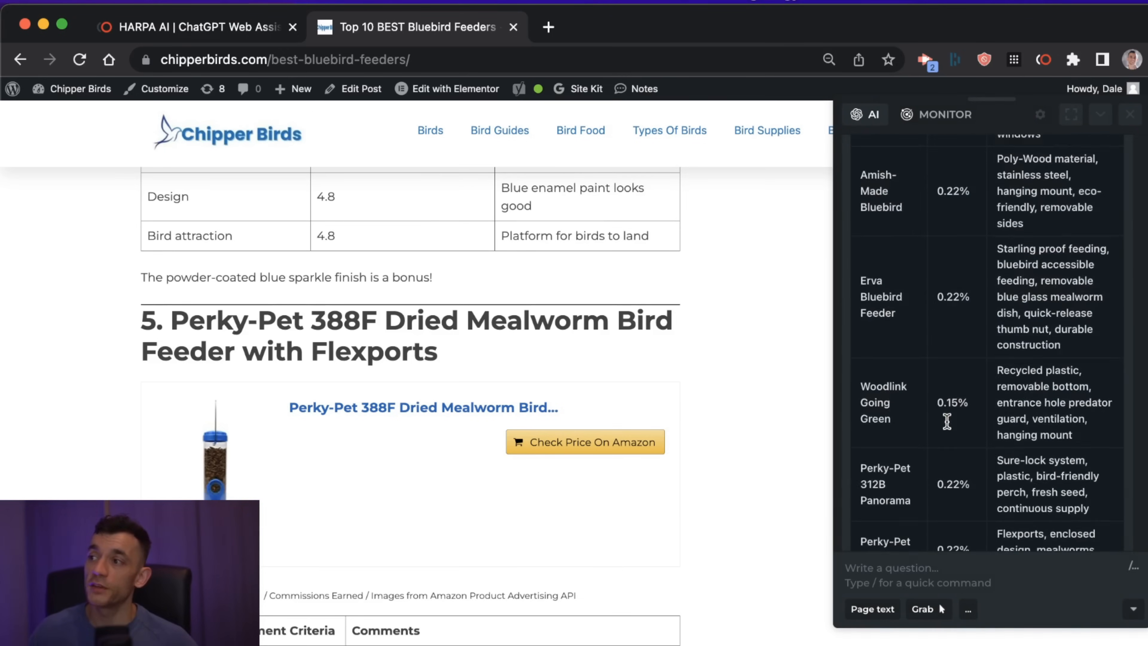
{"action": "scroll", "scroll_direction": "down", "scroll_amount": 3}
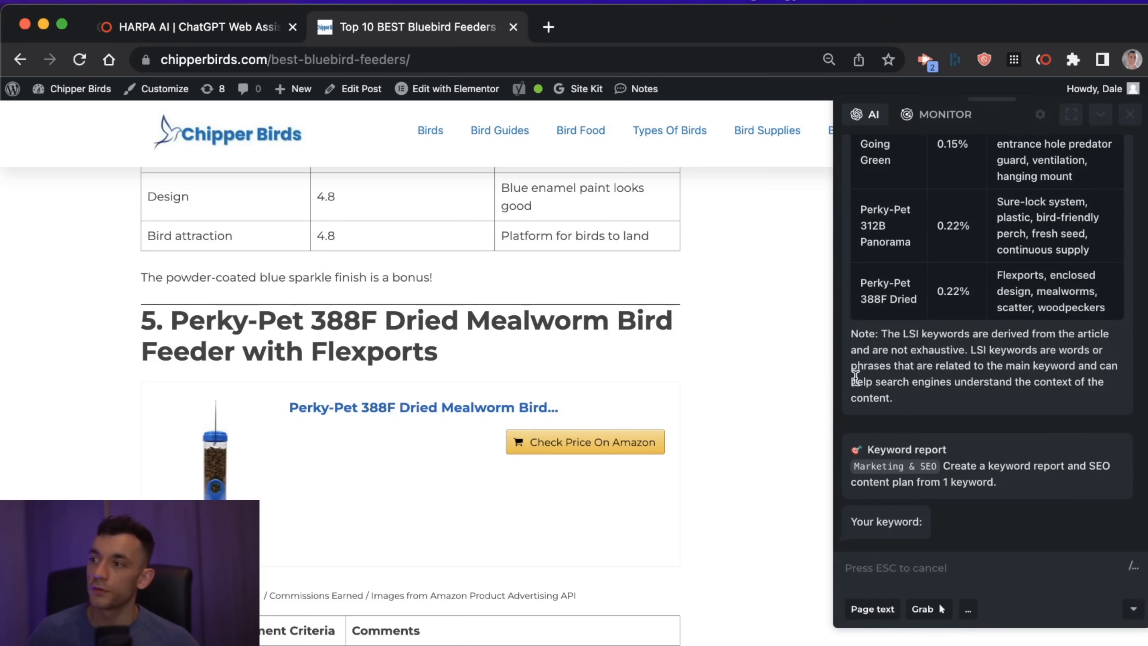
{"action": "mouse_move", "coordinate": [1046, 483]}
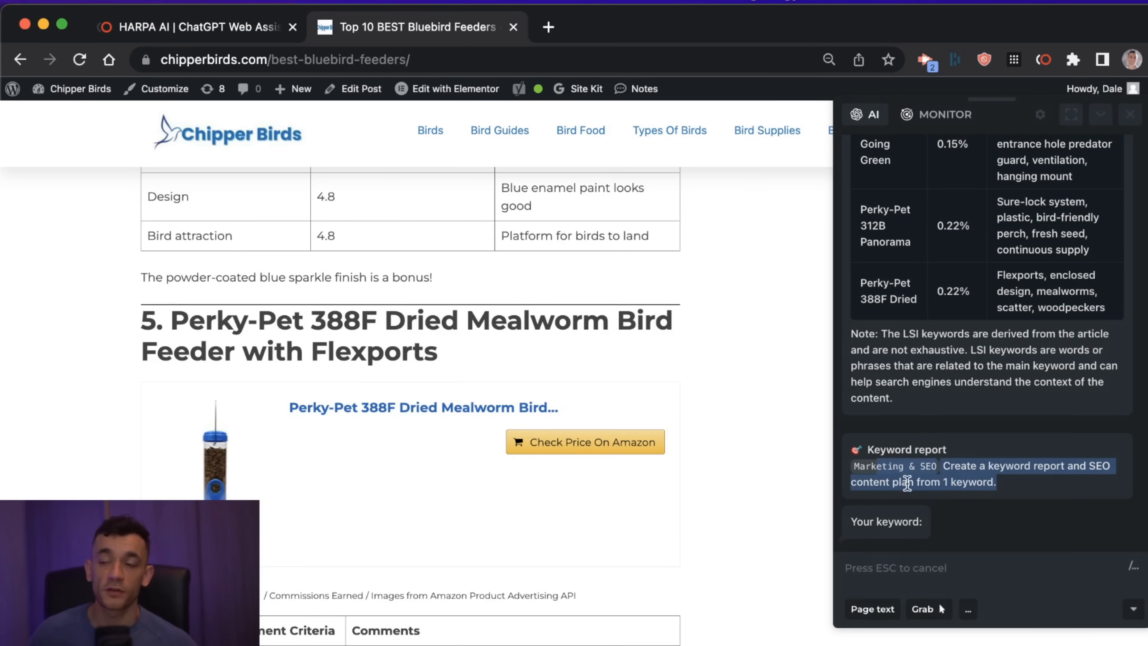
Submit the keyword 'best bluebird feeders' and review the report table of intents, titles and meta descriptions.
{"action": "scroll", "scroll_direction": "up", "scroll_amount": 3}
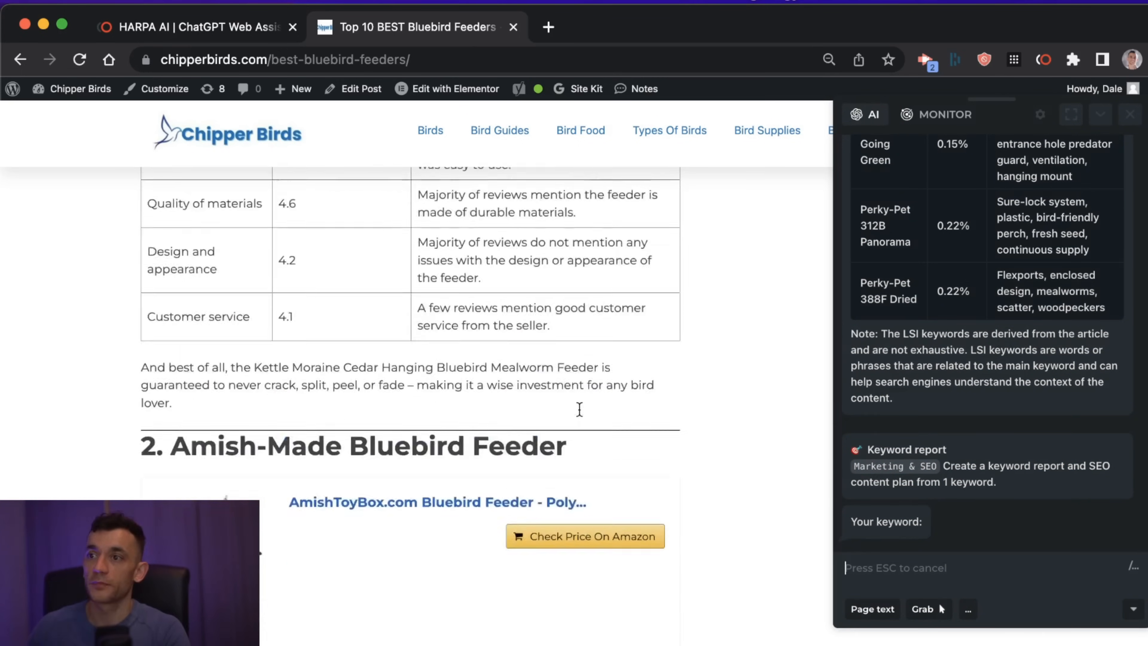
{"action": "type", "text": "best bluebird"}
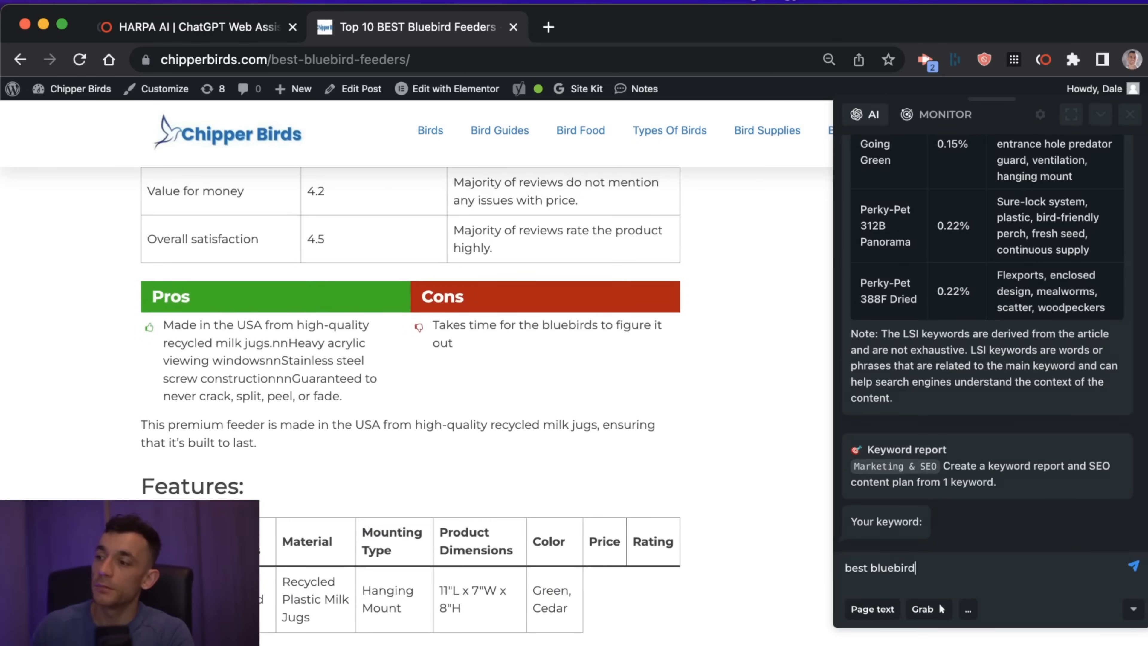
{"action": "key", "text": "Return"}
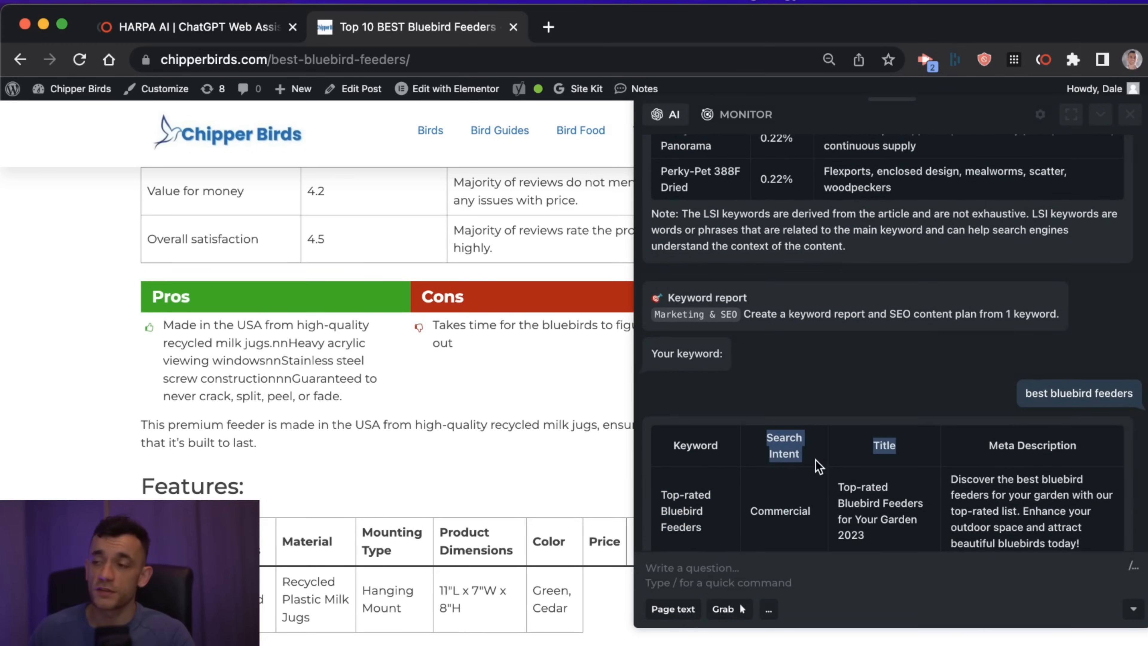
{"action": "scroll", "scroll_direction": "down", "scroll_amount": 3}
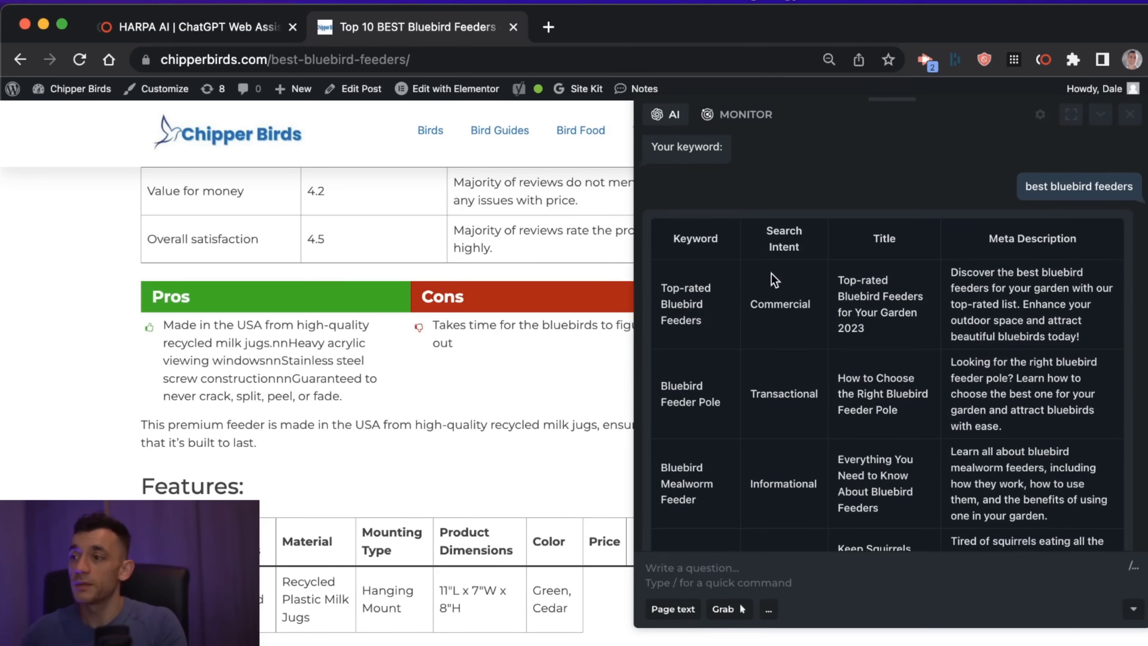
{"action": "mouse_move", "coordinate": [744, 511]}
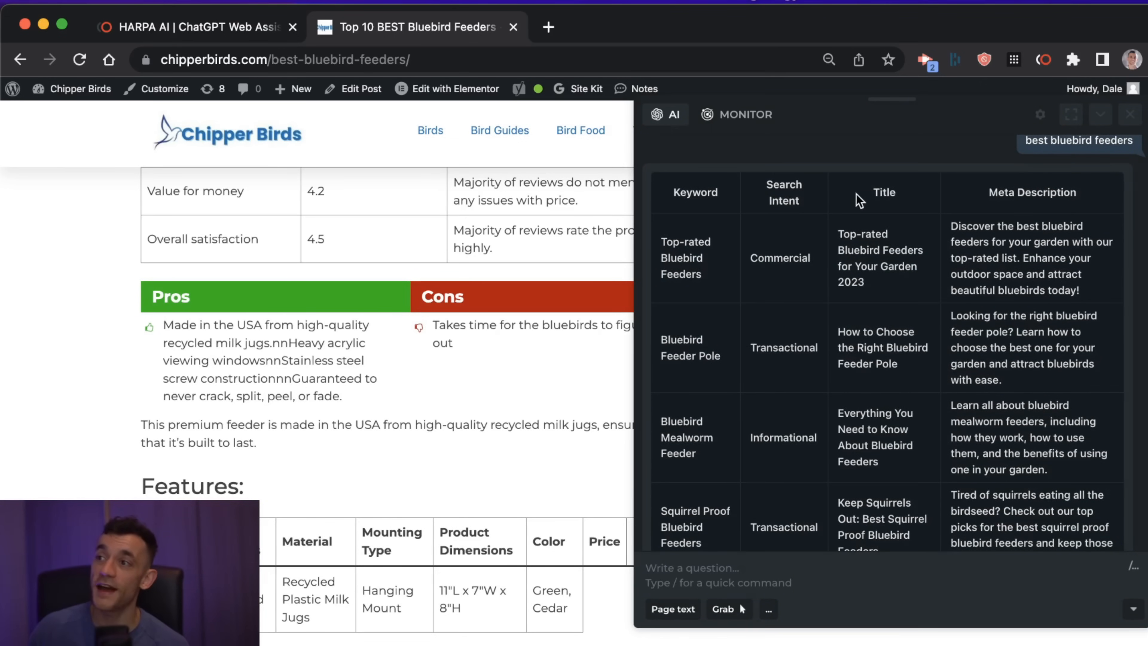
{"action": "double_click", "coordinate": [1031, 192]}
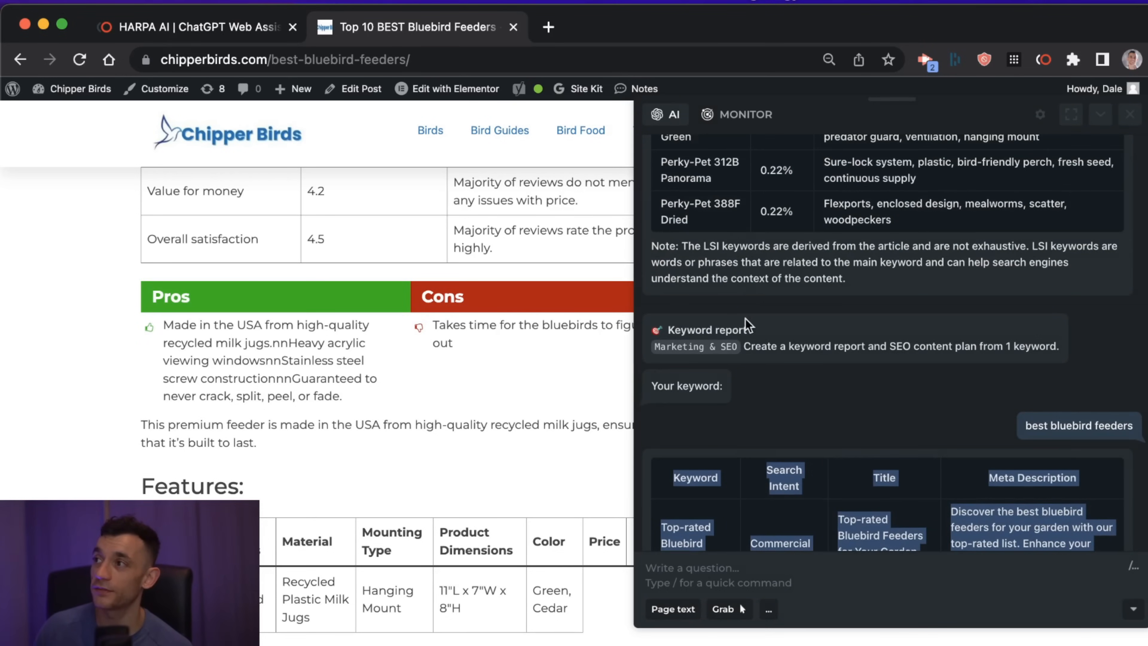
List HARPA commands with / and scroll the Marketing & SEO tab to the Outrank SEO article command.
{"action": "type", "text": "/"}
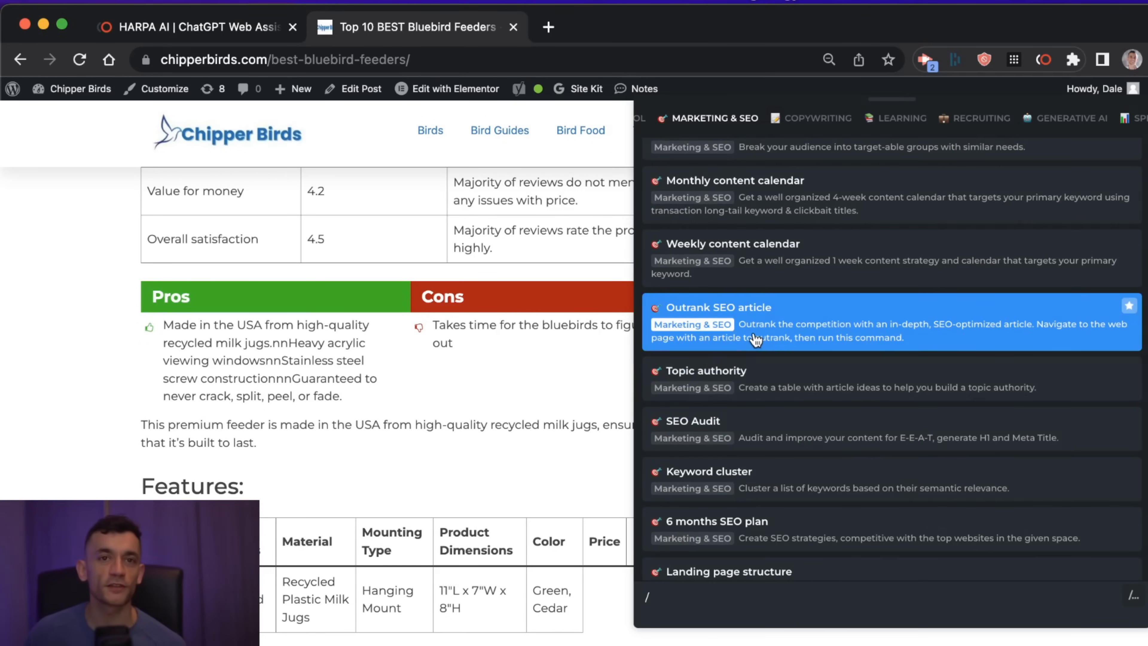
{"action": "mouse_move", "coordinate": [879, 320]}
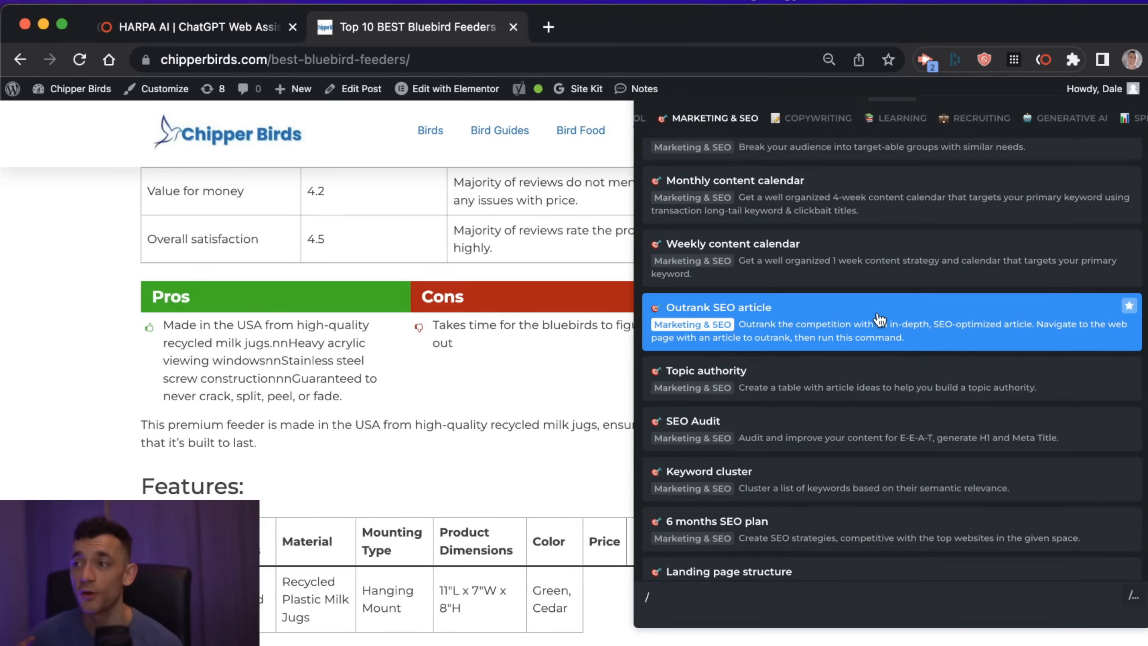
{"action": "scroll", "scroll_direction": "up", "scroll_amount": 3}
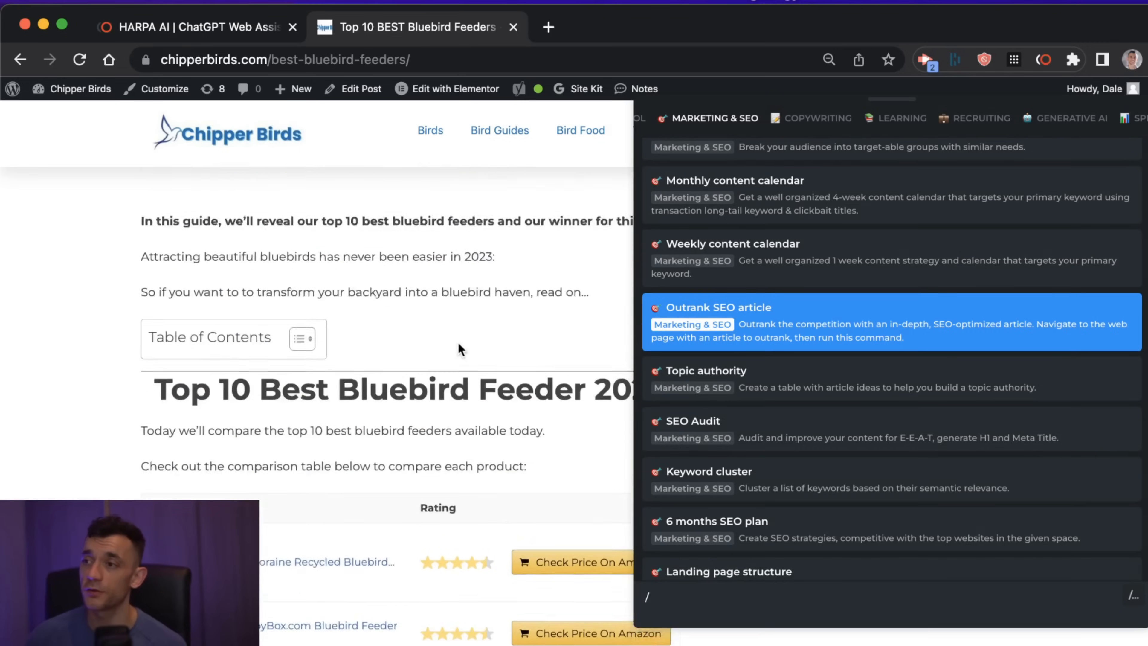
{"action": "scroll", "scroll_direction": "up", "scroll_amount": 3}
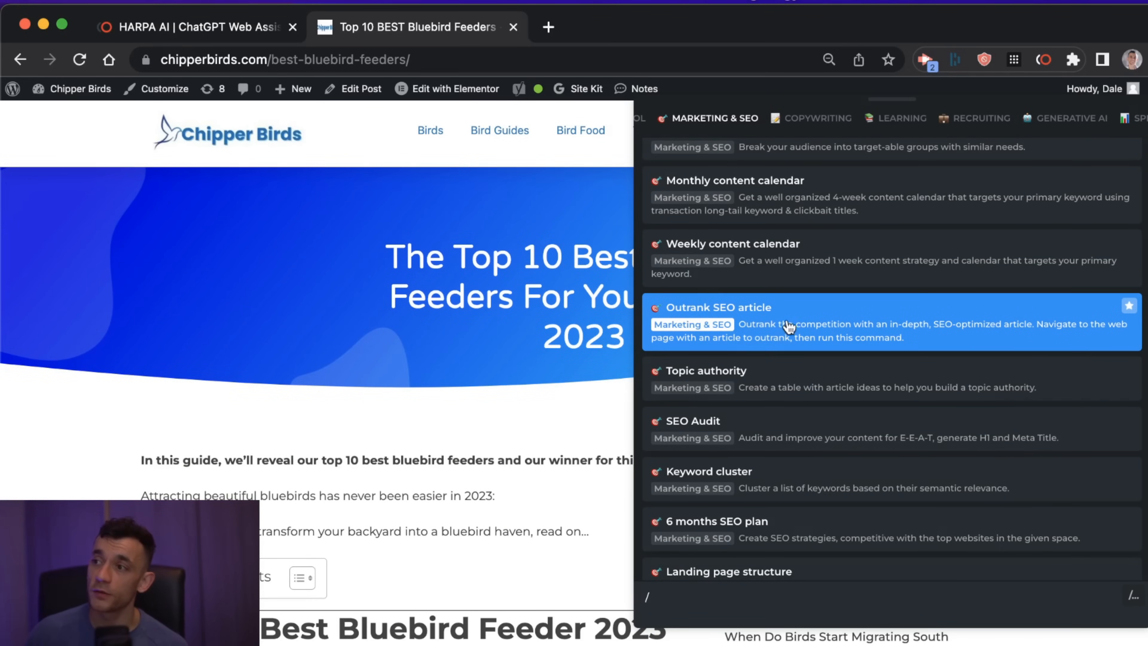
{"action": "mouse_move", "coordinate": [790, 316]}
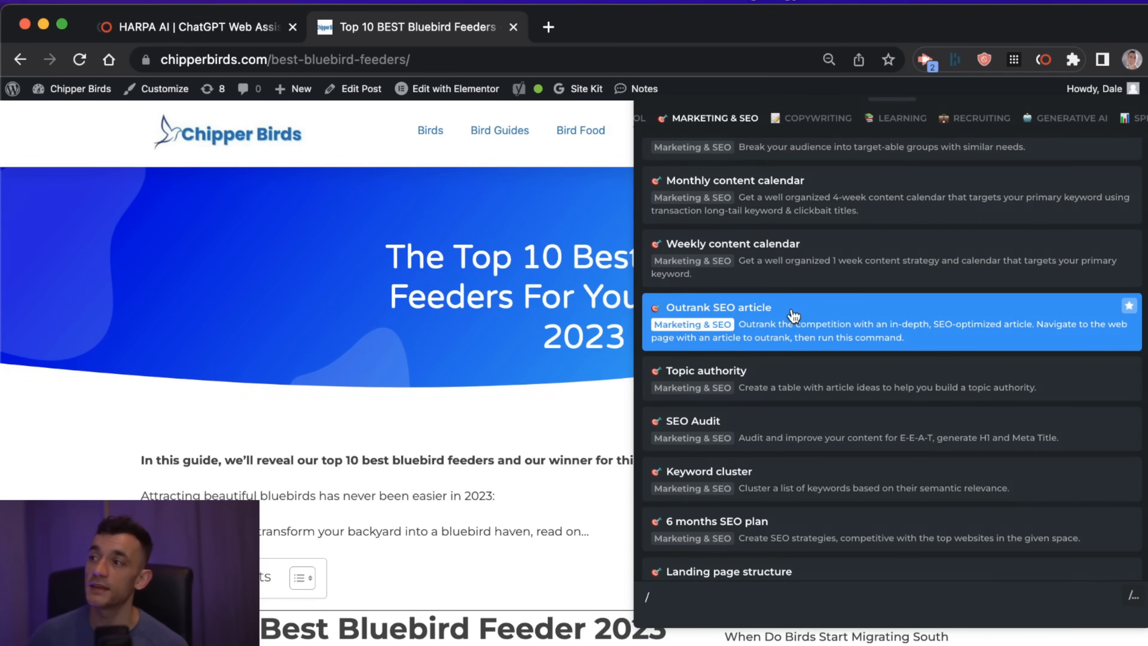
{"action": "mouse_move", "coordinate": [744, 330]}
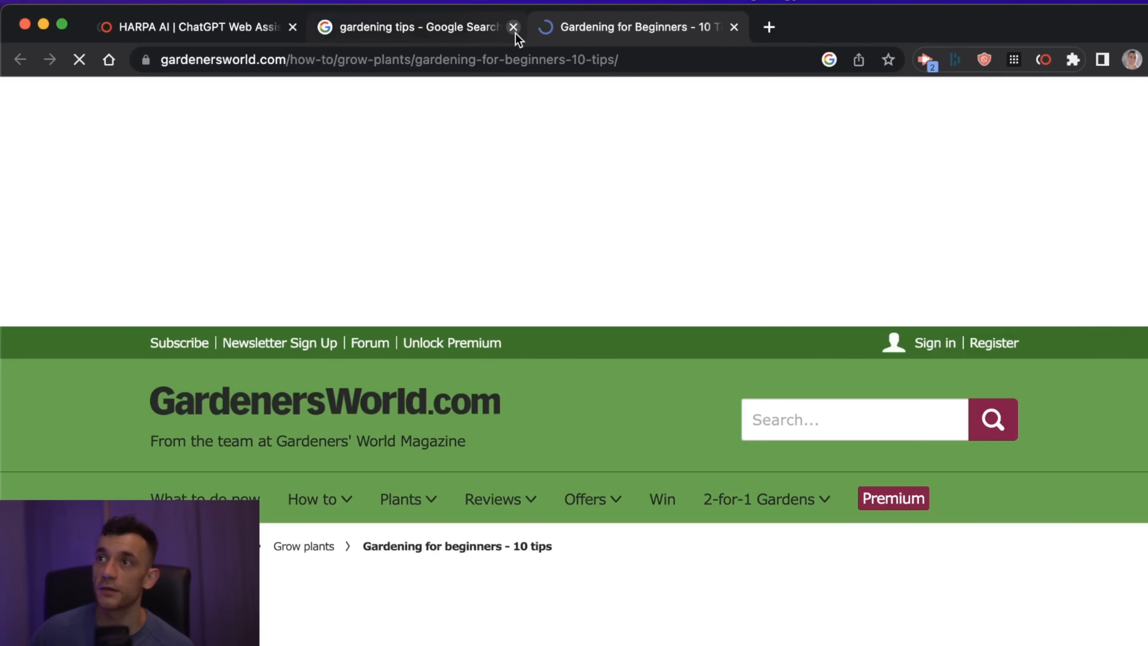
Close the gardening search tab, agree to the Gardeners' World privacy notice and run Outrank SEO article.
{"action": "left_click", "coordinate": [513, 27]}
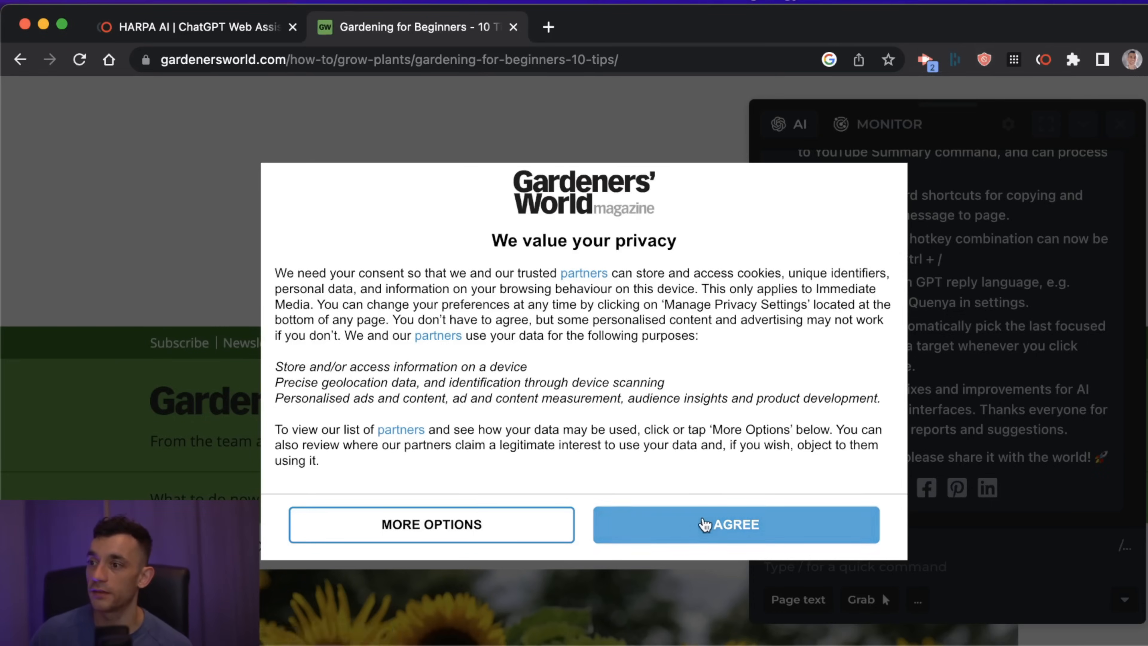
{"action": "left_click", "coordinate": [735, 524]}
{"action": "type", "text": "/"}
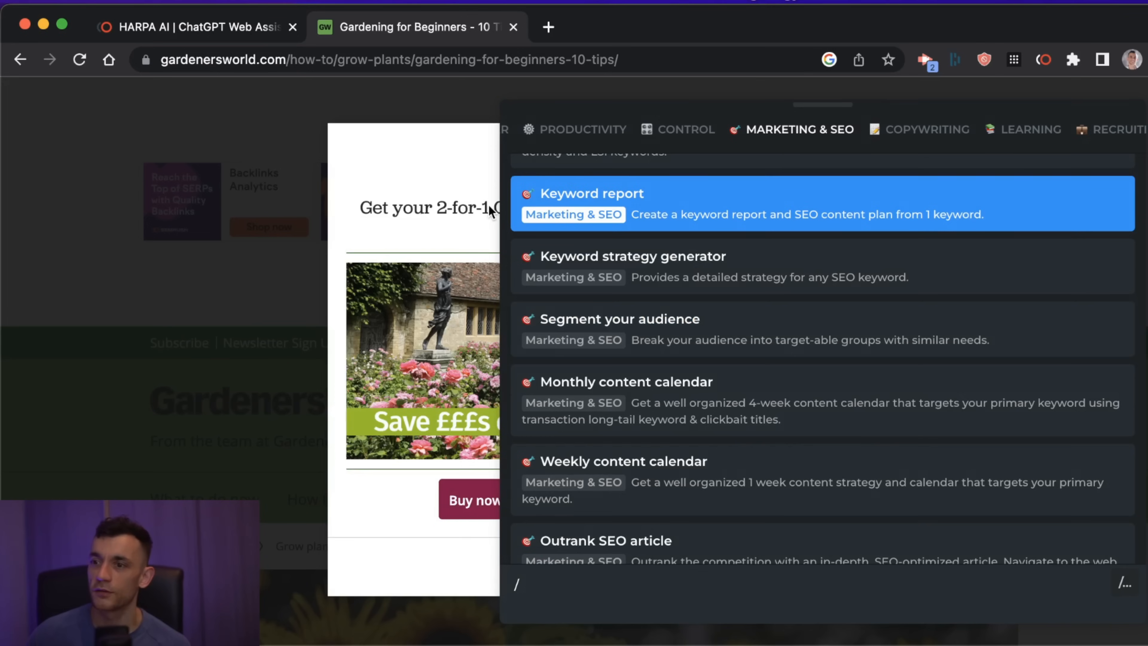
{"action": "left_click", "coordinate": [626, 540]}
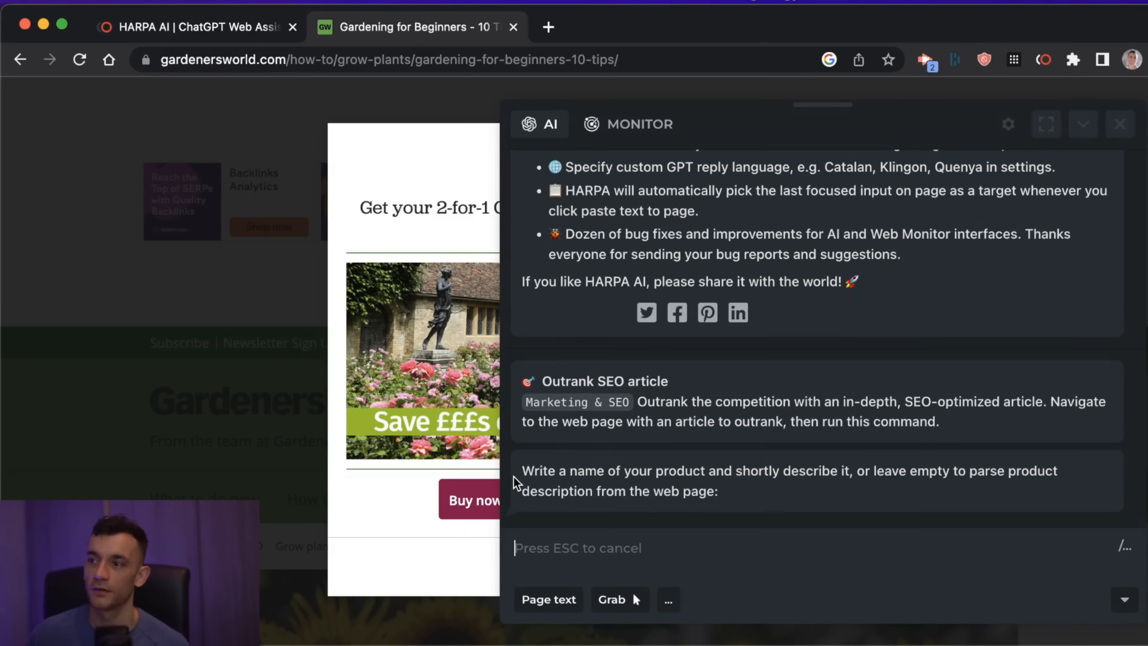
{"action": "mouse_move", "coordinate": [231, 411]}
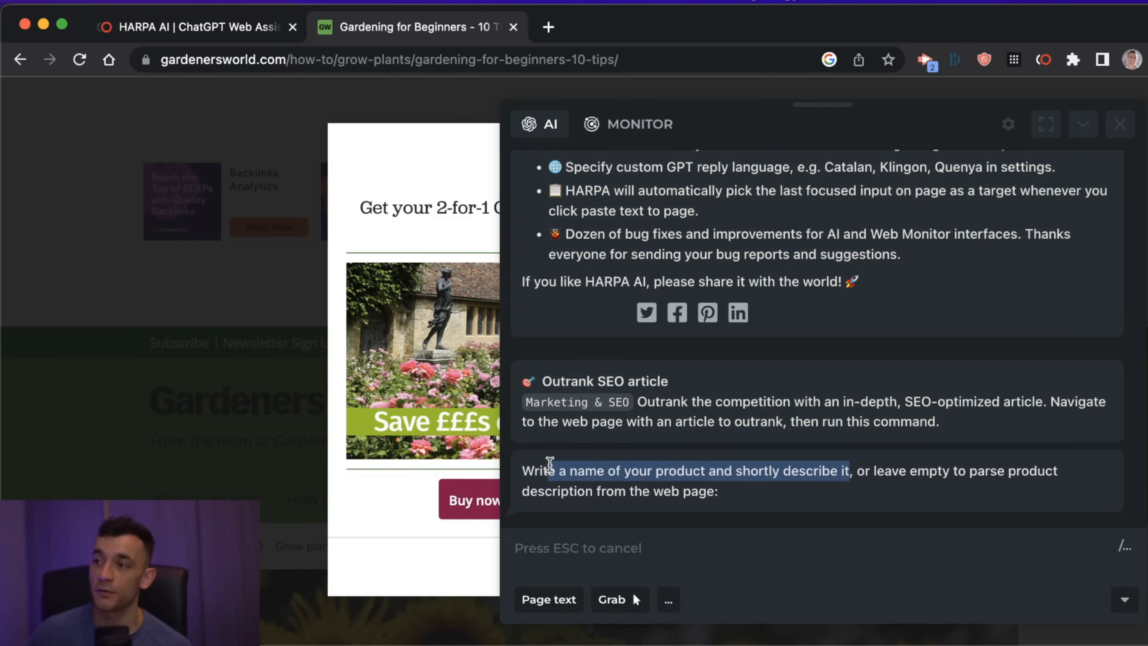
{"action": "mouse_move", "coordinate": [623, 534]}
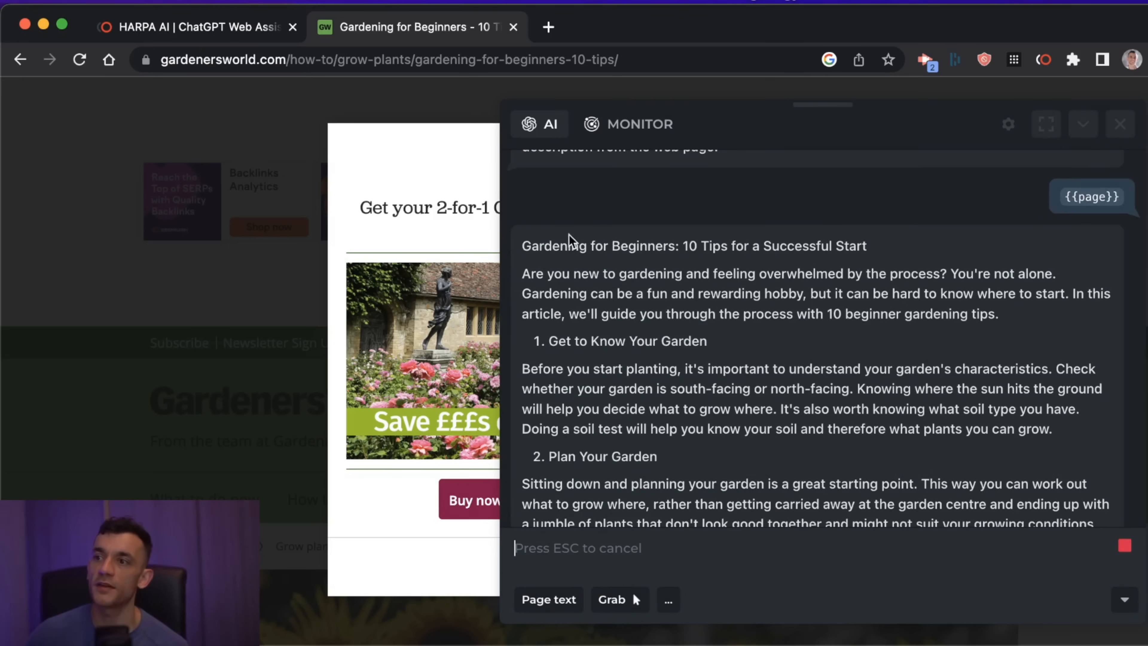
{"action": "mouse_move", "coordinate": [578, 344]}
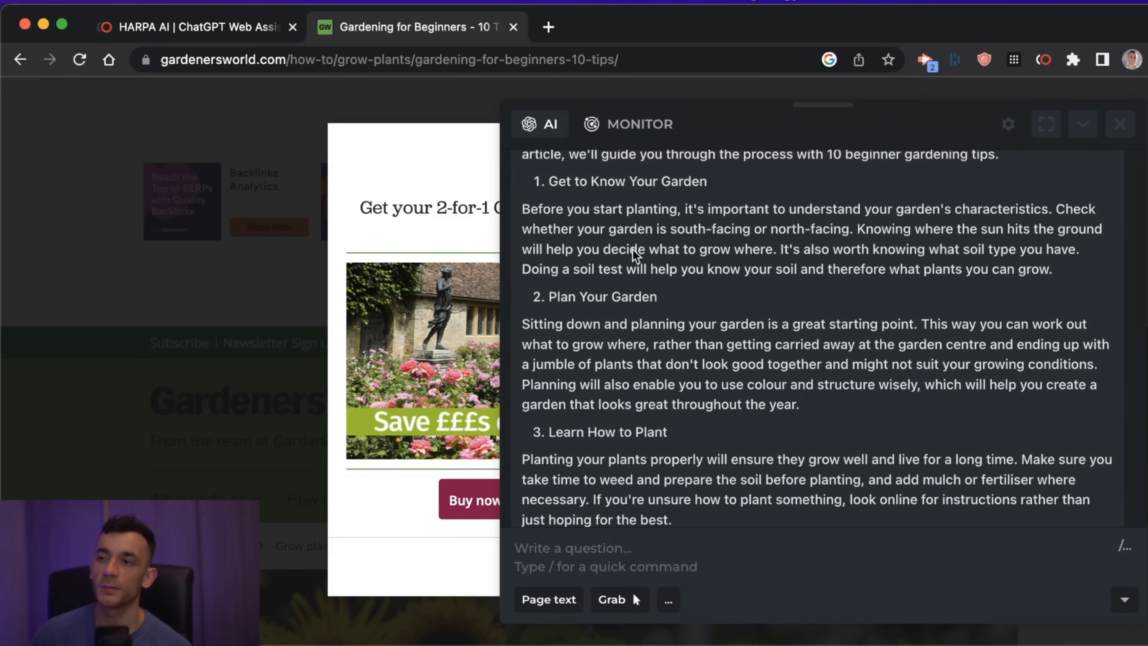
Read the rewritten 'Gardening for Beginners: 10 Tips' article and start the 6 months SEO plan command.
{"action": "scroll", "scroll_direction": "down", "scroll_amount": 3}
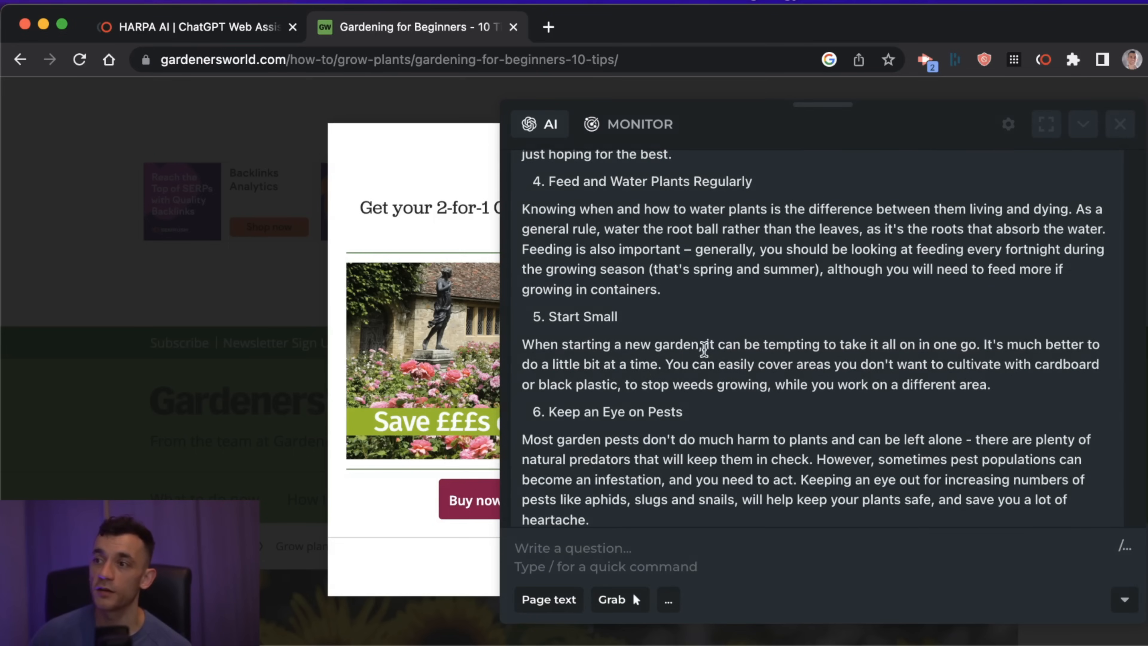
{"action": "mouse_move", "coordinate": [518, 352]}
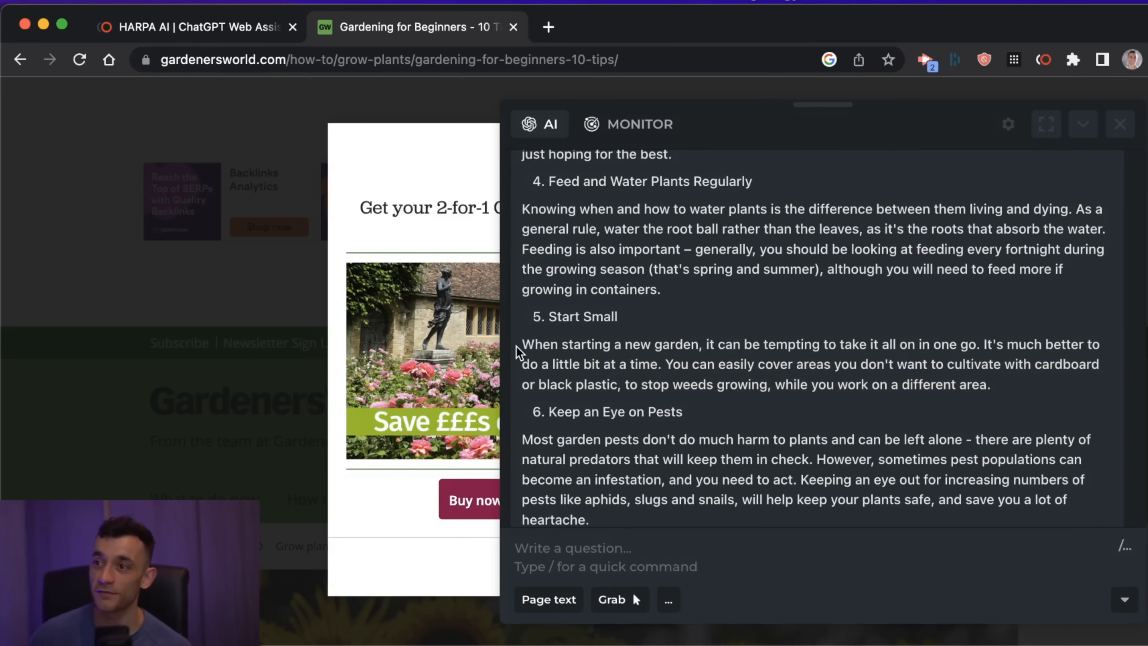
{"action": "scroll", "scroll_direction": "down", "scroll_amount": 3}
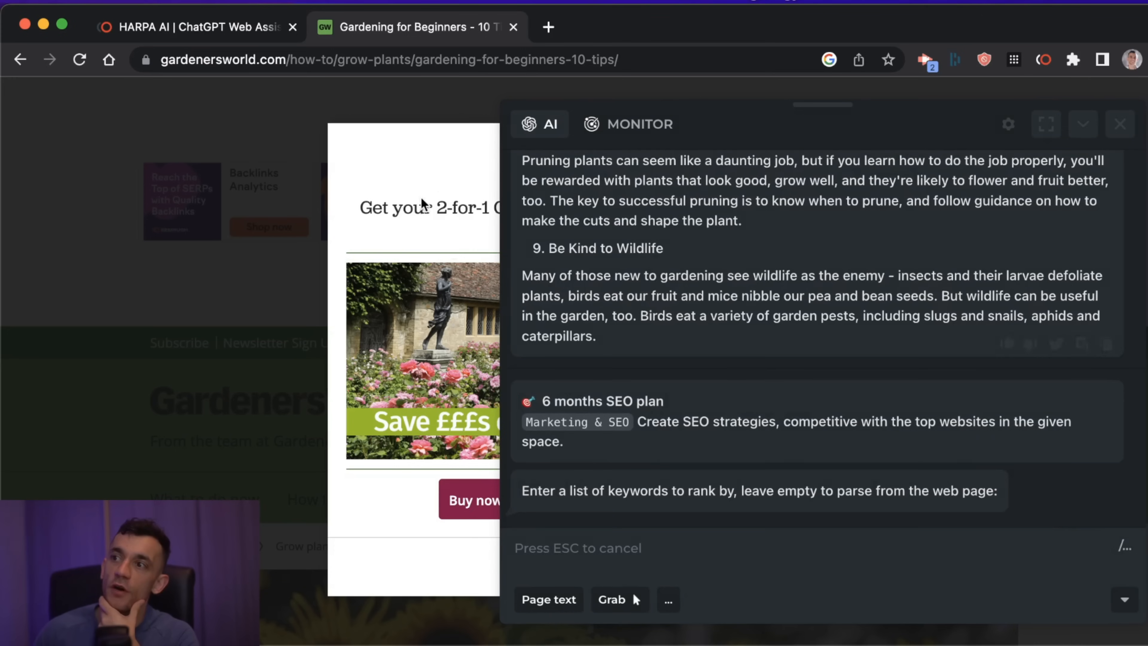
{"action": "mouse_move", "coordinate": [512, 304]}
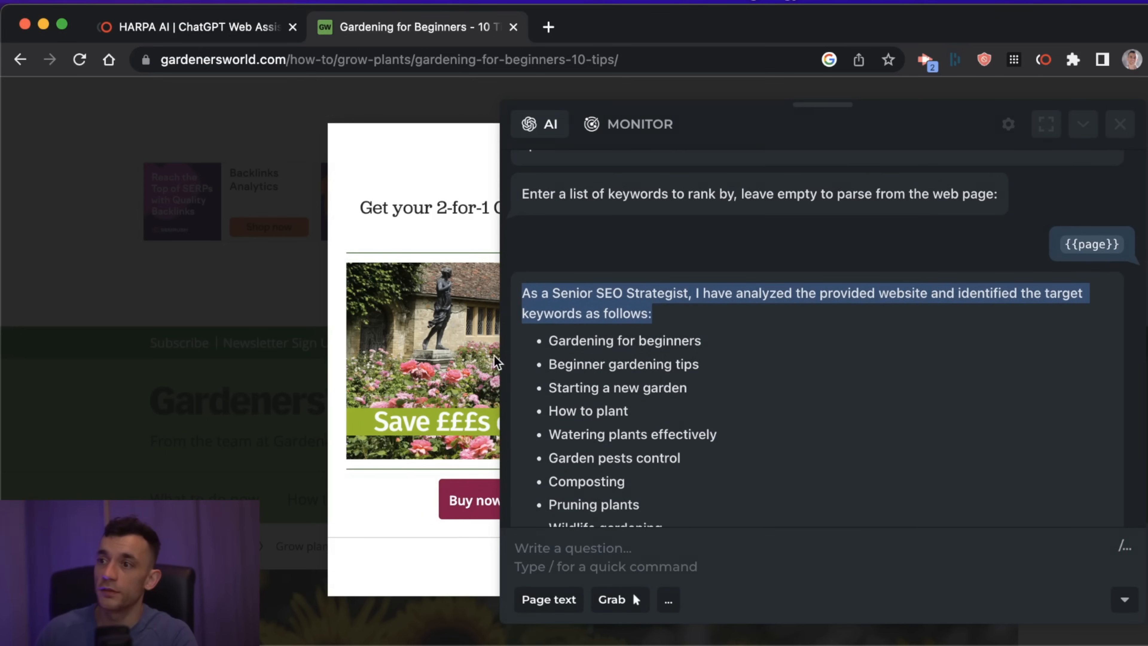
Submit the empty keyword prompt and read the first months of the generated six-month SEO plan.
{"action": "scroll", "scroll_direction": "down", "scroll_amount": 3}
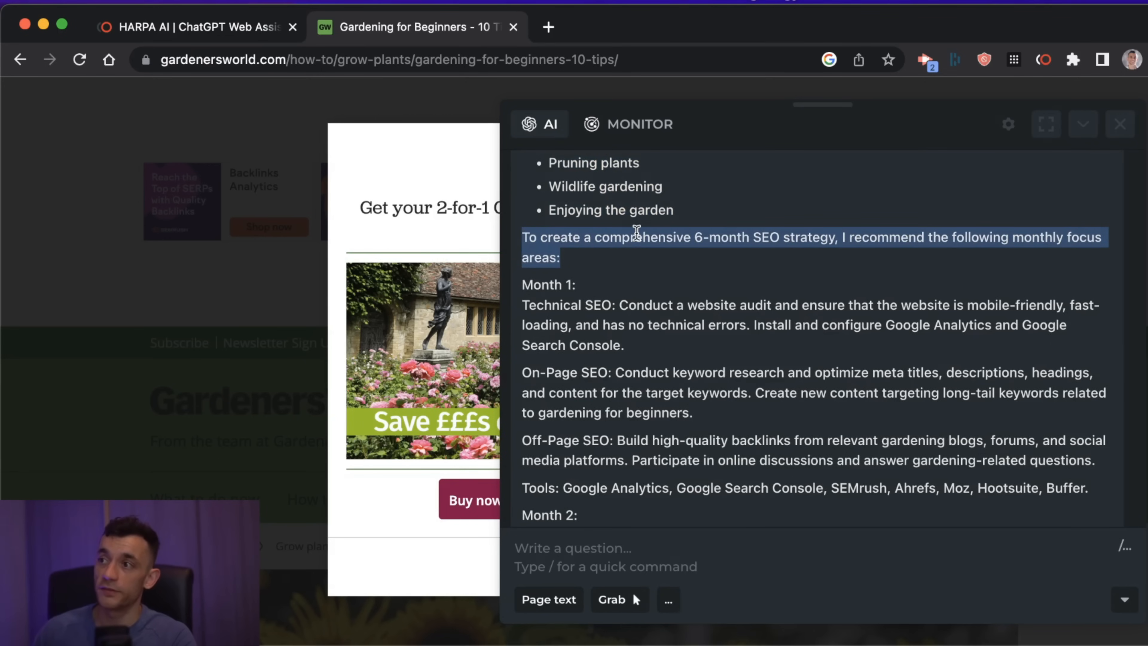
{"action": "mouse_move", "coordinate": [822, 272]}
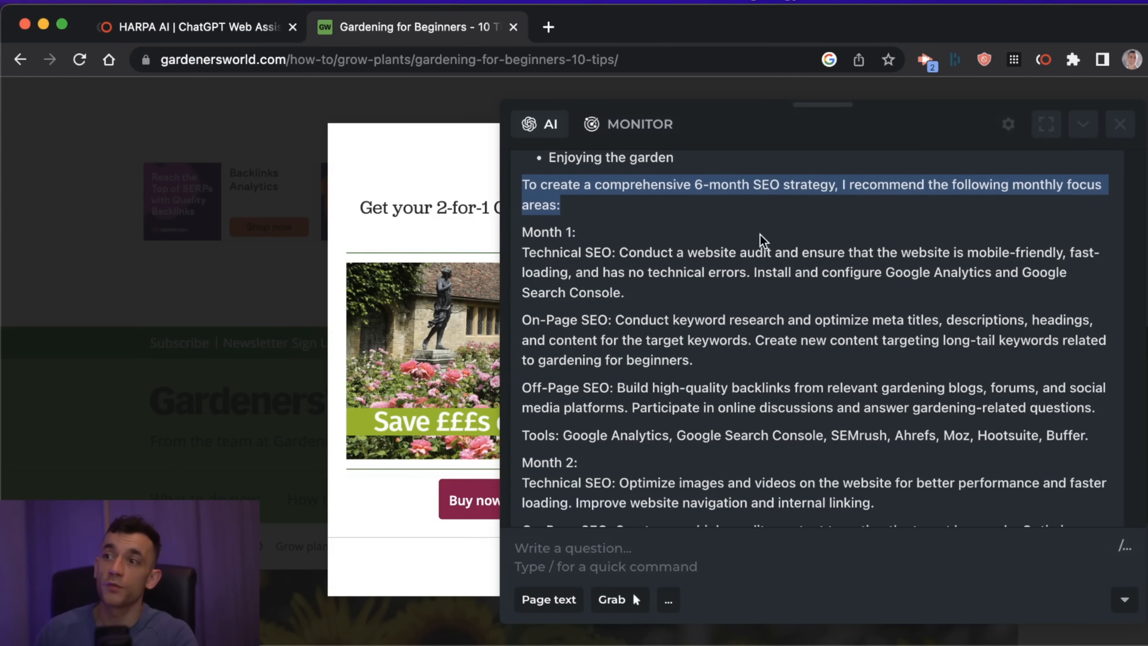
{"action": "mouse_move", "coordinate": [659, 332]}
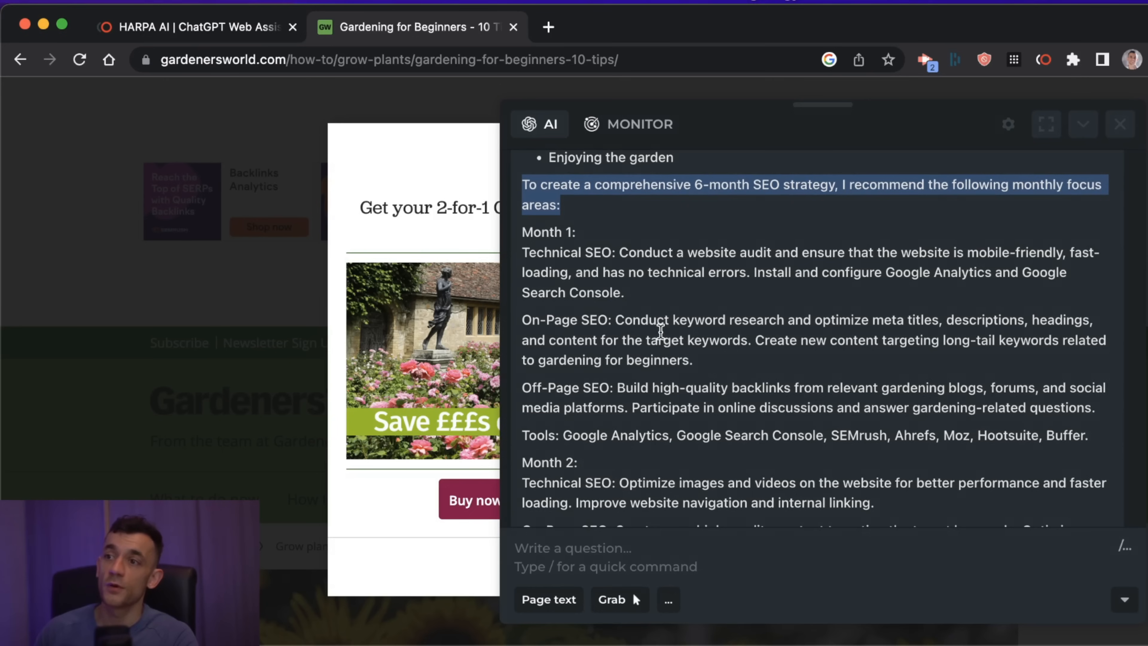
{"action": "scroll", "scroll_direction": "down", "scroll_amount": 3}
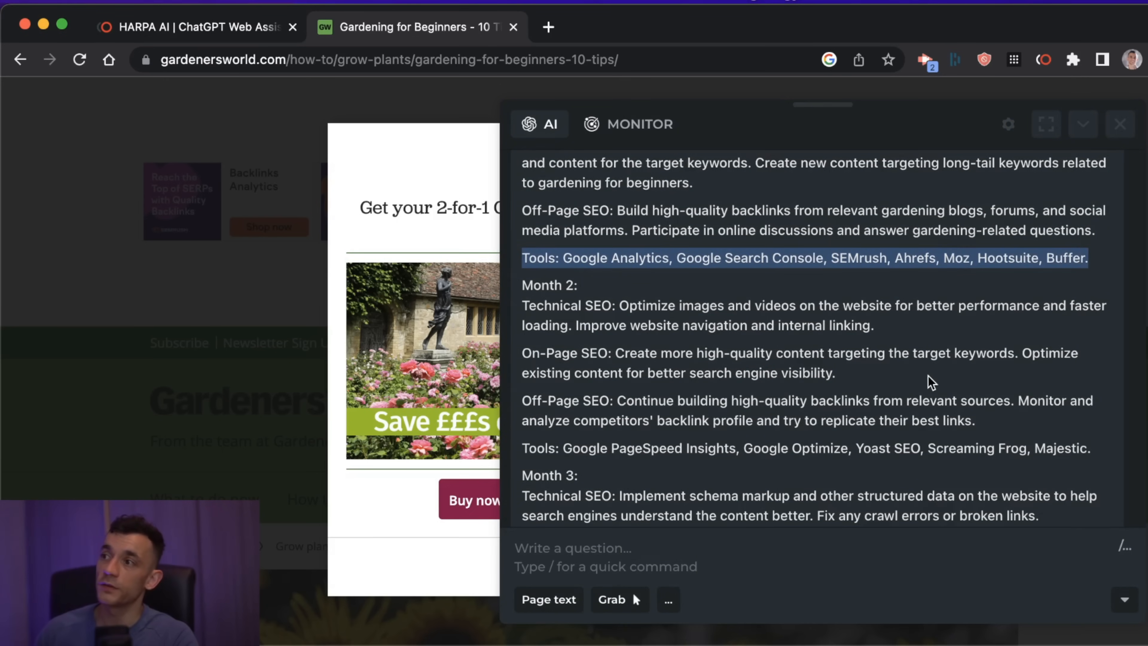
{"action": "scroll", "scroll_direction": "down", "scroll_amount": 3}
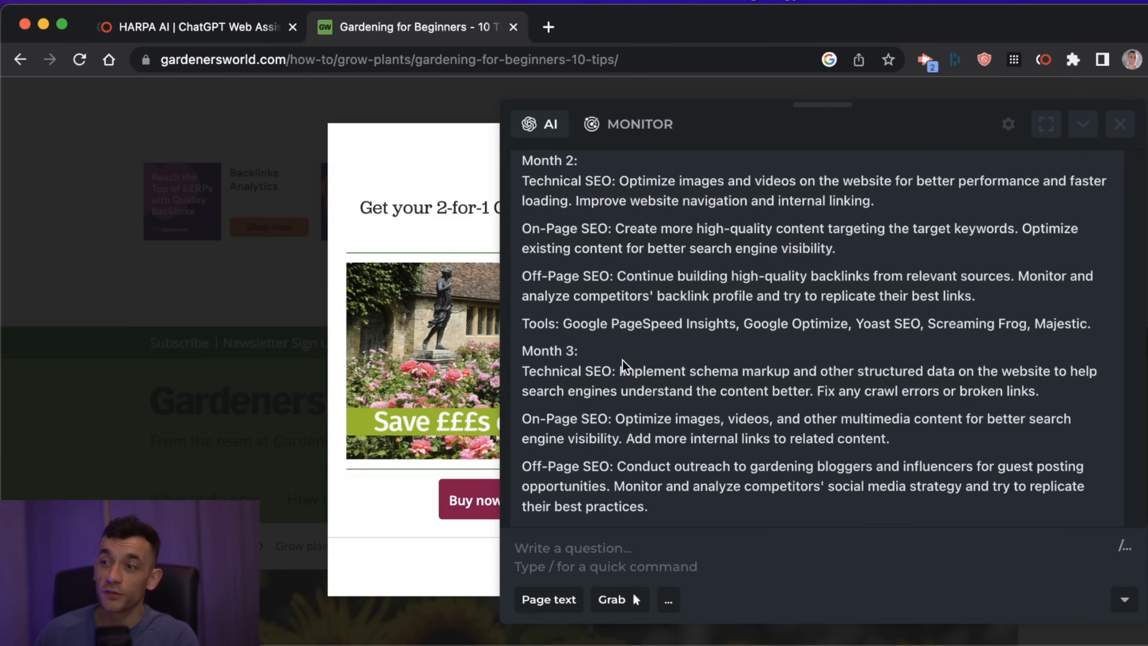
{"action": "scroll", "scroll_direction": "down", "scroll_amount": 3}
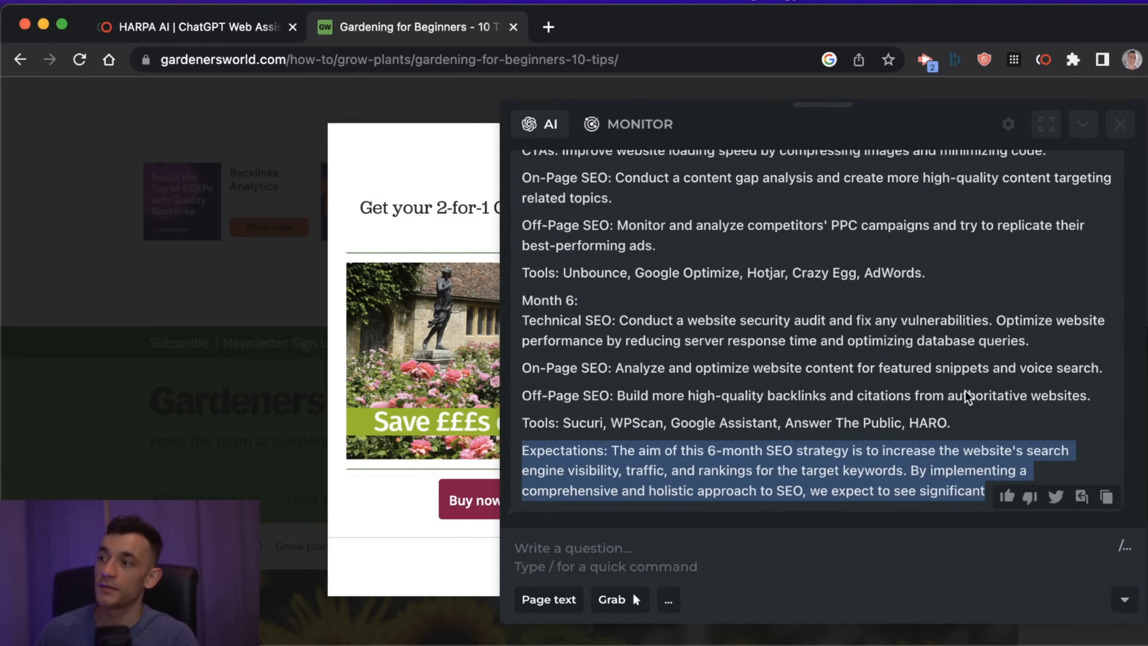
{"action": "mouse_move", "coordinate": [1011, 341]}
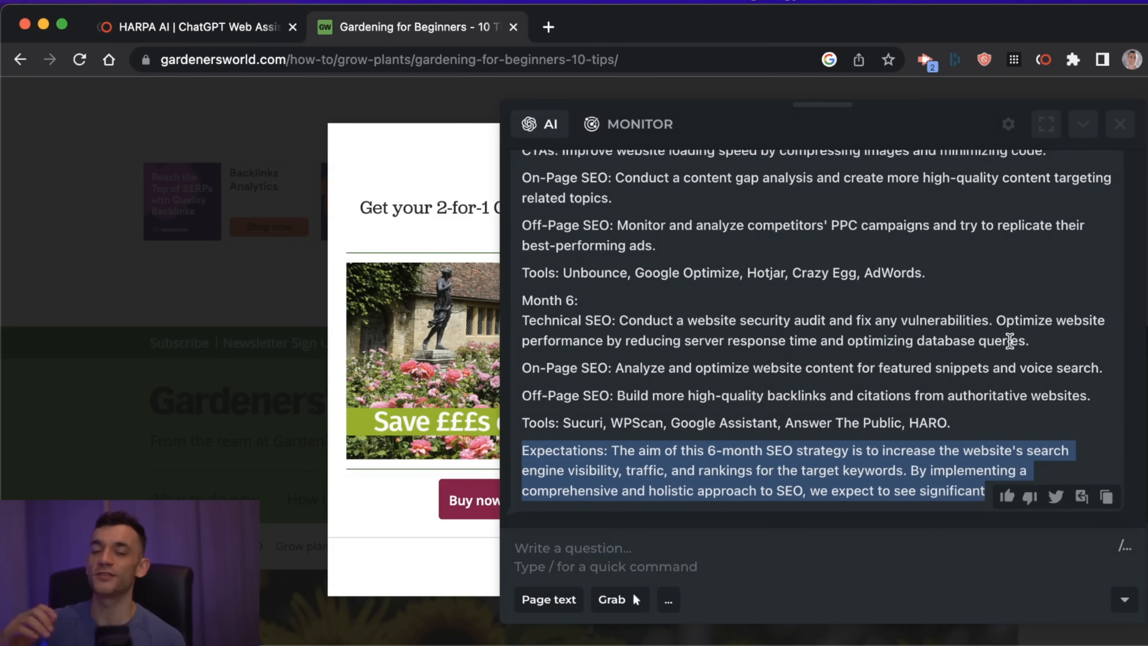
Review the plan's remaining technical, on-page and off-page tasks, tools and expectations.
{"action": "scroll", "scroll_direction": "up", "scroll_amount": 3}
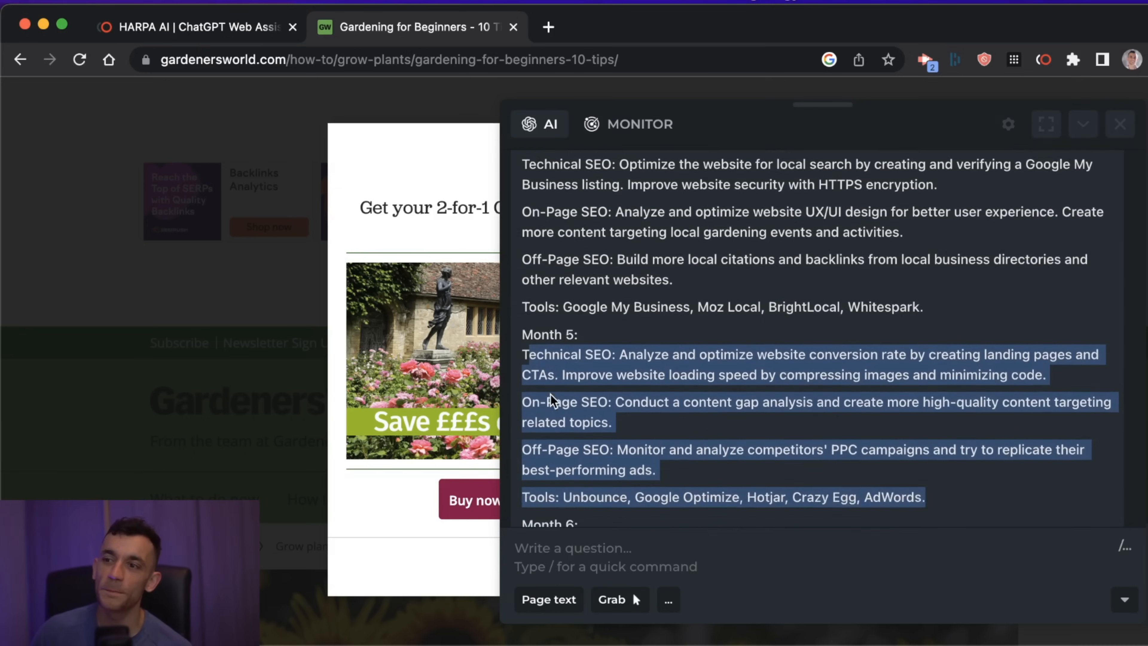
{"action": "scroll", "scroll_direction": "down", "scroll_amount": 3}
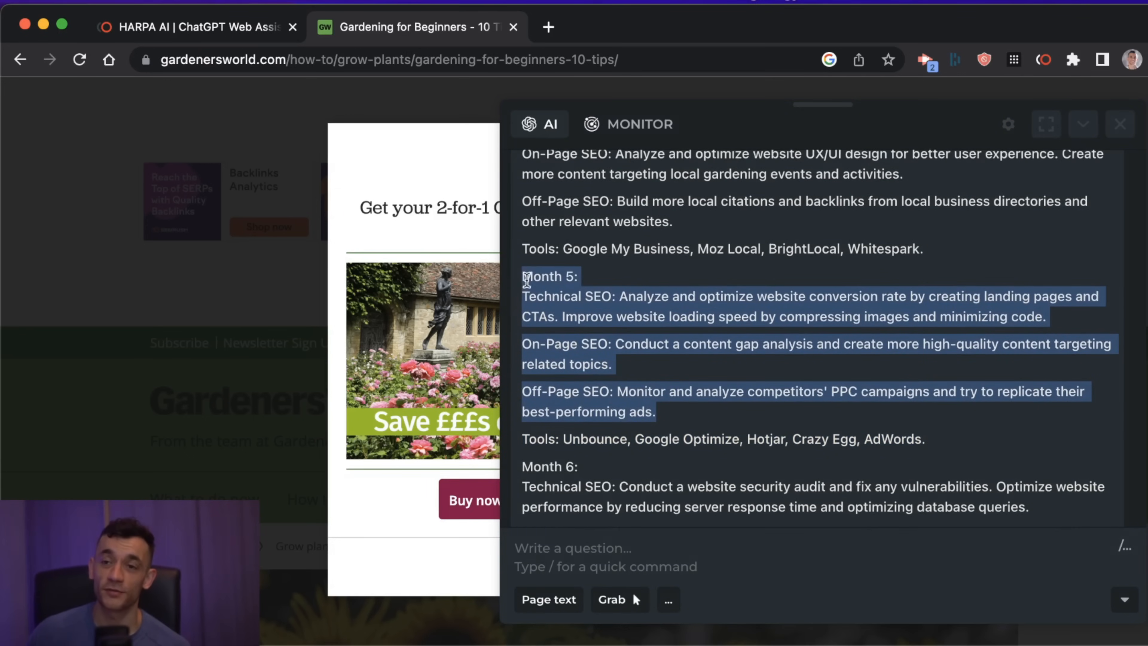
{"action": "scroll", "scroll_direction": "down", "scroll_amount": 3}
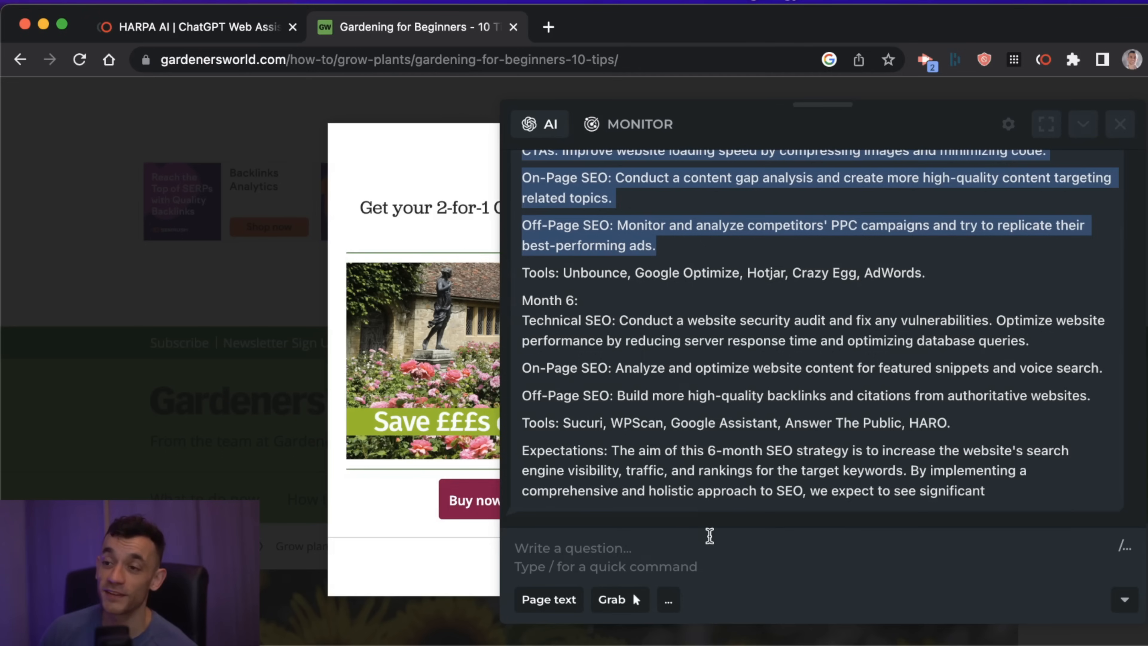
{"action": "scroll", "scroll_direction": "up", "scroll_amount": 3}
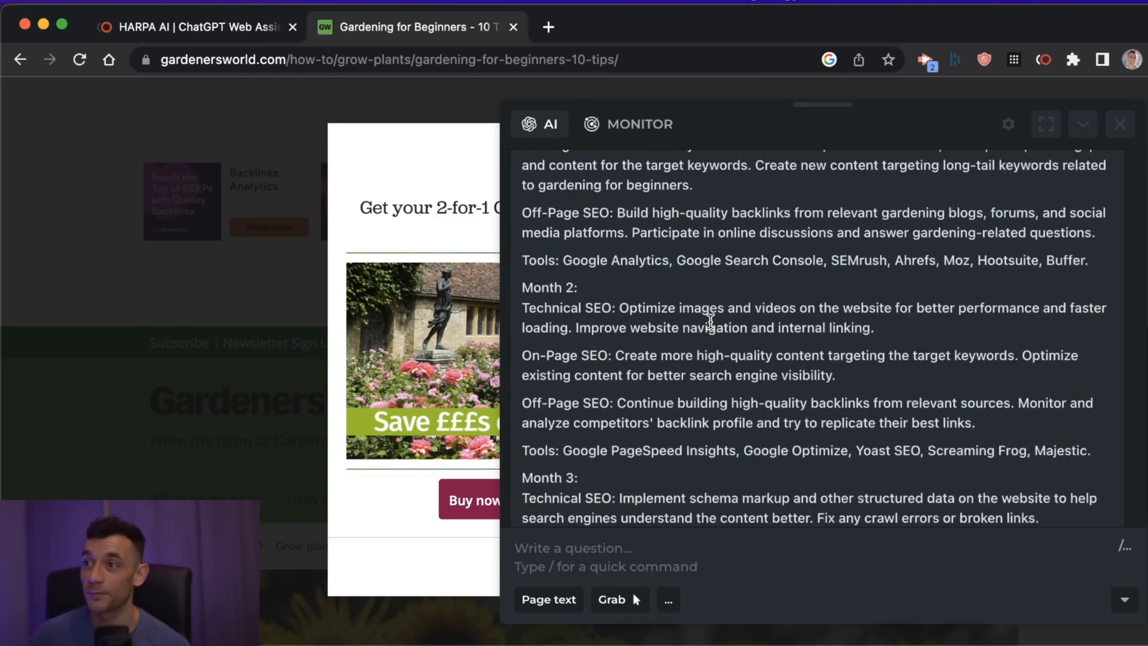
{"action": "scroll", "scroll_direction": "down", "scroll_amount": 3}
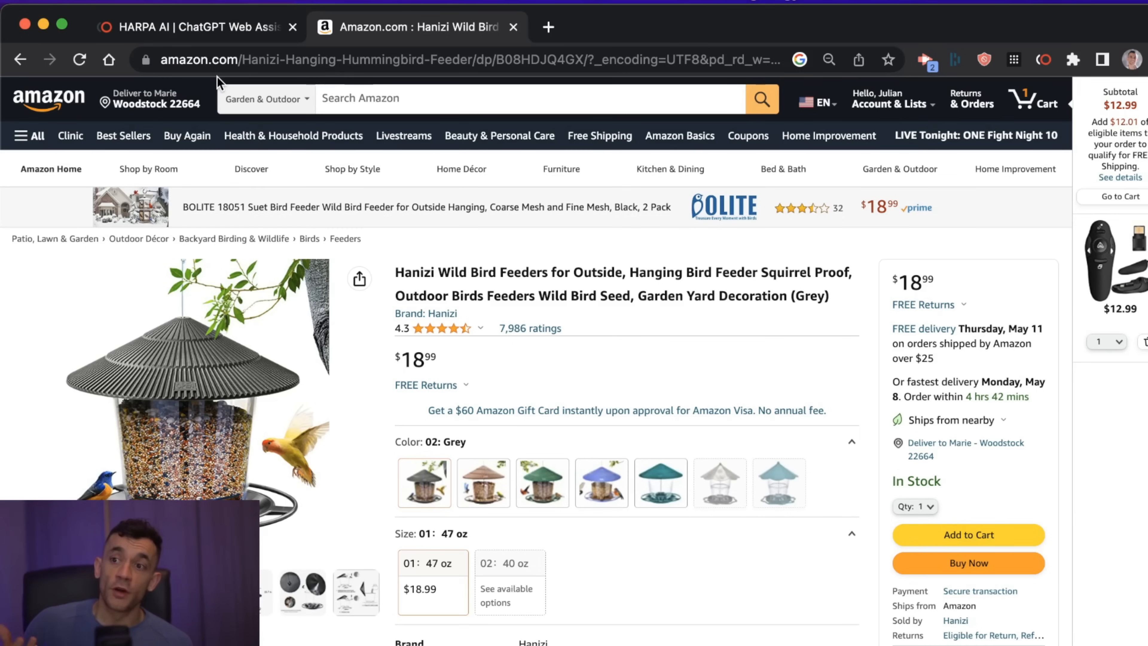
{"action": "mouse_move", "coordinate": [769, 24]}
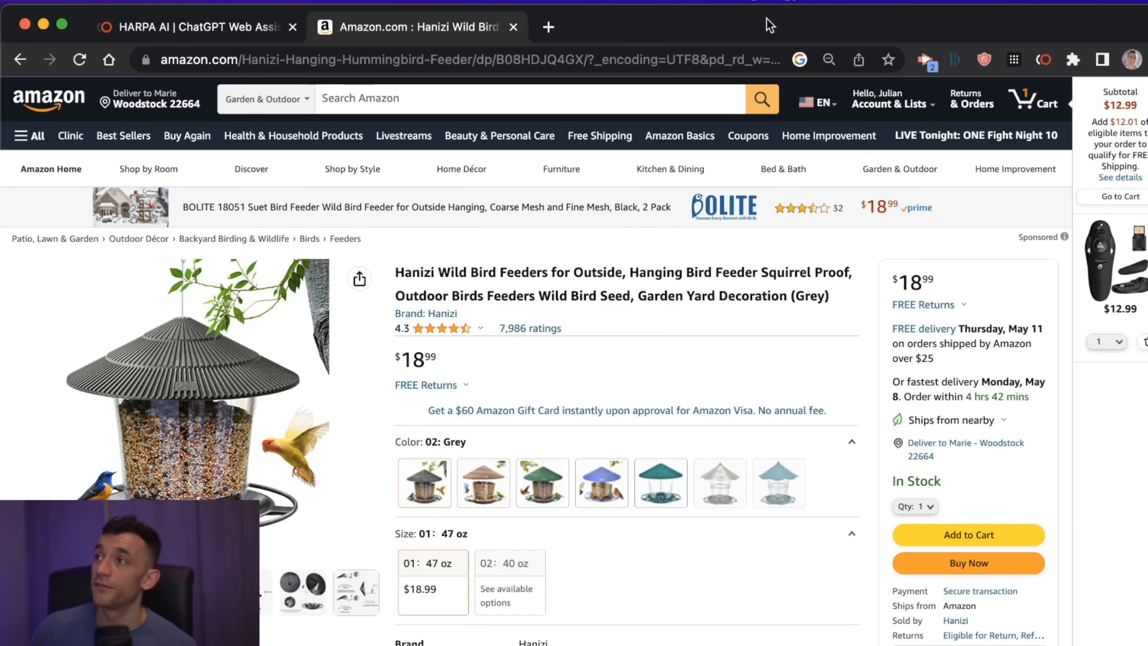
Start a quick command on the Amazon bird feeder page and scroll to the SEO-friendly product description writer.
{"action": "left_click", "coordinate": [923, 60]}
{"action": "type", "text": "/"}
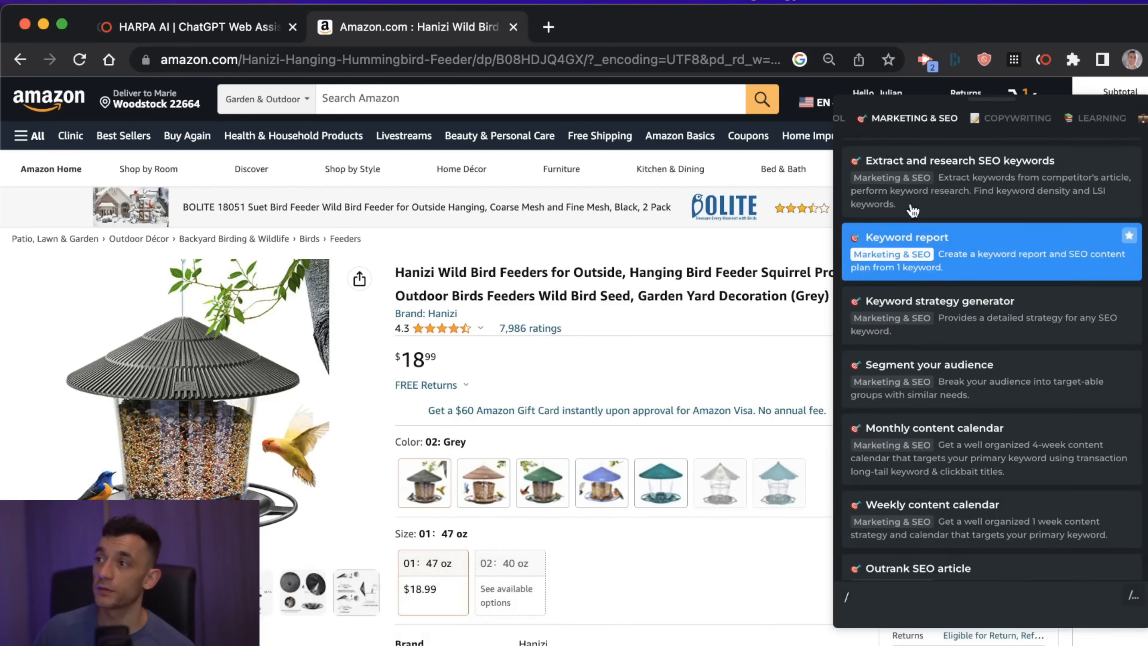
{"action": "scroll", "scroll_direction": "down", "scroll_amount": 3}
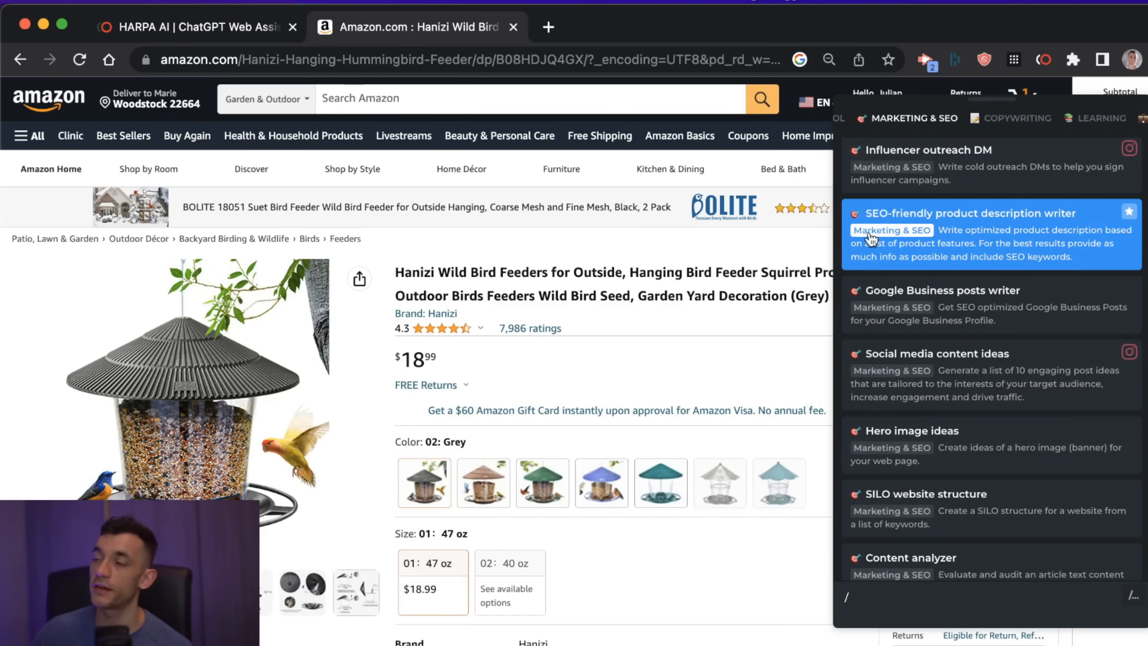
{"action": "mouse_move", "coordinate": [987, 217]}
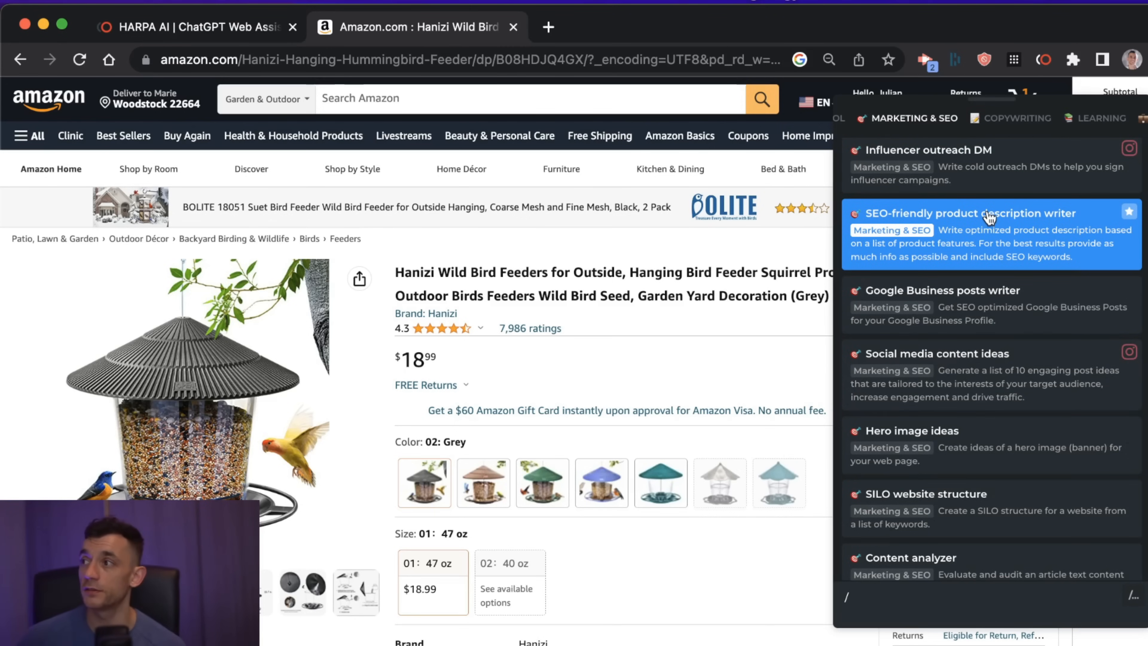
Run the SEO-friendly product description writer on the Hanizi Wild Bird Feeder and review the result.
{"action": "left_click", "coordinate": [965, 213]}
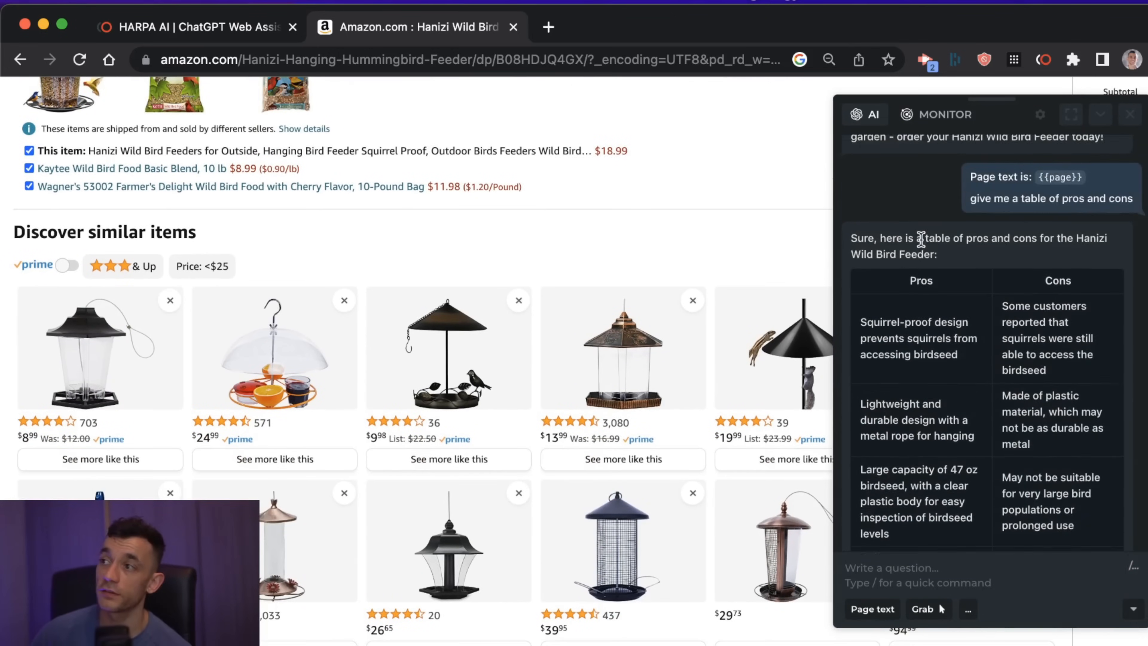
{"action": "scroll", "scroll_direction": "down", "scroll_amount": 3}
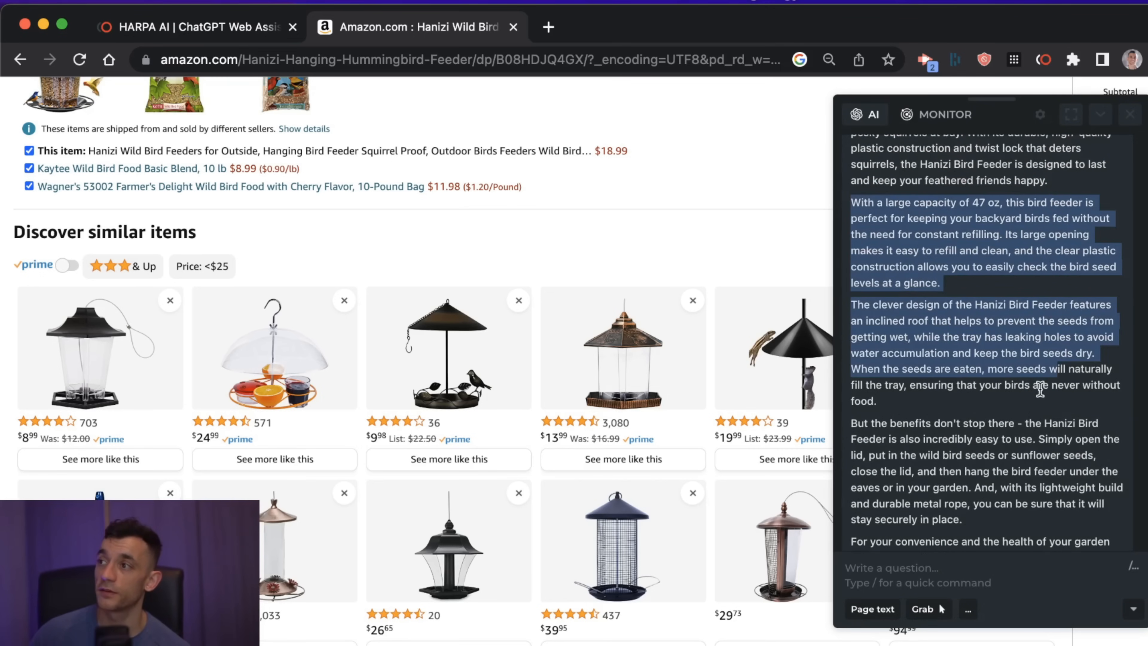
{"action": "scroll", "scroll_direction": "up", "scroll_amount": 3}
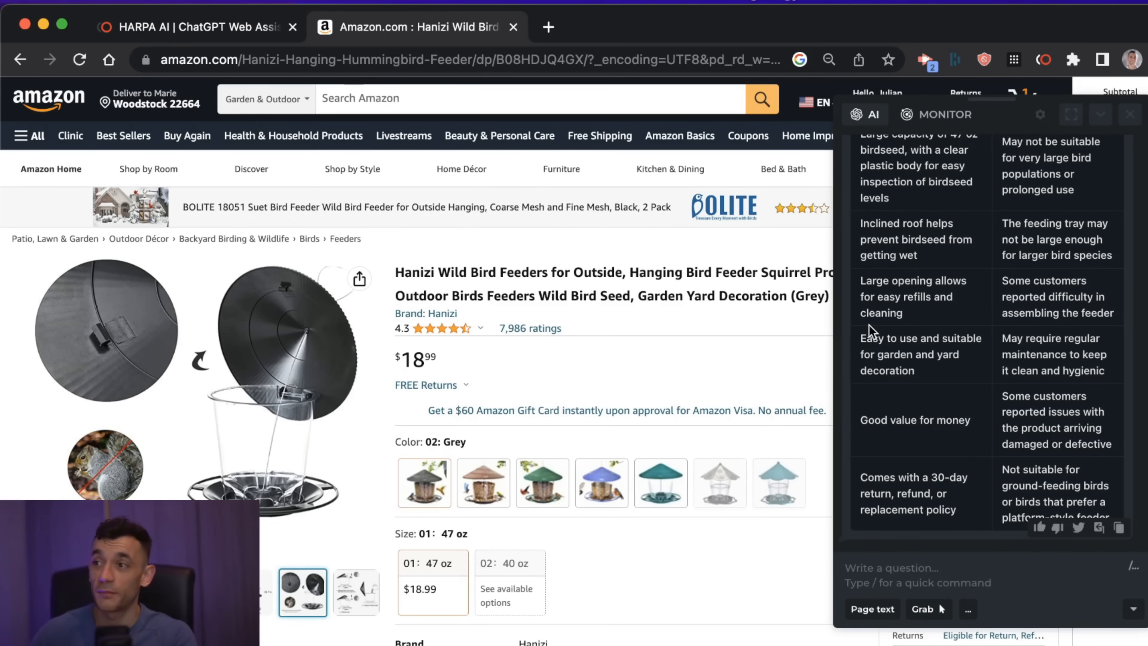
{"action": "scroll", "scroll_direction": "down", "scroll_amount": 3}
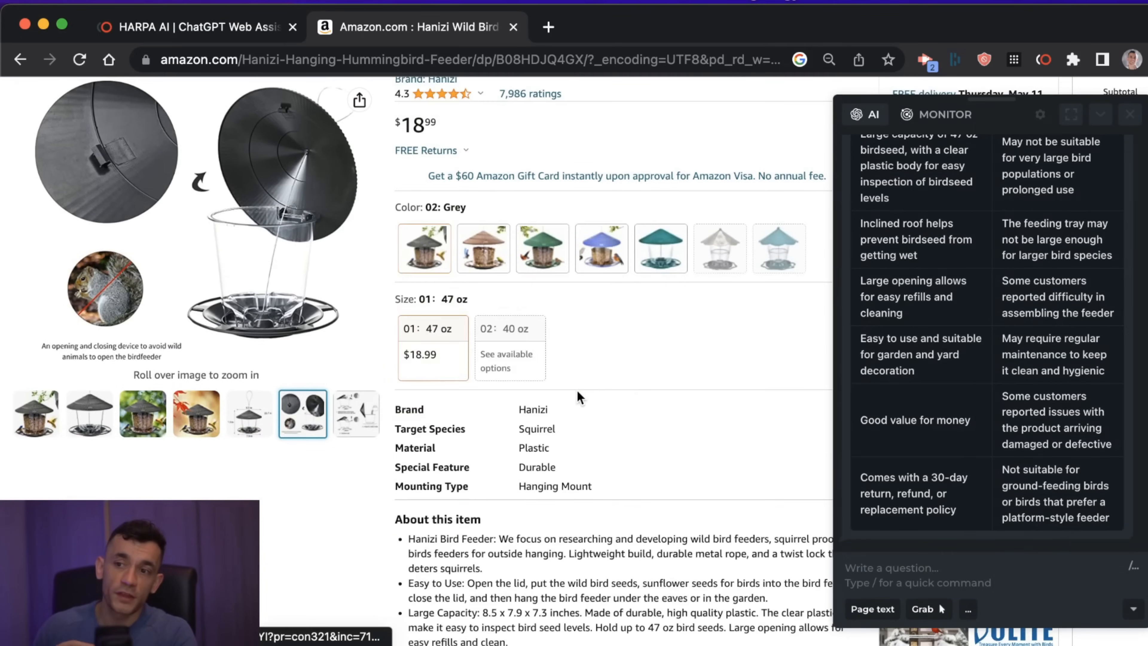
{"action": "scroll", "scroll_direction": "down", "scroll_amount": 3}
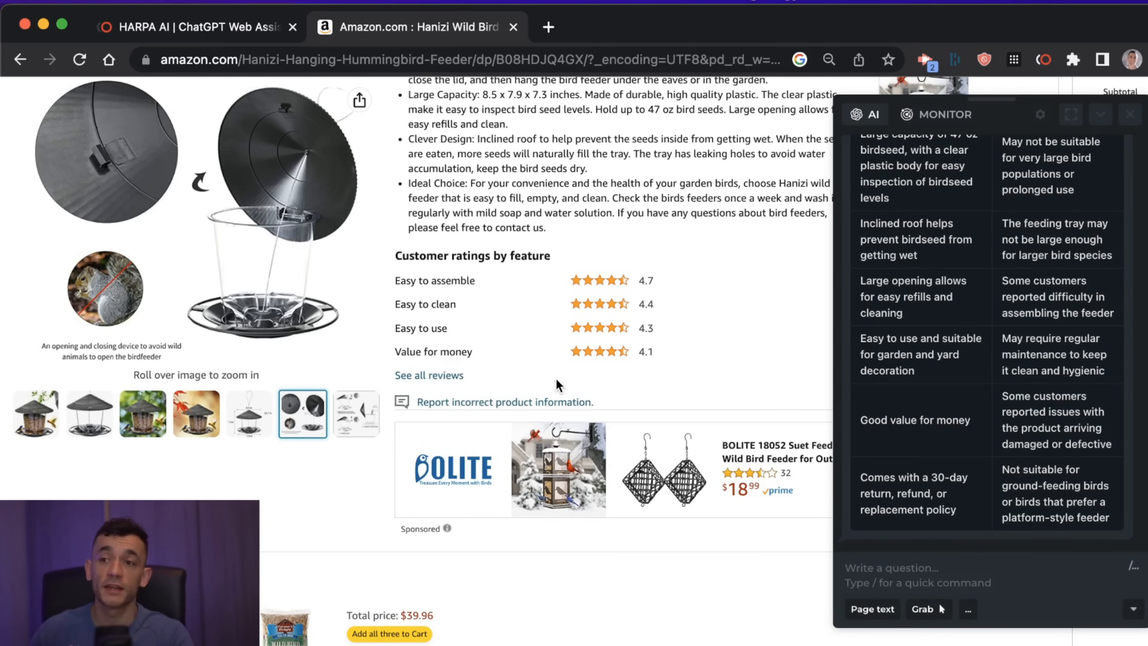
{"action": "scroll", "scroll_direction": "down", "scroll_amount": 3}
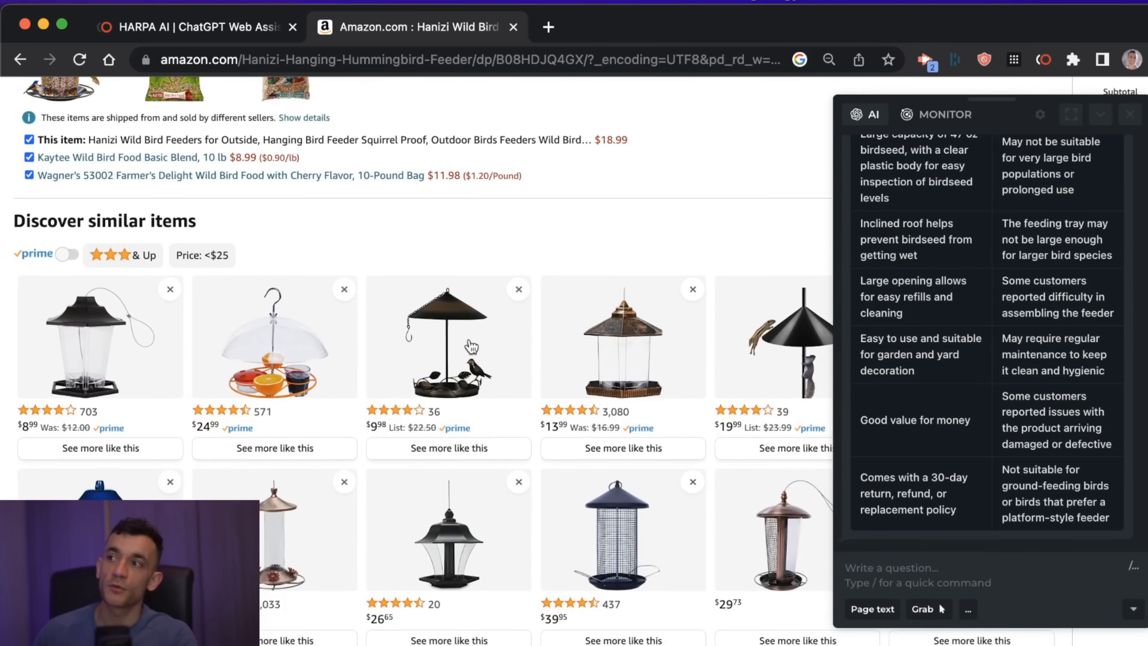
{"action": "scroll", "scroll_direction": "down", "scroll_amount": 3}
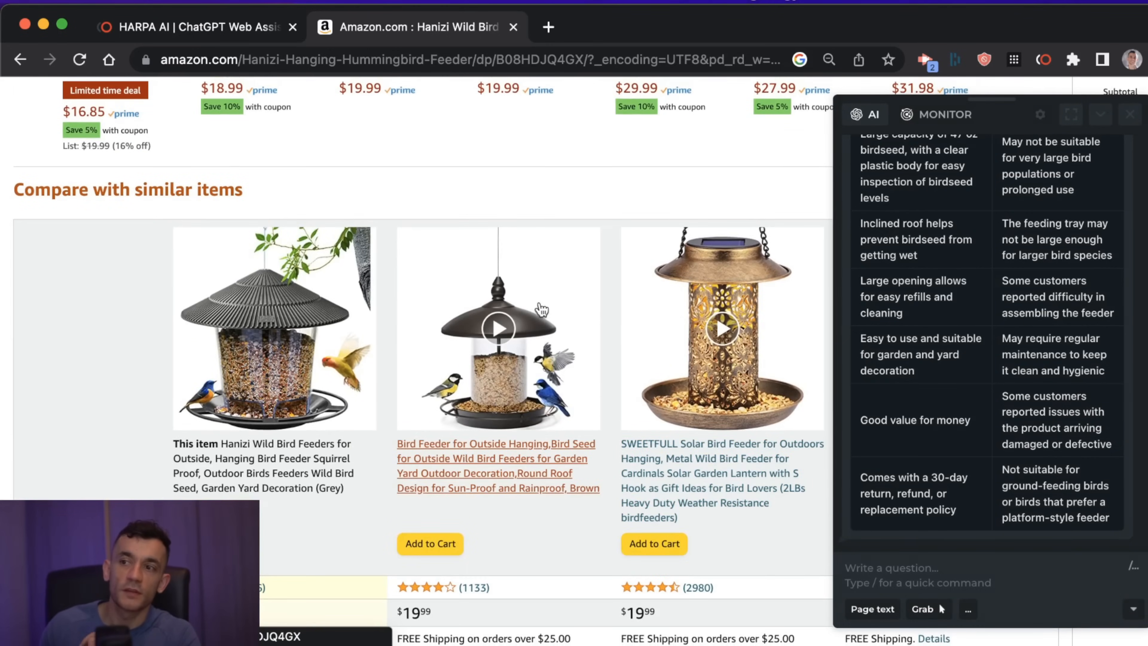
{"action": "scroll", "scroll_direction": "down", "scroll_amount": 3}
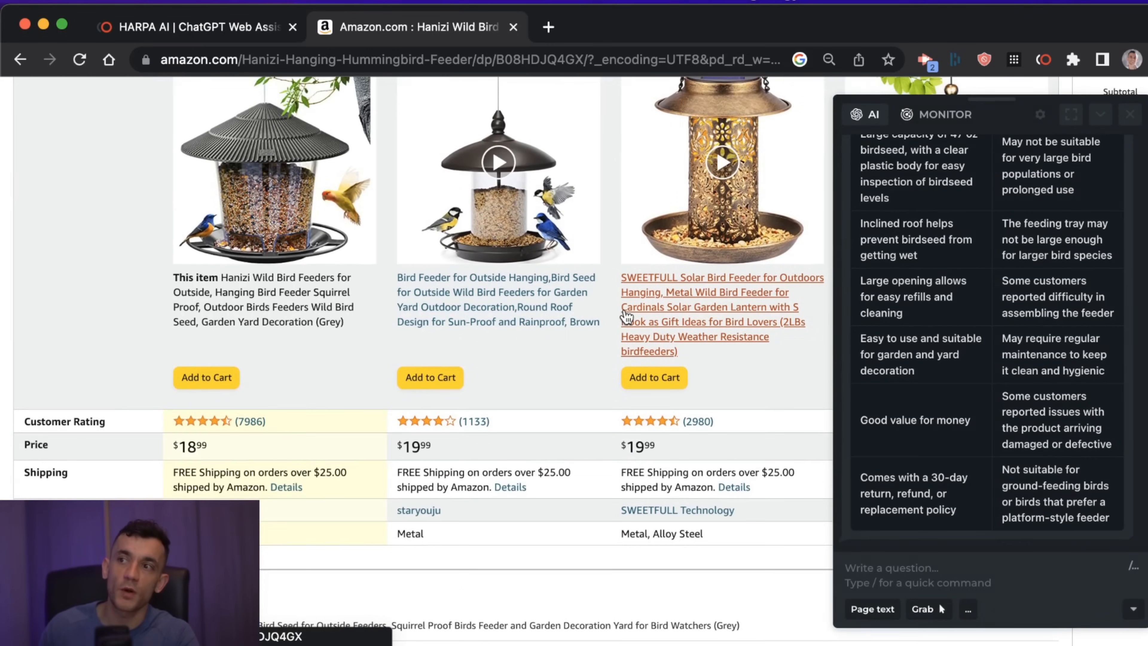
{"action": "scroll", "scroll_direction": "down", "scroll_amount": 3}
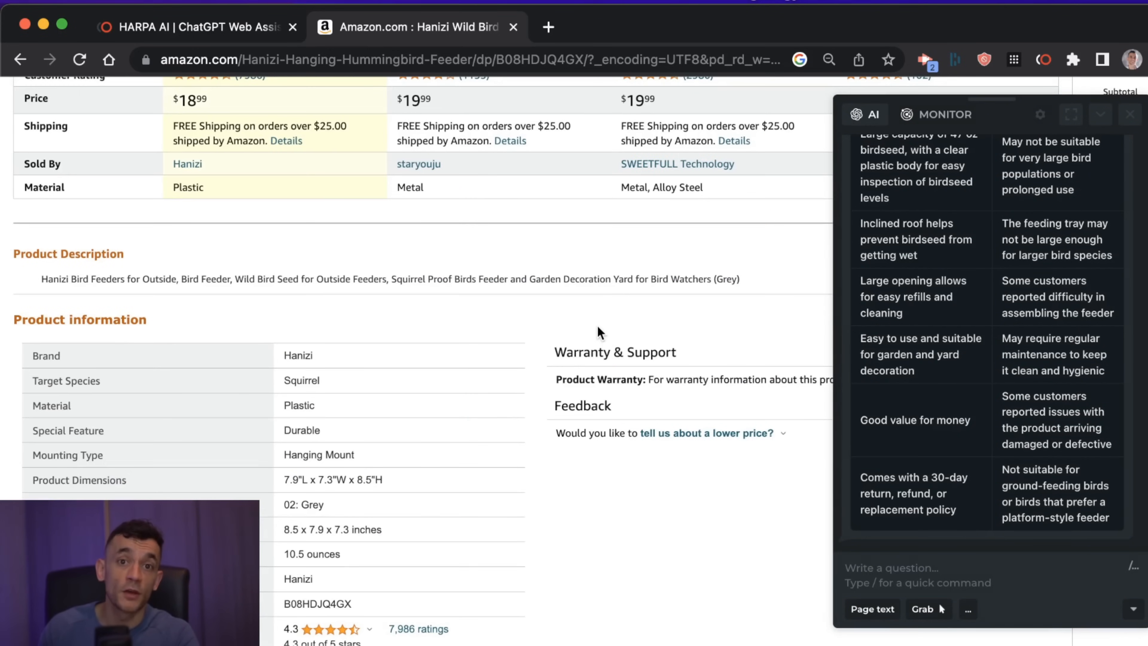
{"action": "scroll", "scroll_direction": "down", "scroll_amount": 3}
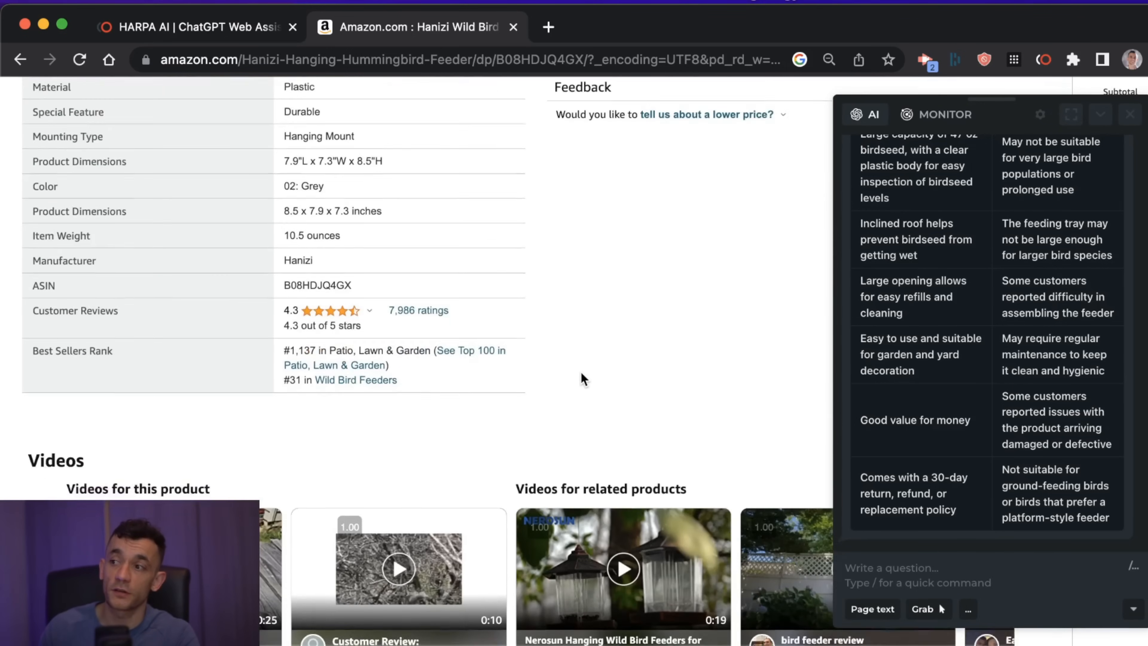
{"action": "scroll", "scroll_direction": "down", "scroll_amount": 3}
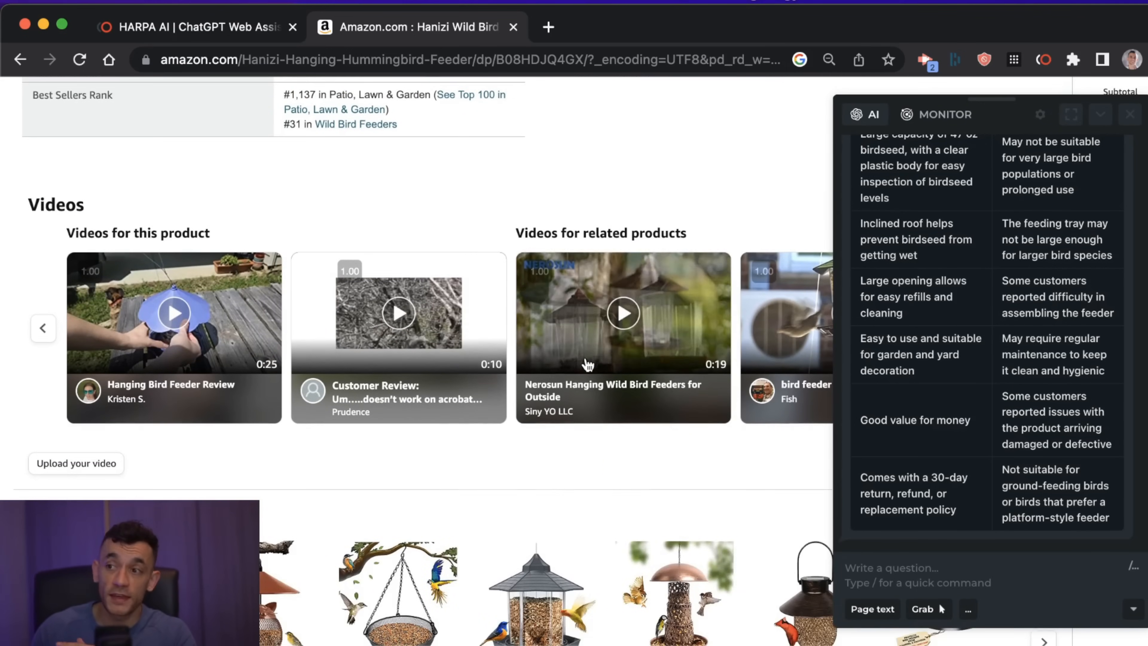
{"action": "scroll", "scroll_direction": "down", "scroll_amount": 3}
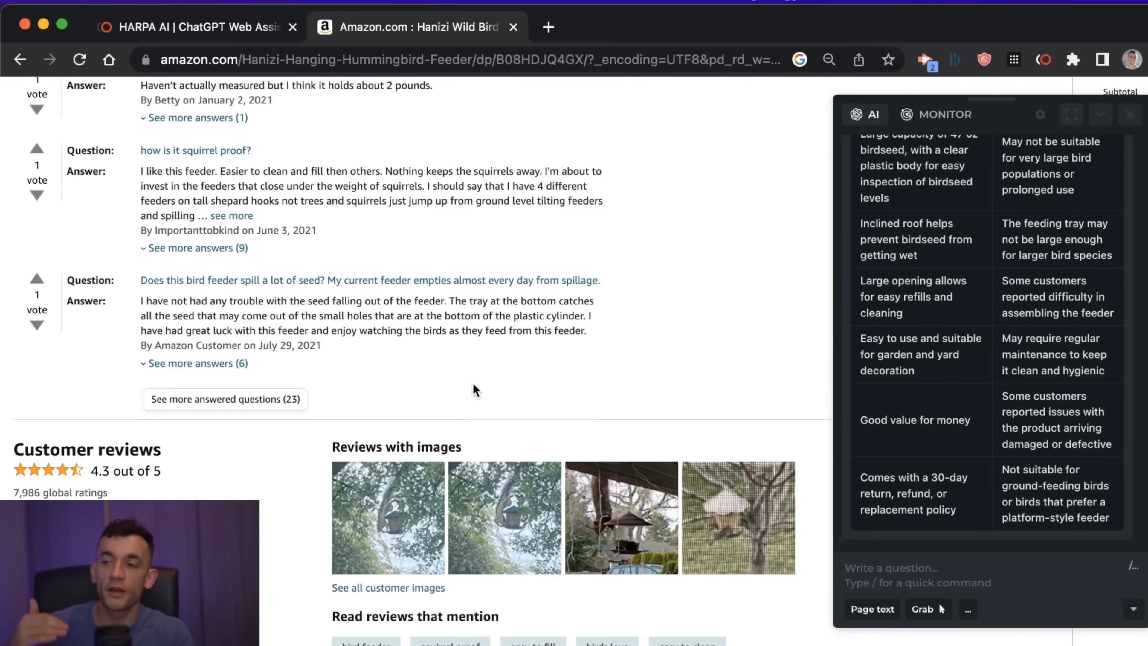
{"action": "scroll", "scroll_direction": "down", "scroll_amount": 3}
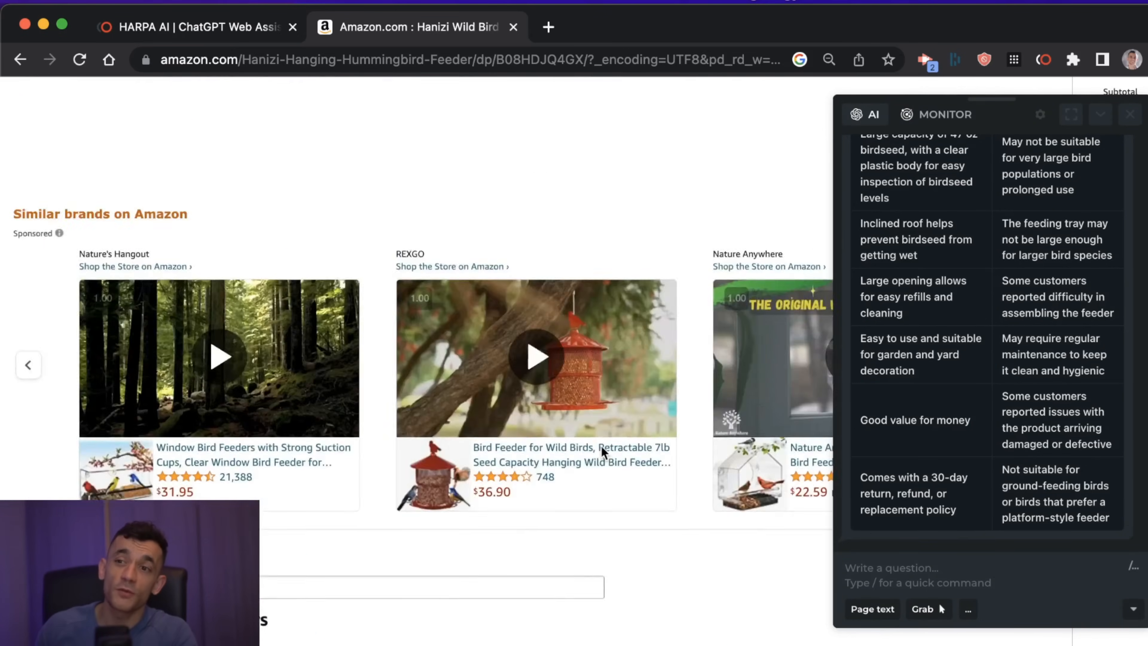
{"action": "scroll", "scroll_direction": "up", "scroll_amount": 3}
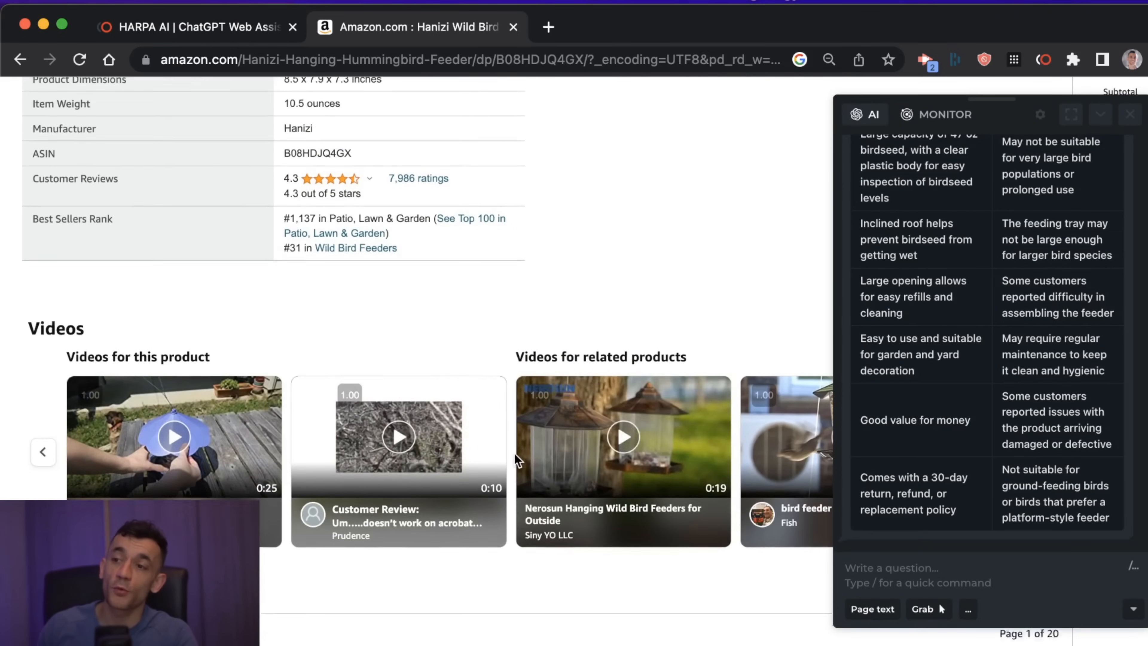
{"action": "scroll", "scroll_direction": "down", "scroll_amount": 3}
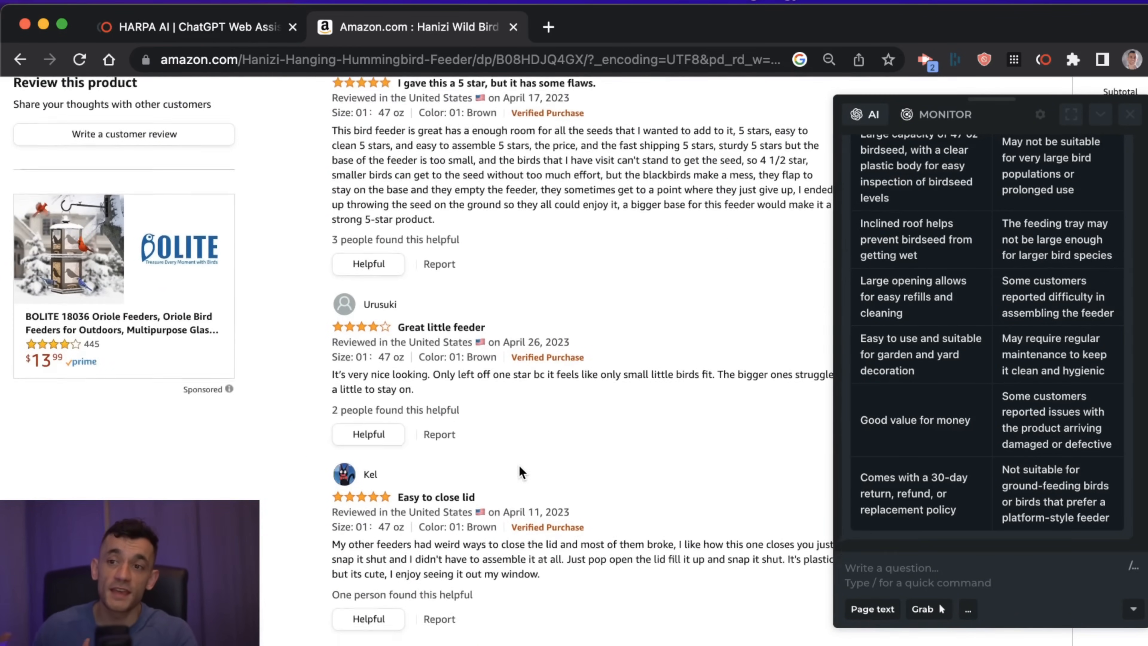
{"action": "scroll", "scroll_direction": "down", "scroll_amount": 3}
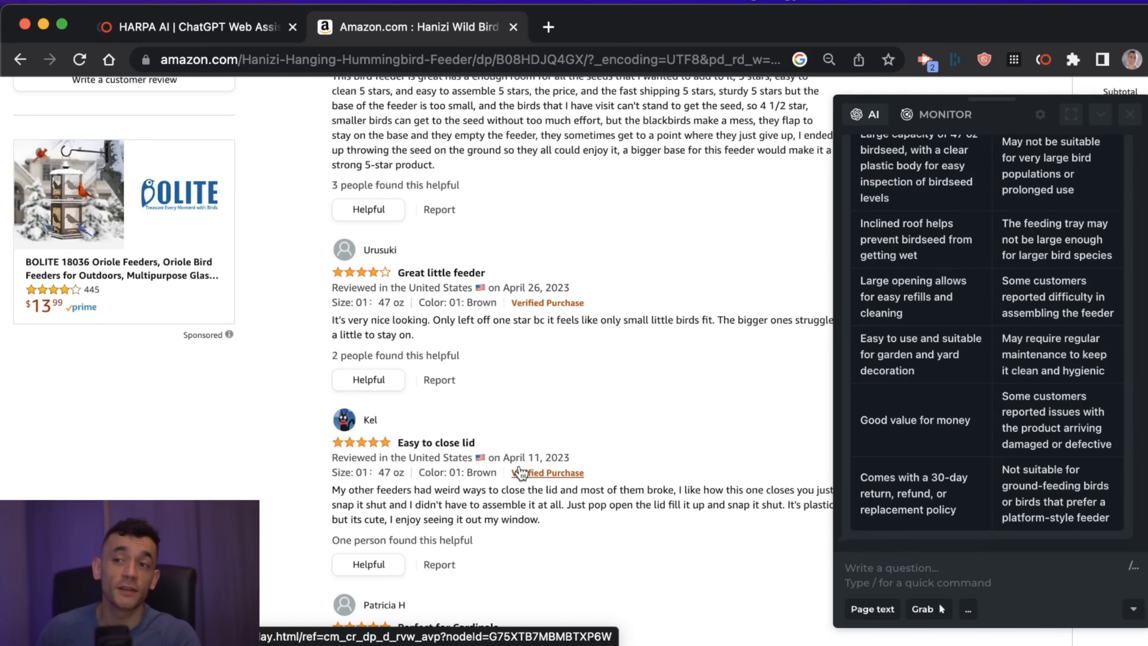
{"action": "scroll", "scroll_direction": "down", "scroll_amount": 3}
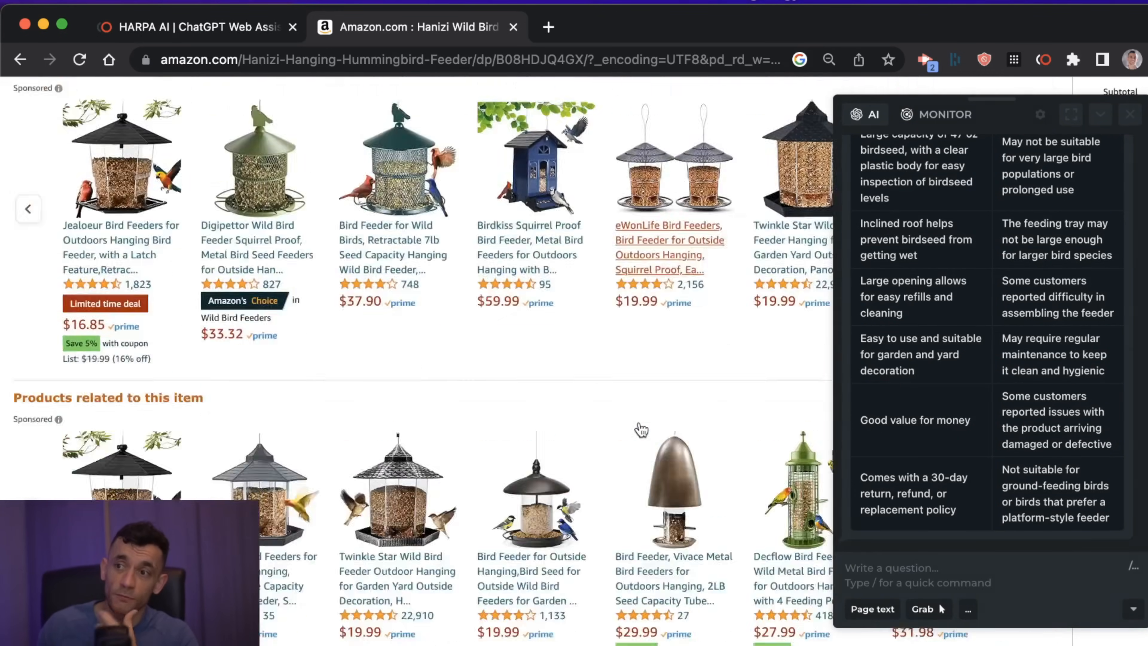
{"action": "scroll", "scroll_direction": "down", "scroll_amount": 3}
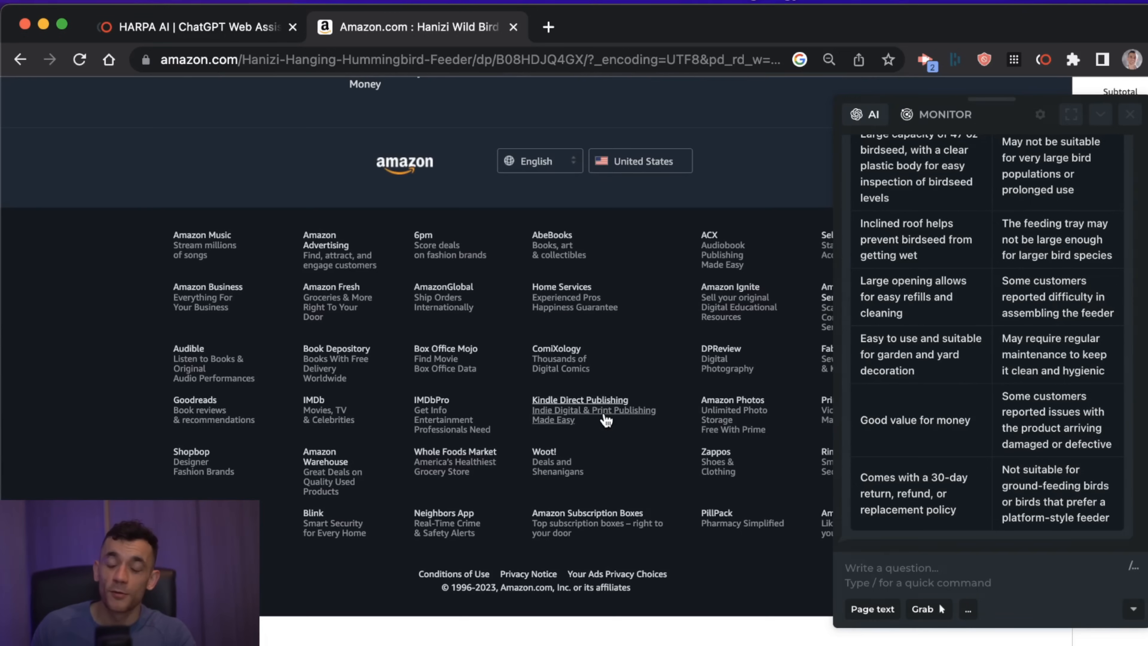
{"action": "scroll", "scroll_direction": "up", "scroll_amount": 3}
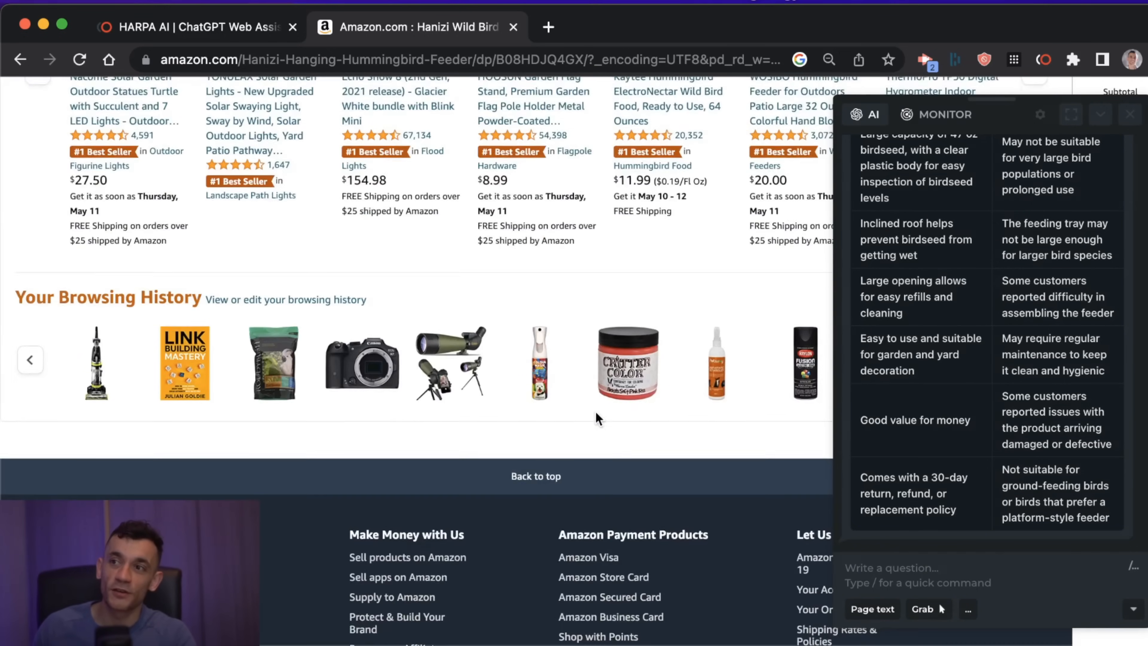
{"action": "scroll", "scroll_direction": "up", "scroll_amount": 3}
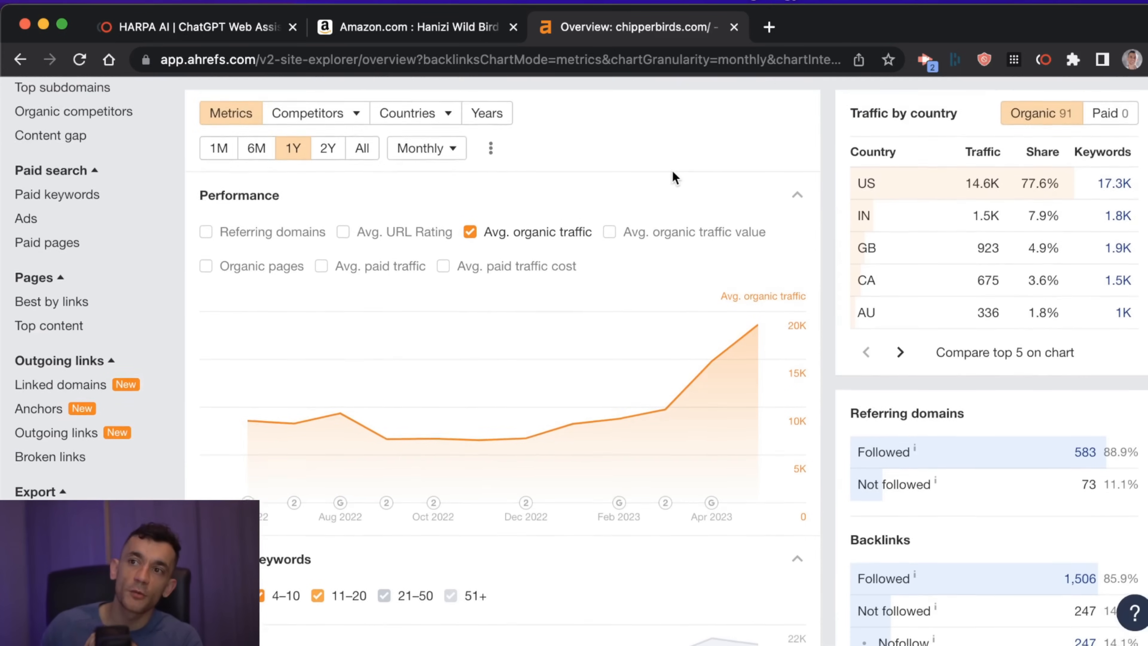
Review the chipperbirds.com organic traffic, keywords and backlink figures in the Overview 2.0 charts.
{"action": "scroll", "scroll_direction": "up", "scroll_amount": 3}
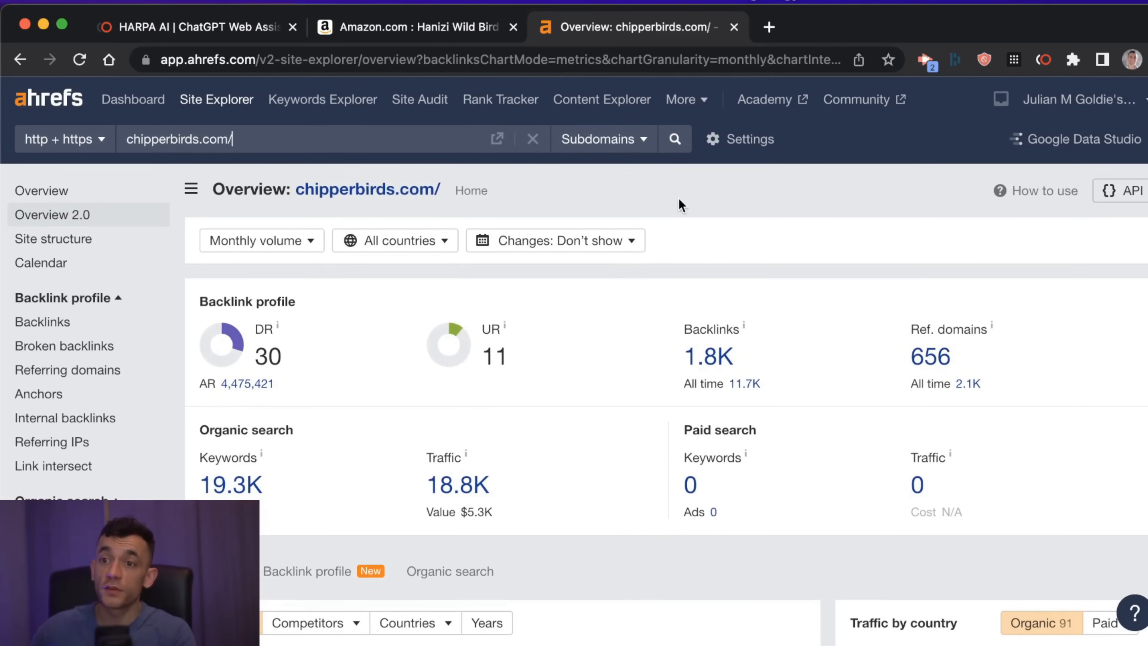
{"action": "scroll", "scroll_direction": "down", "scroll_amount": 3}
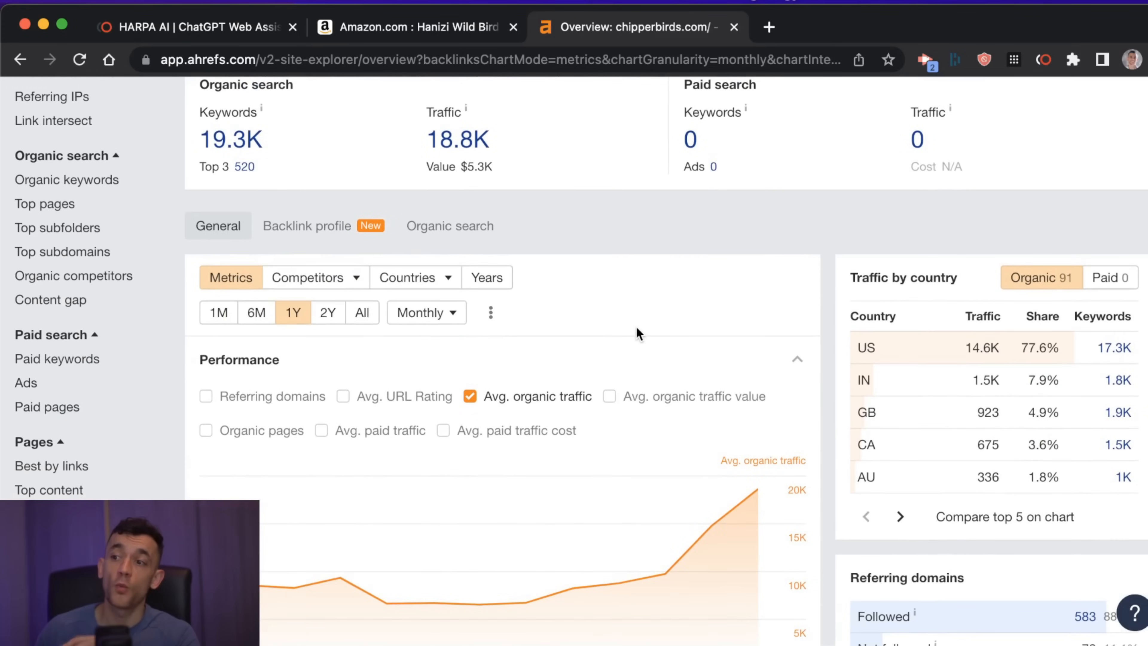
{"action": "scroll", "scroll_direction": "down", "scroll_amount": 3}
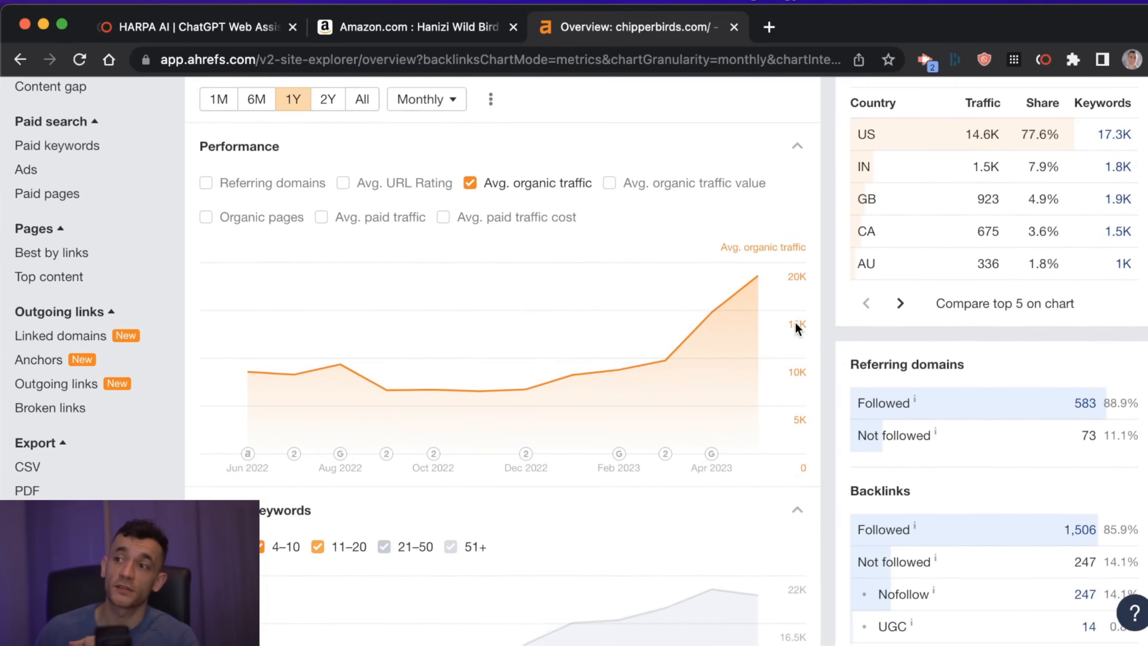
{"action": "mouse_move", "coordinate": [776, 343]}
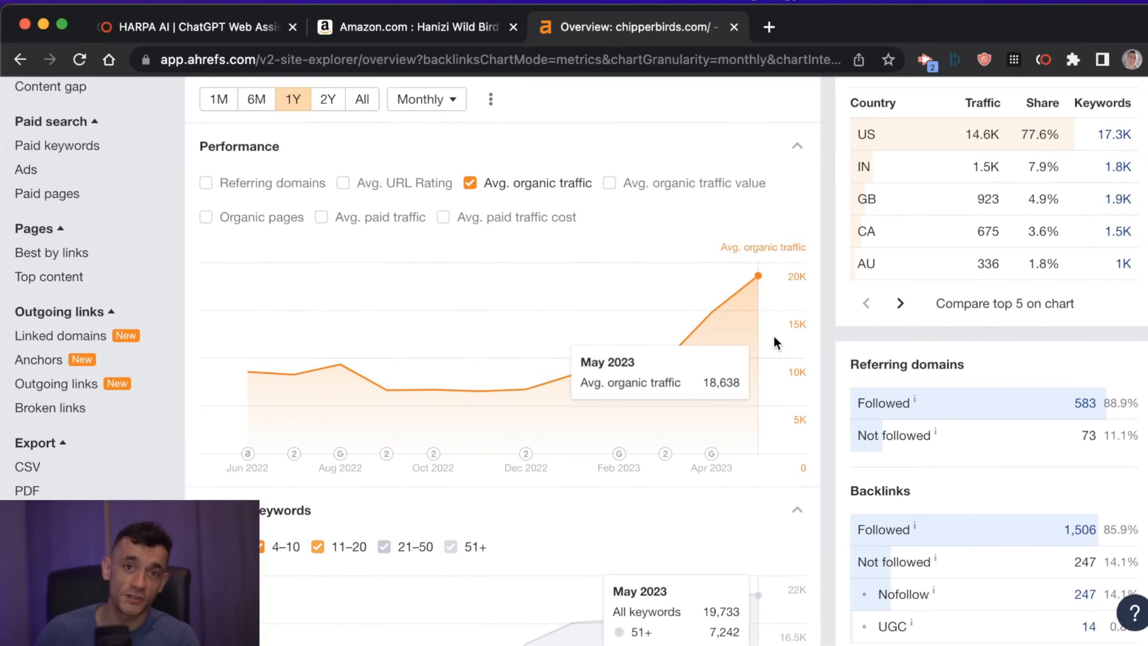
{"action": "scroll", "scroll_direction": "down", "scroll_amount": 3}
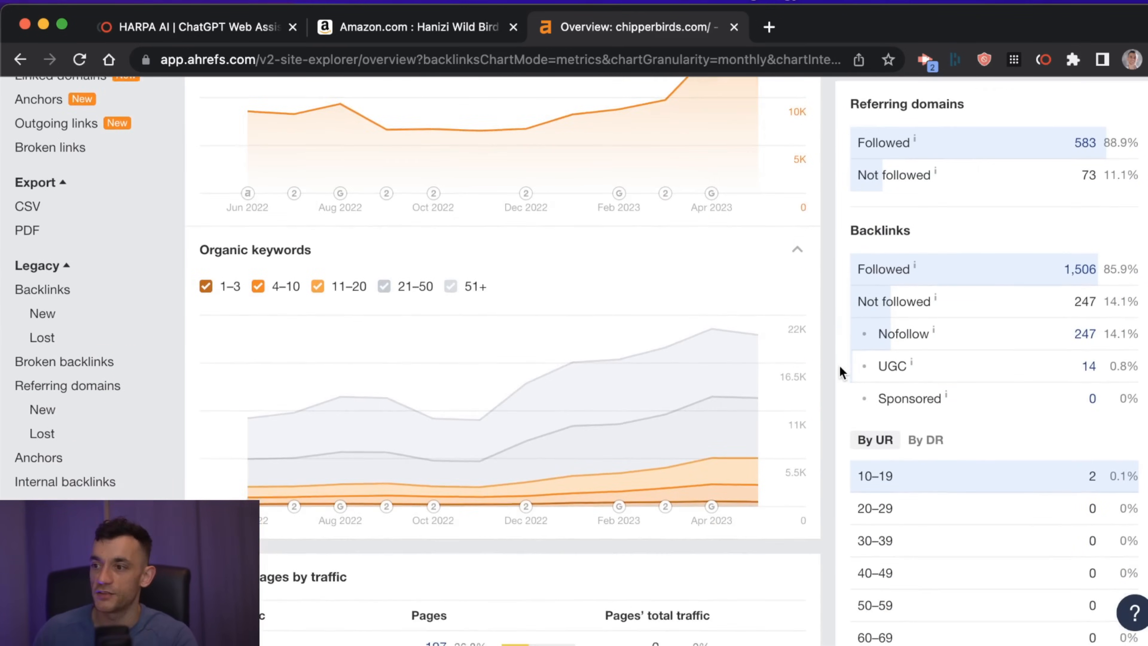
{"action": "scroll", "scroll_direction": "up", "scroll_amount": 3}
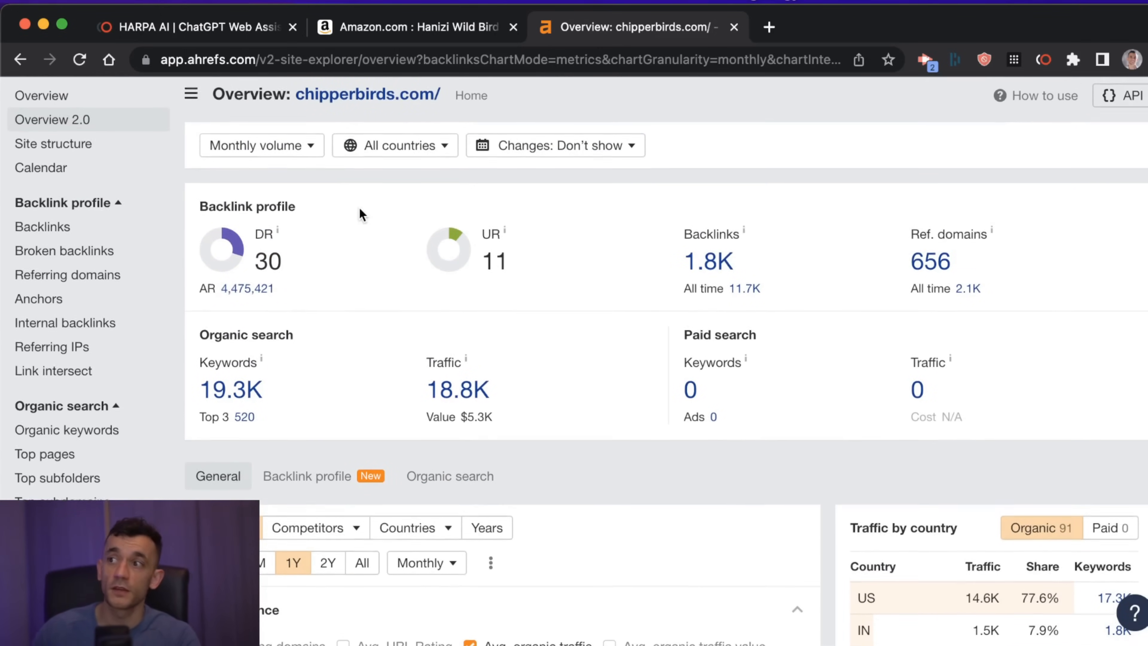
{"action": "scroll", "scroll_direction": "up", "scroll_amount": 3}
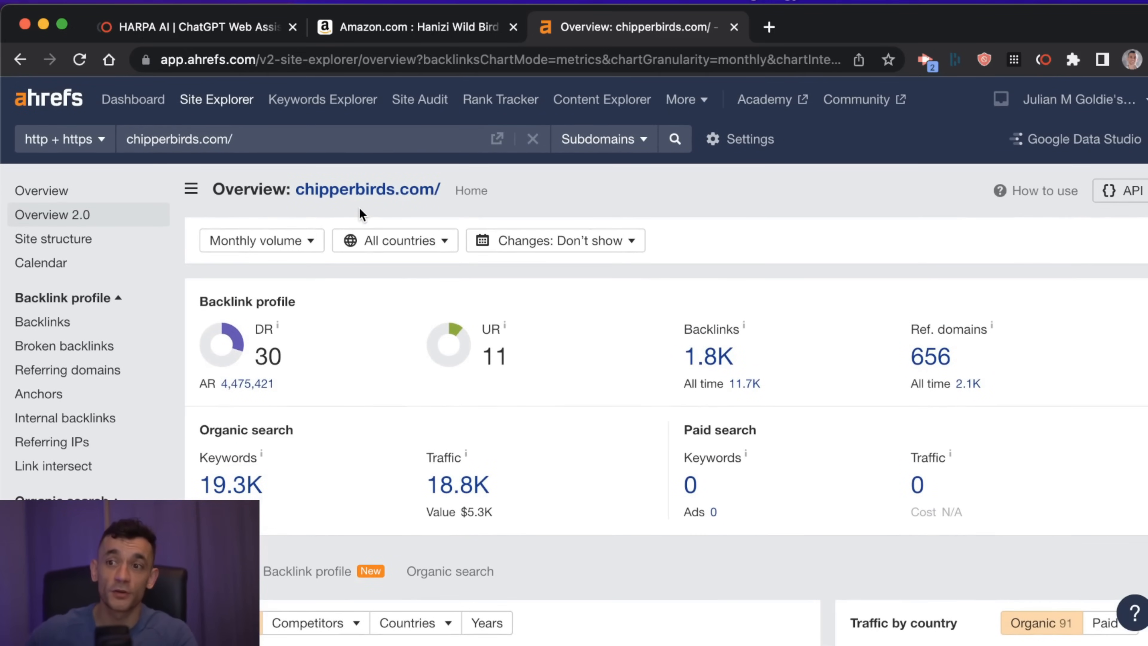
Look through the rising organic traffic chart and organic pages by traffic breakdown, then return up.
{"action": "scroll", "scroll_direction": "down", "scroll_amount": 3}
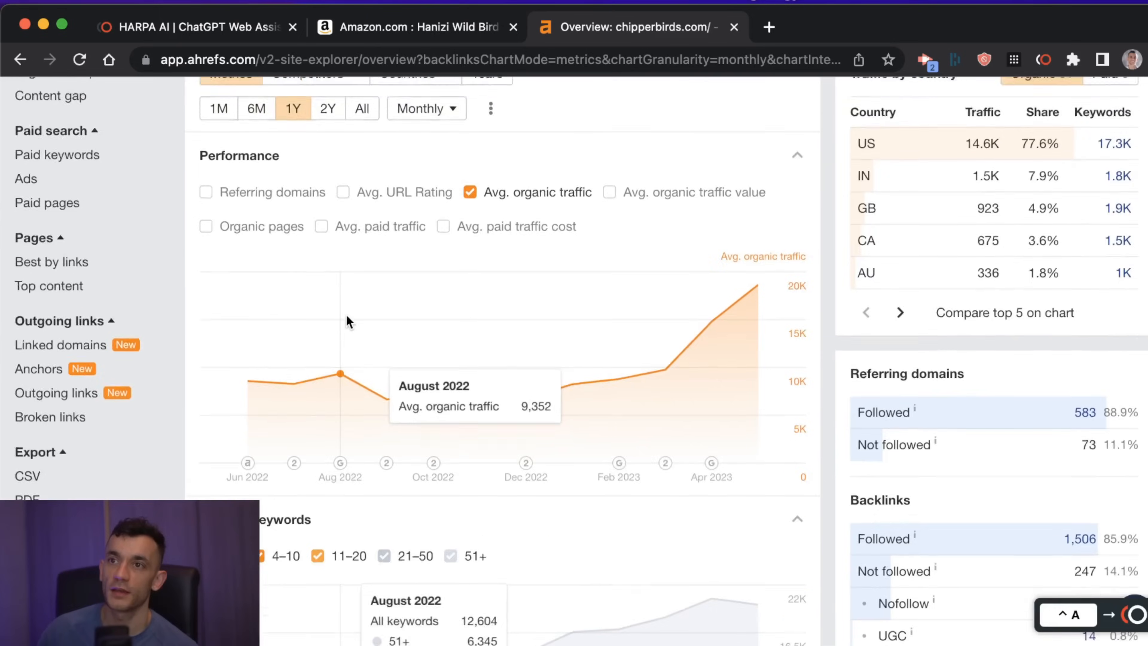
{"action": "scroll", "scroll_direction": "up", "scroll_amount": 3}
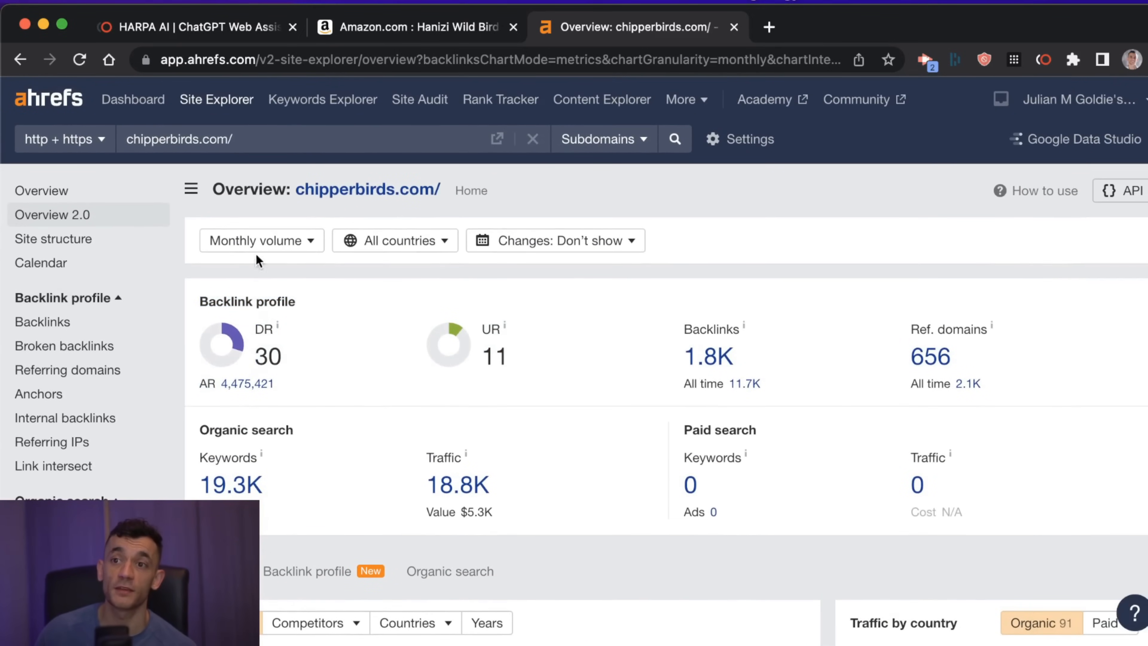
{"action": "scroll", "scroll_direction": "down", "scroll_amount": 3}
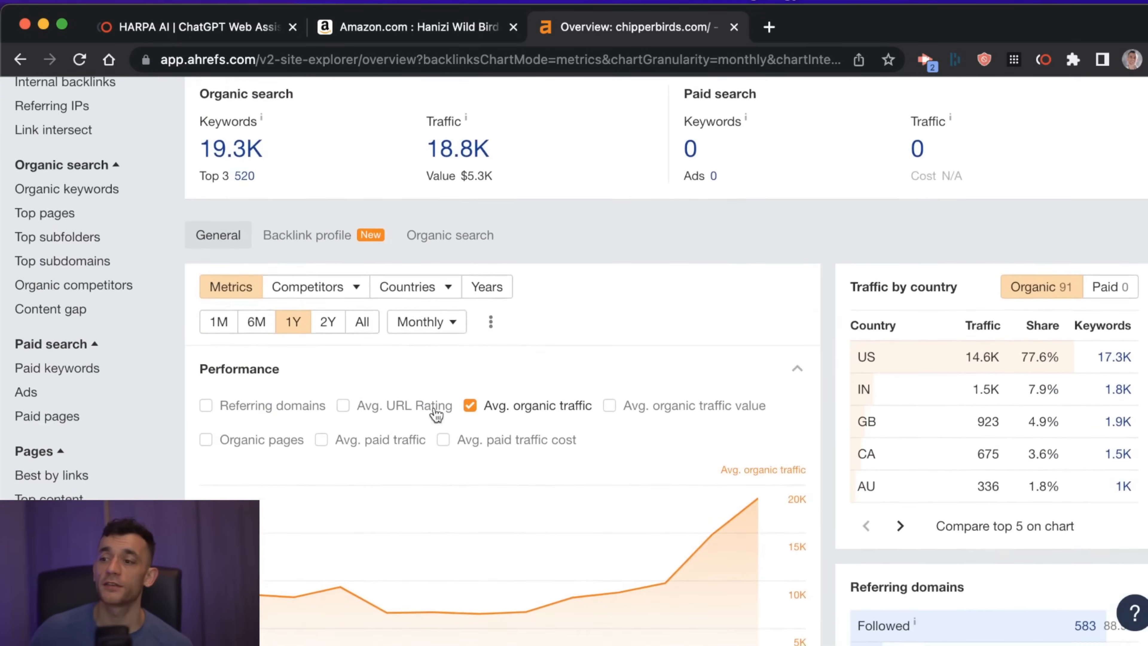
{"action": "scroll", "scroll_direction": "down", "scroll_amount": 3}
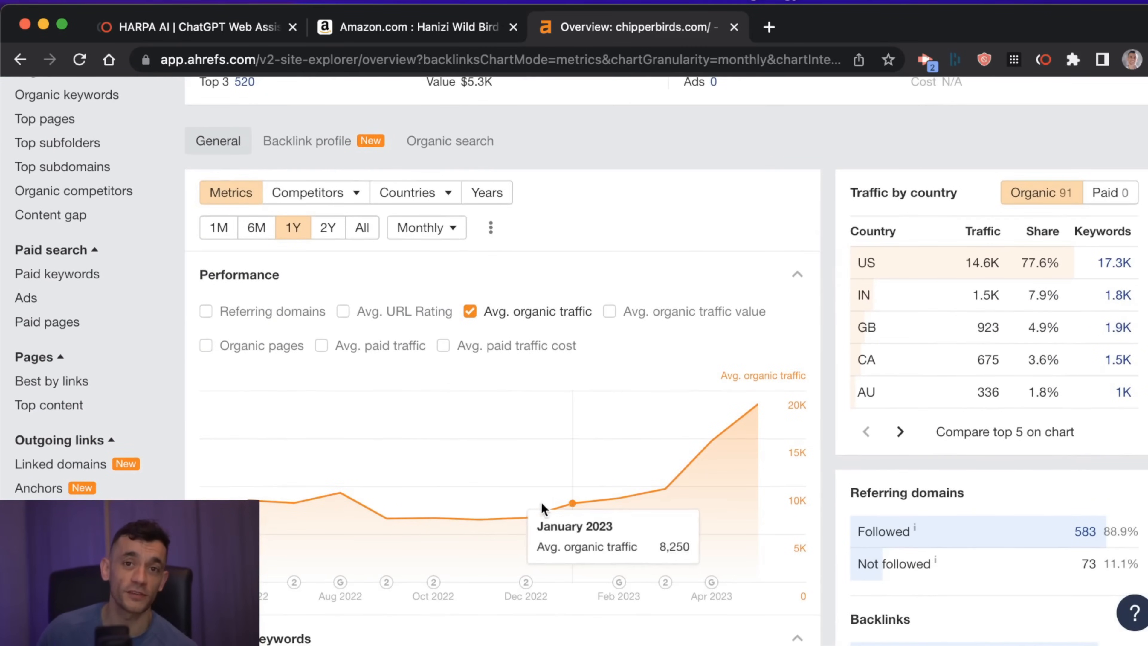
{"action": "mouse_move", "coordinate": [642, 477]}
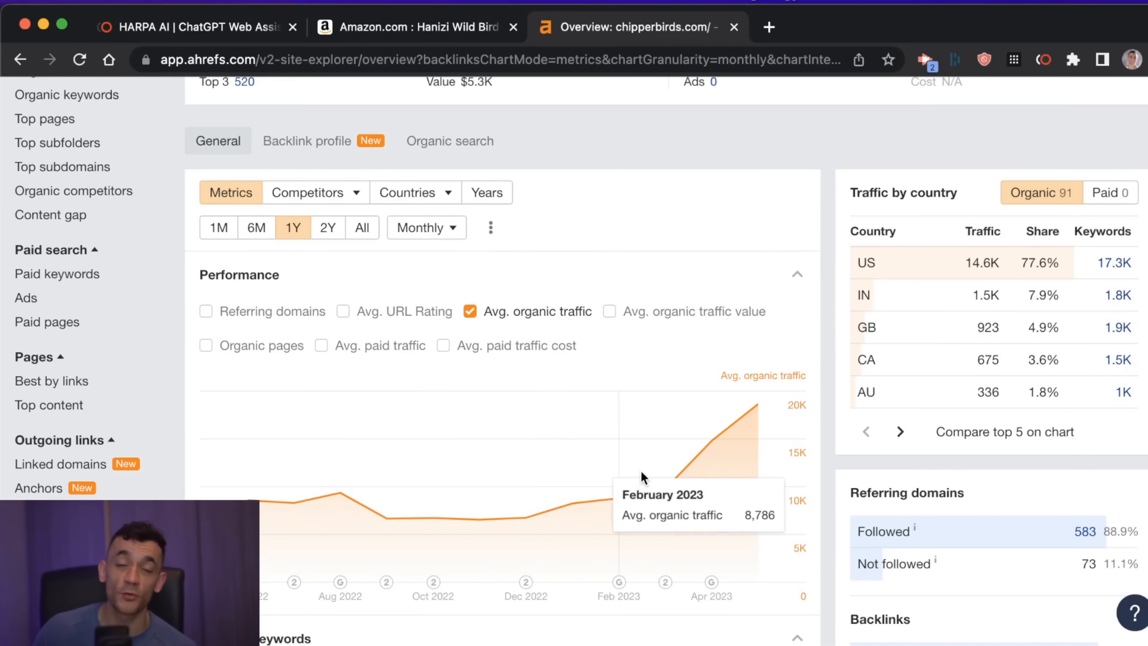
{"action": "scroll", "scroll_direction": "down", "scroll_amount": 3}
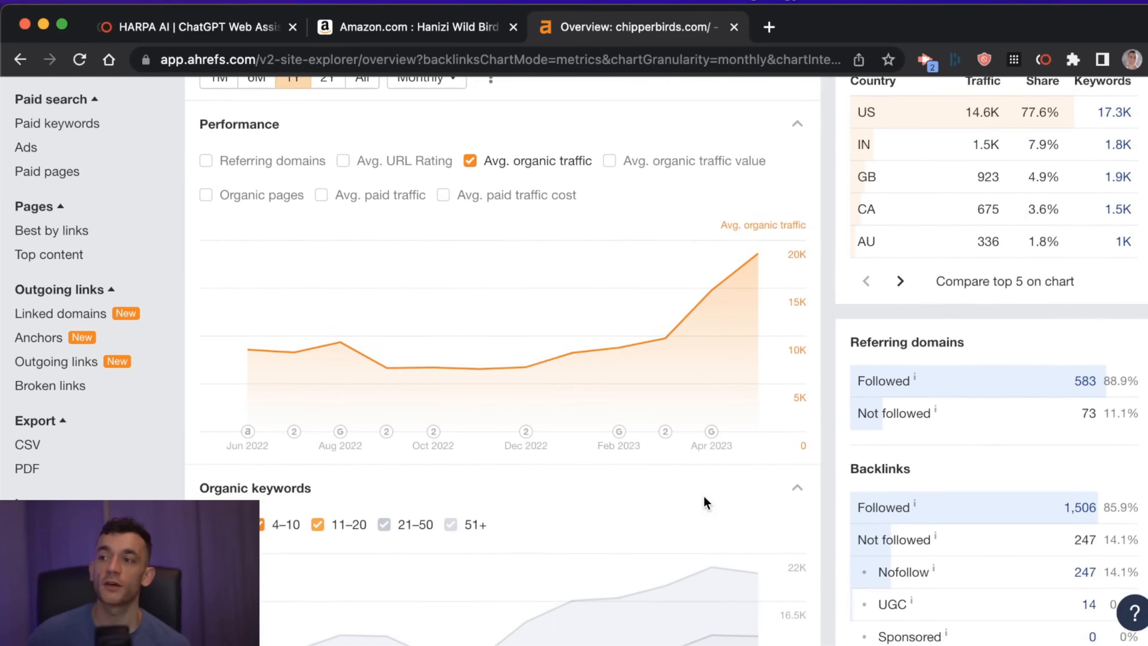
{"action": "scroll", "scroll_direction": "down", "scroll_amount": 3}
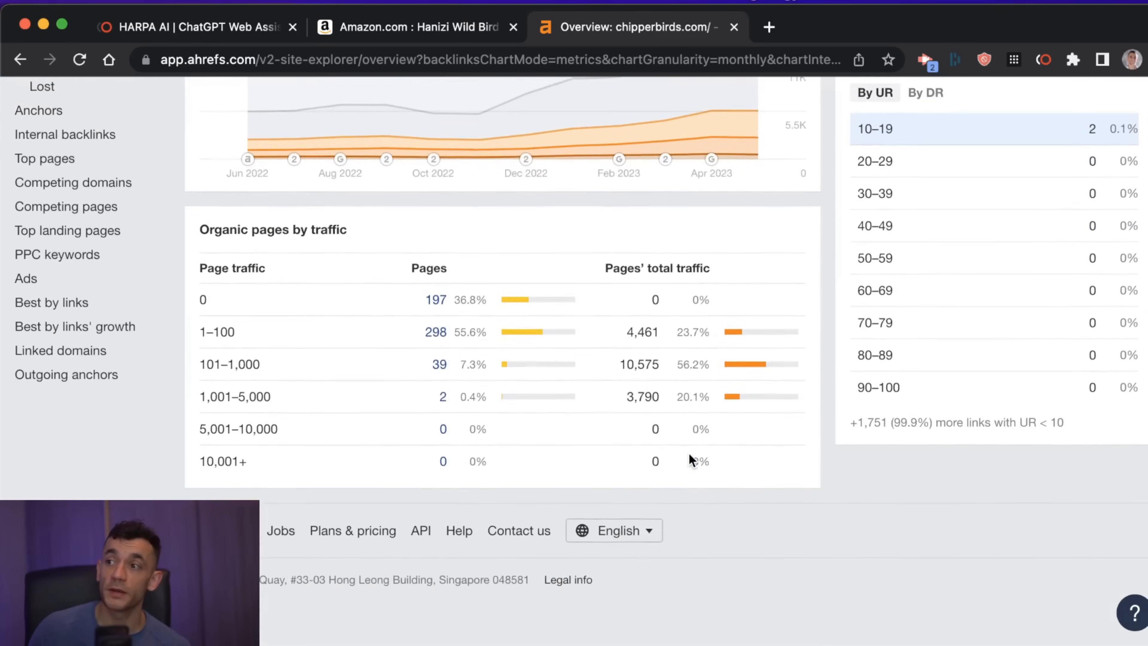
{"action": "scroll", "scroll_direction": "up", "scroll_amount": 3}
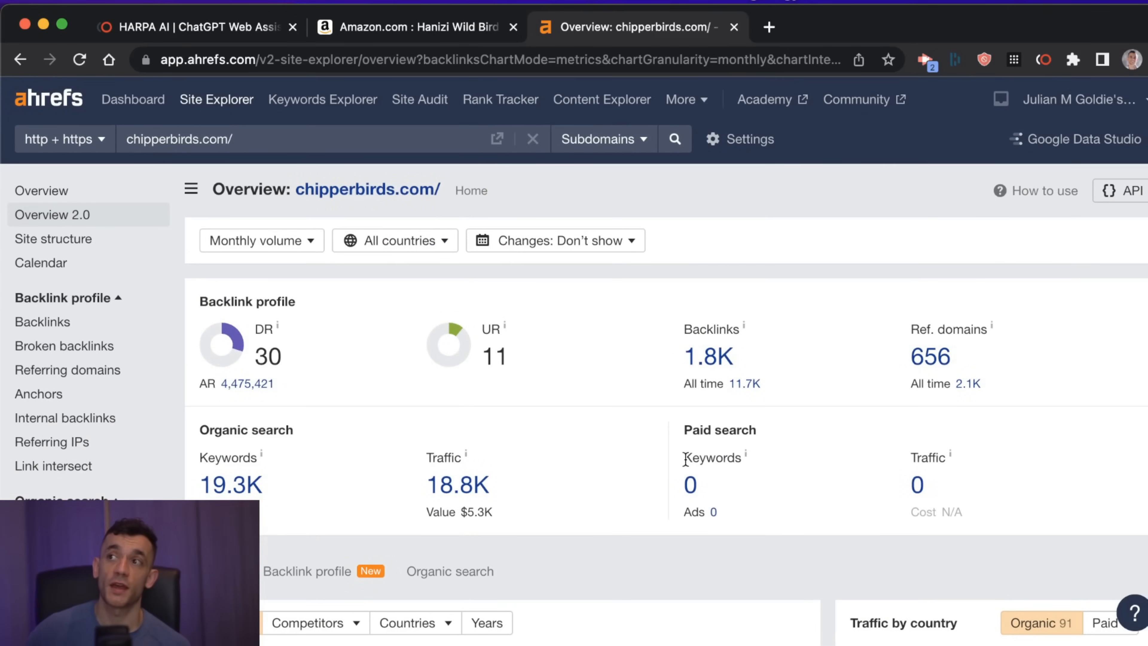
{"action": "mouse_move", "coordinate": [685, 459]}
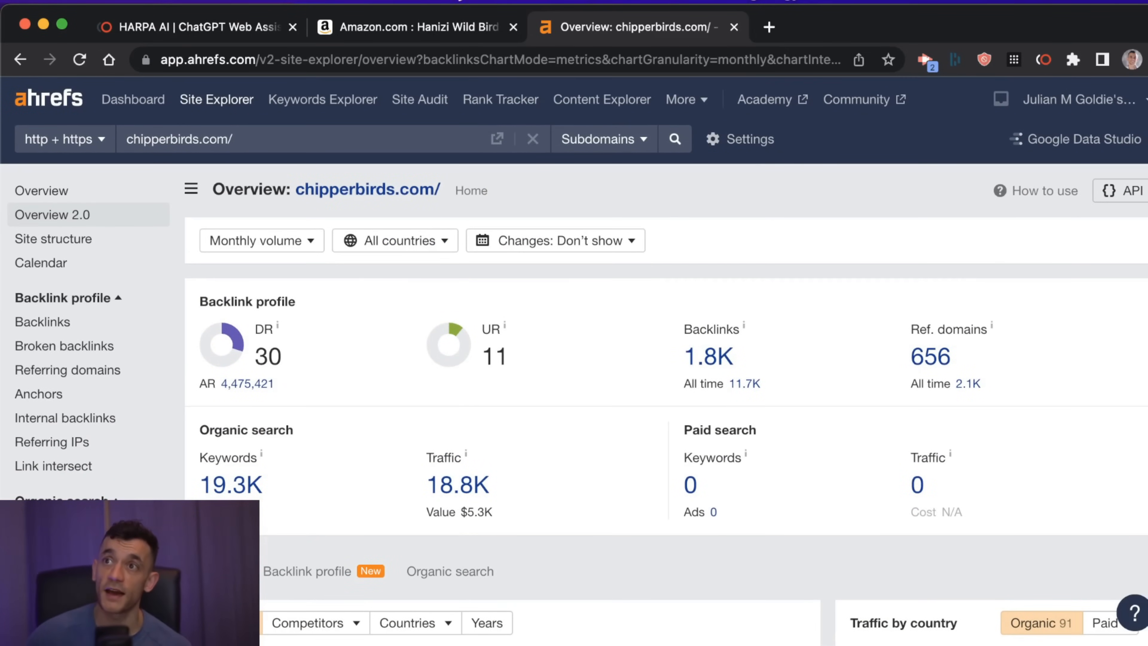
Return to the Amazon bird feeder page and hide the HARPA v5.0 release notes panel.
{"action": "left_click", "coordinate": [418, 27]}
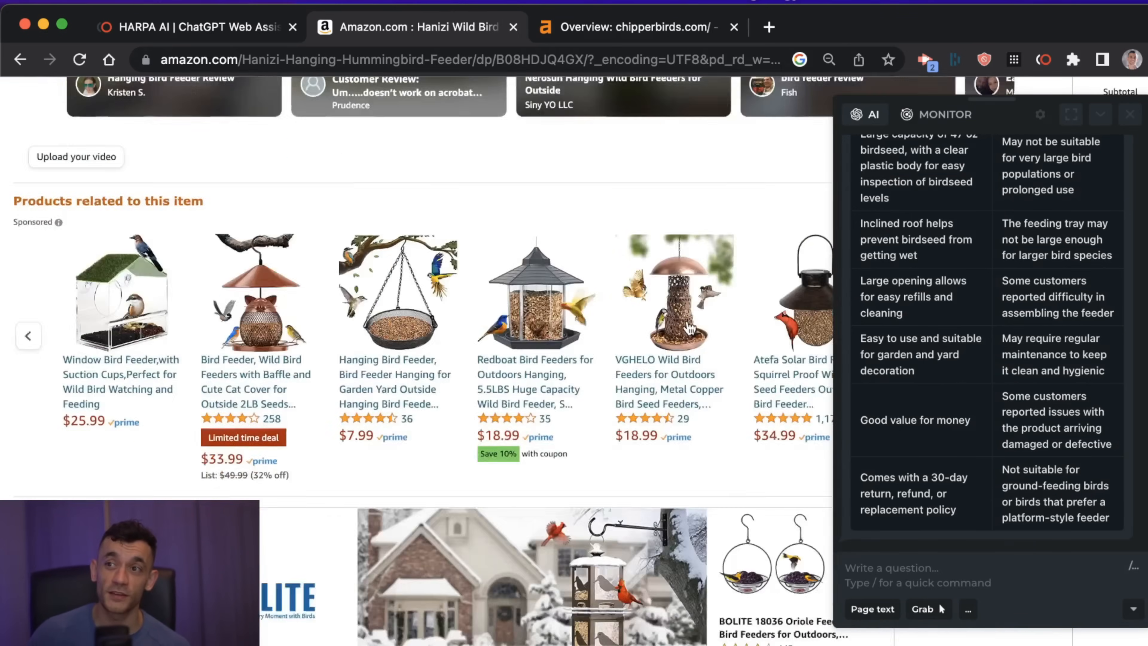
{"action": "scroll", "scroll_direction": "up", "scroll_amount": 3}
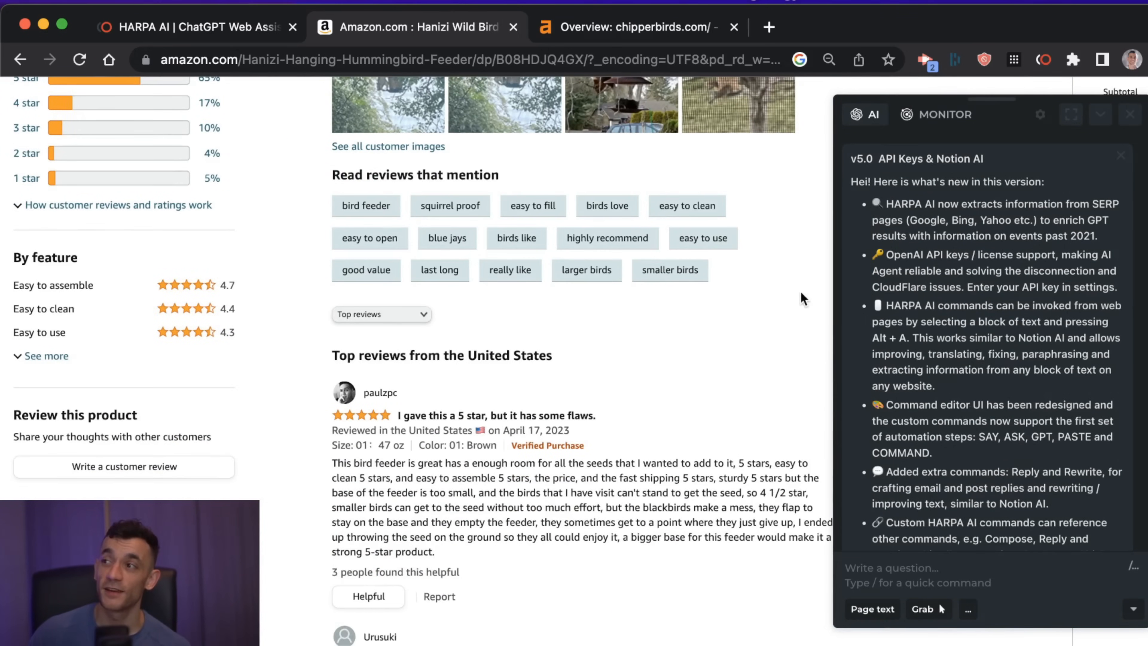
{"action": "mouse_move", "coordinate": [1009, 116]}
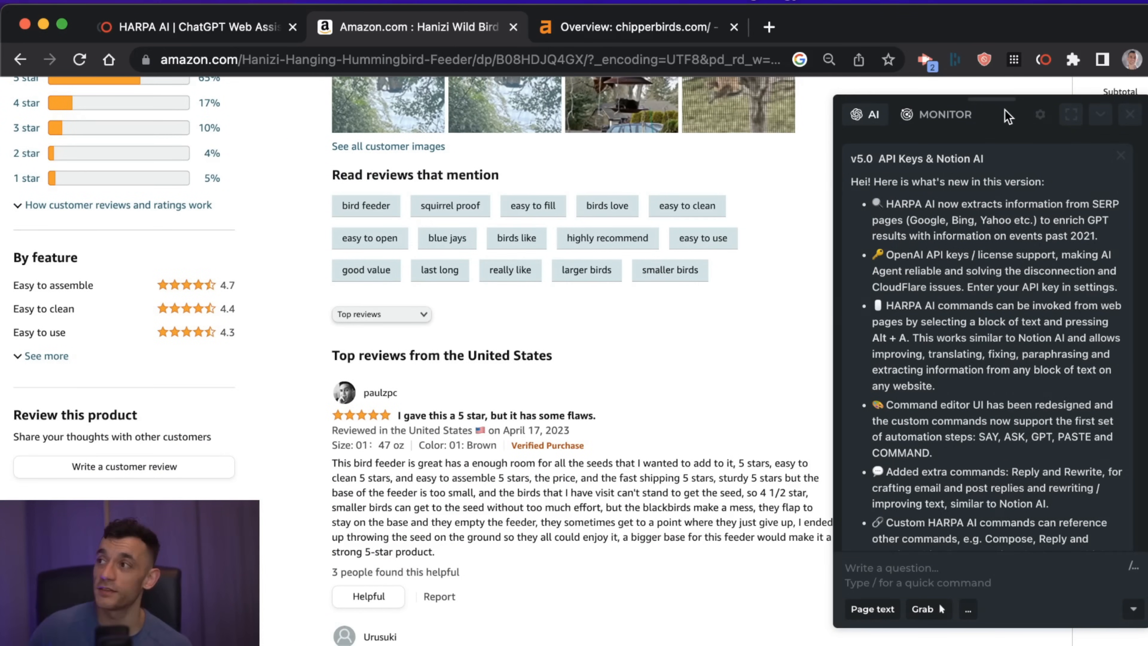
{"action": "left_click", "coordinate": [637, 27]}
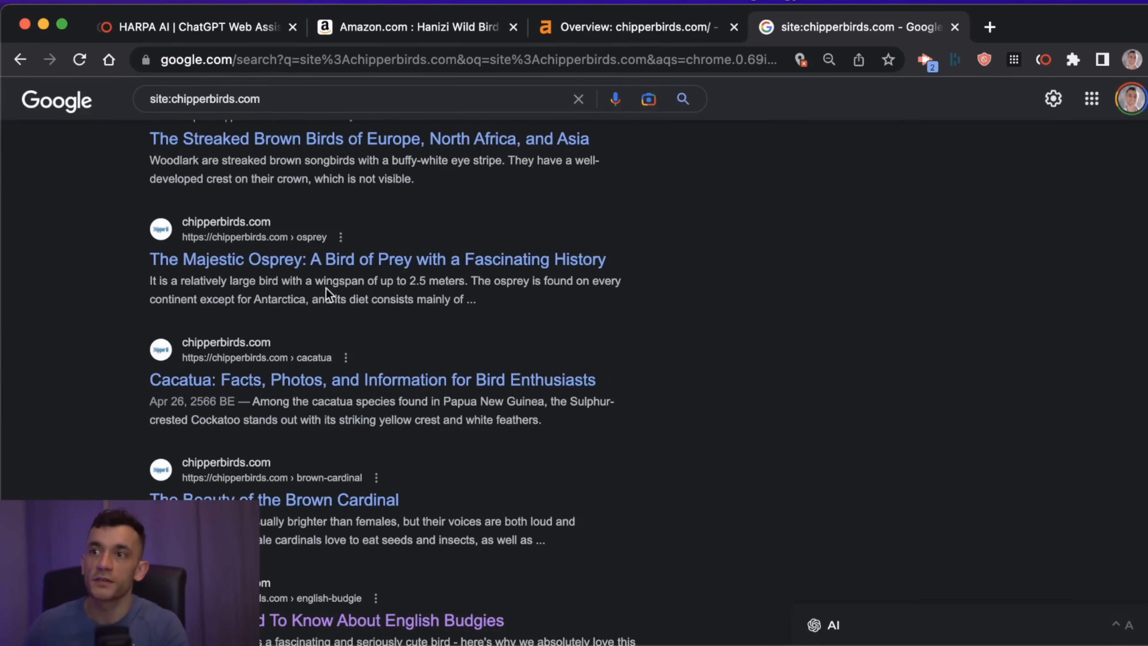
{"action": "mouse_move", "coordinate": [311, 487]}
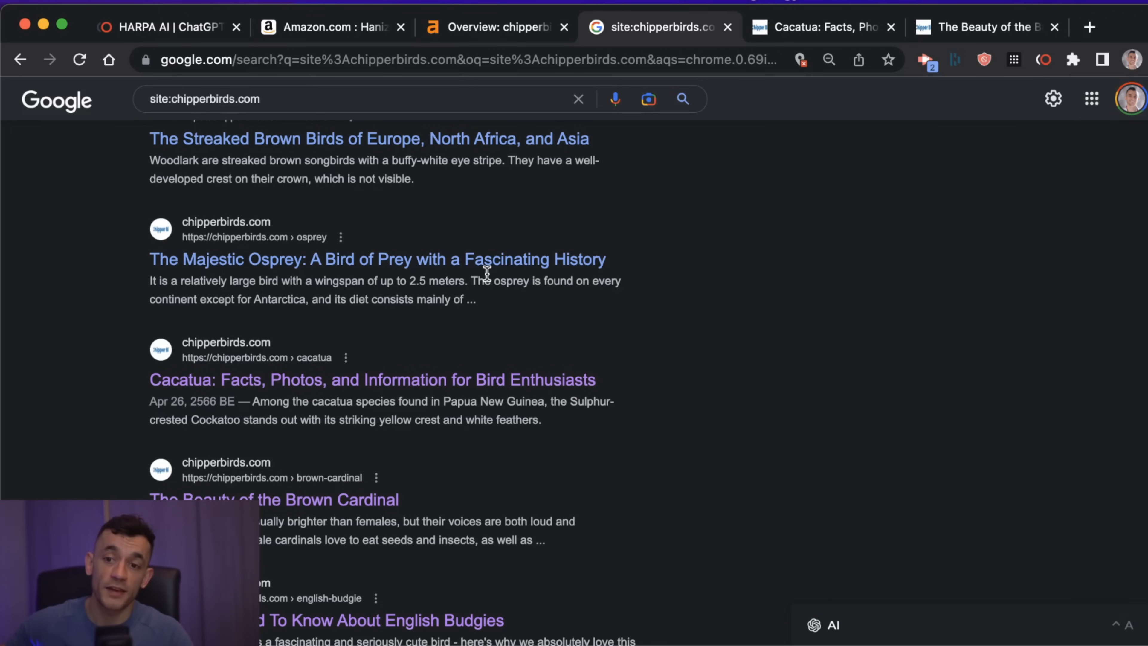
Browse the site:chipperbirds.com Google results down to the English Budgie article.
{"action": "scroll", "scroll_direction": "down", "scroll_amount": 3}
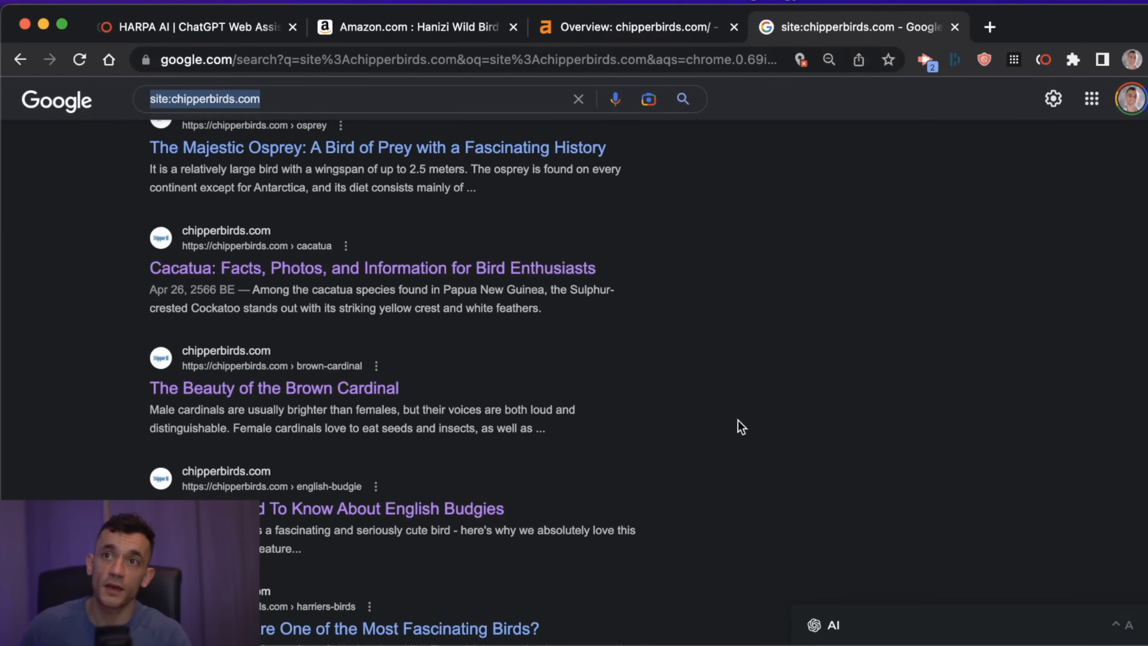
{"action": "scroll", "scroll_direction": "down", "scroll_amount": 3}
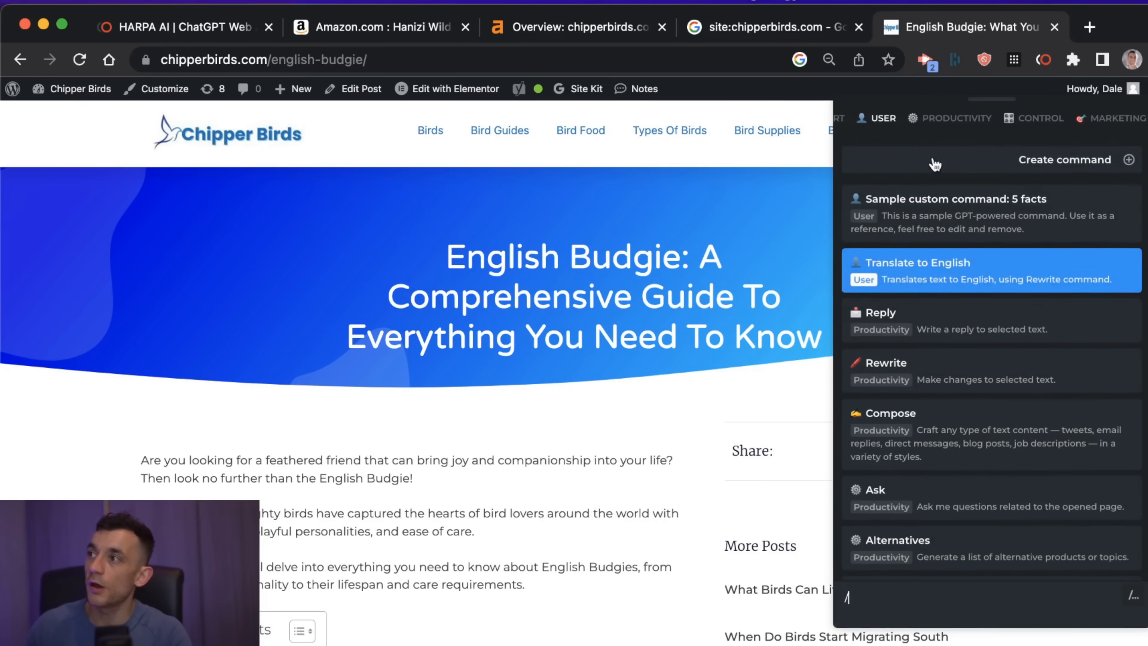
Show the Marketing & SEO commands in HARPA and locate Content analyzer for the English Budgie article.
{"action": "left_click", "coordinate": [1113, 117]}
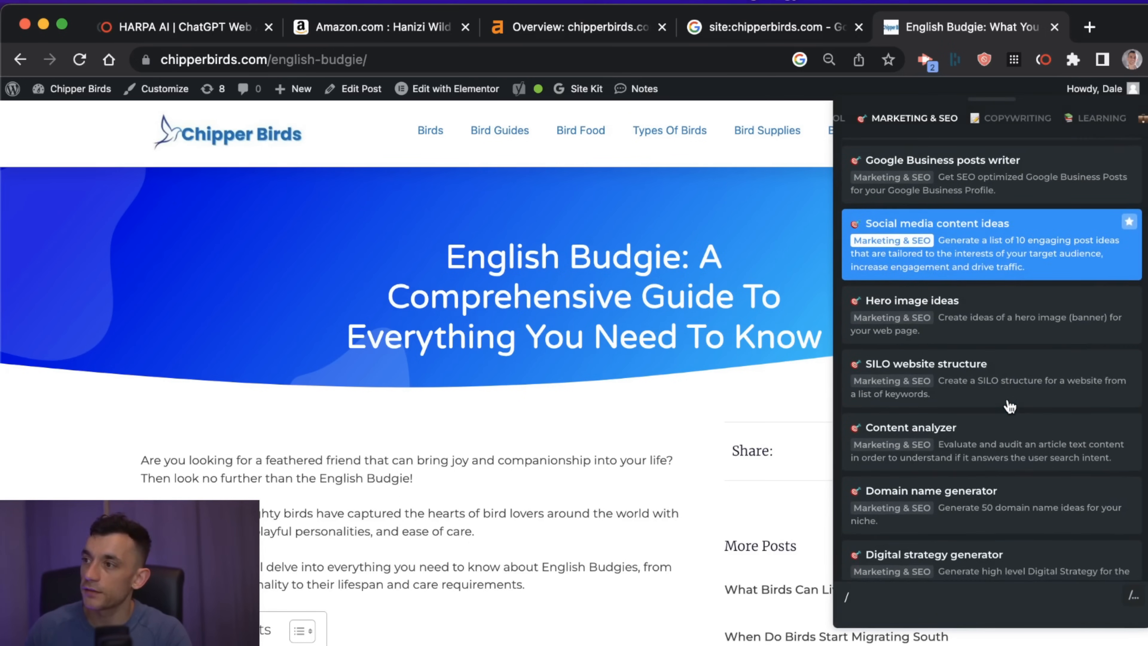
{"action": "scroll", "scroll_direction": "down", "scroll_amount": 3}
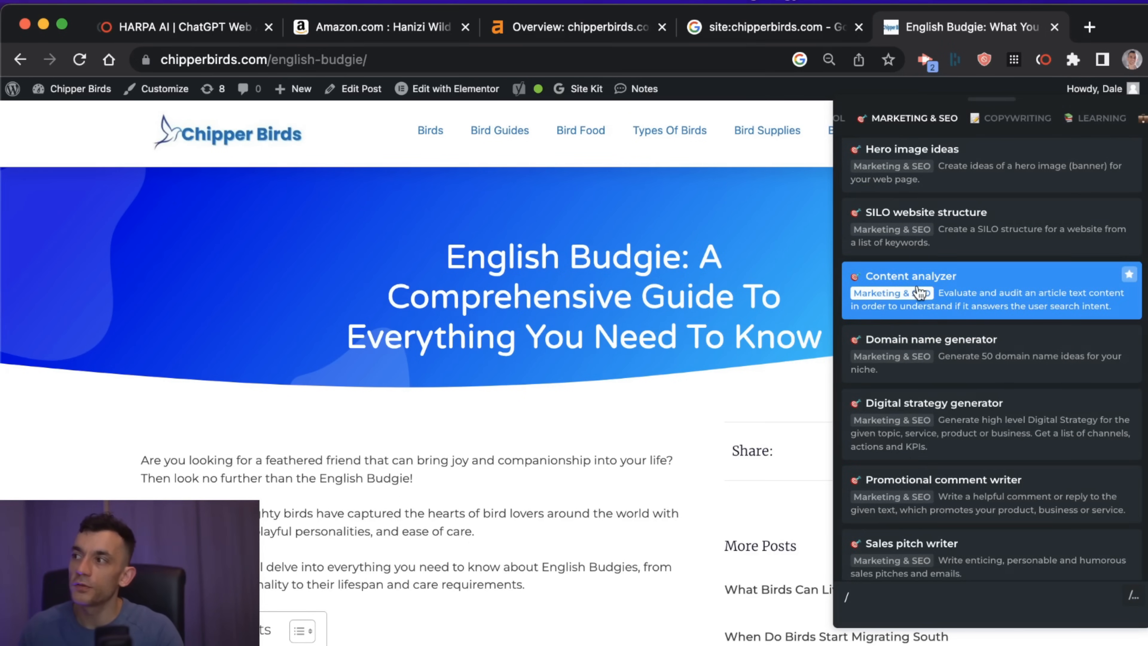
{"action": "mouse_move", "coordinate": [1016, 277]}
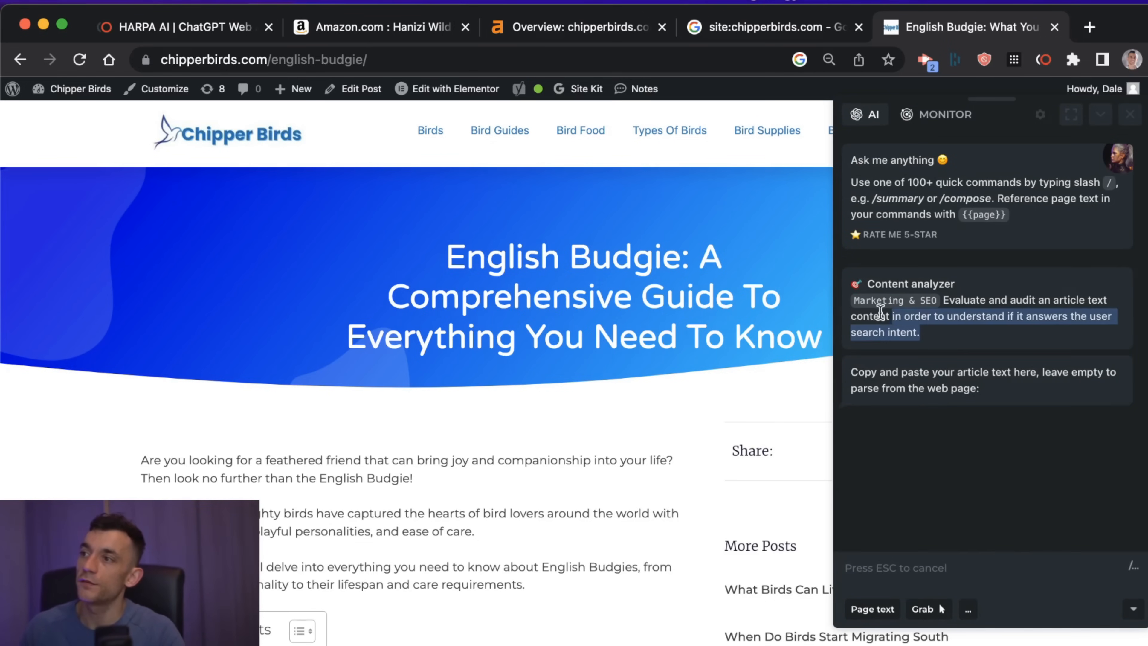
Analyze the English Budgie article from the page's own text for the keyword 'english budgie'.
{"action": "left_click", "coordinate": [872, 609]}
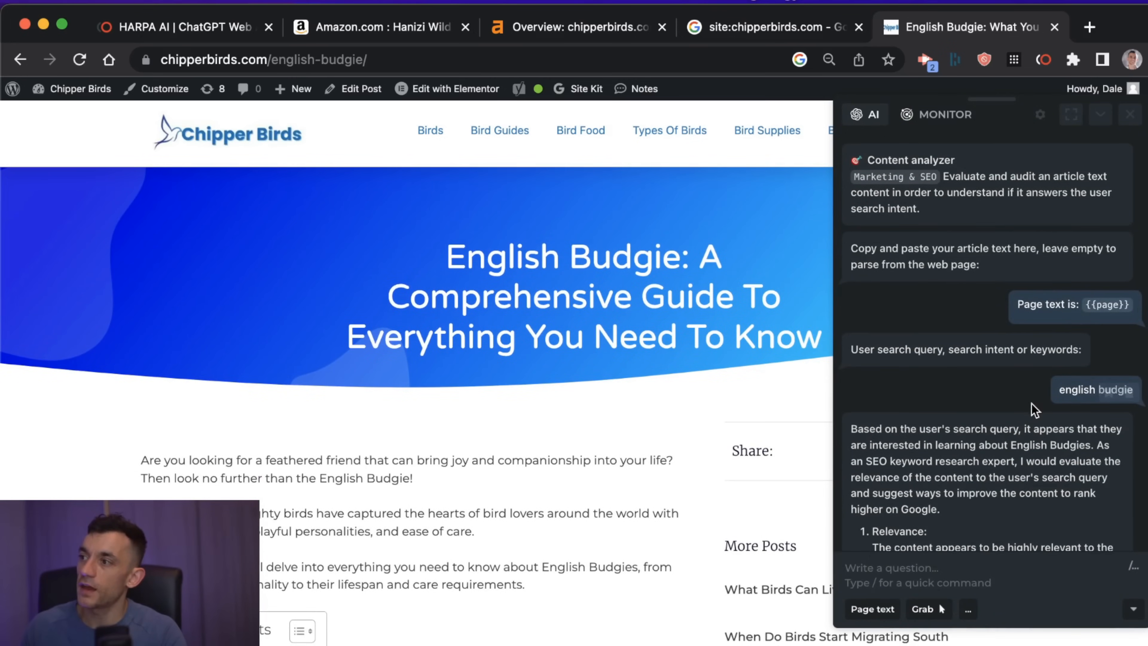
{"action": "mouse_move", "coordinate": [1046, 374]}
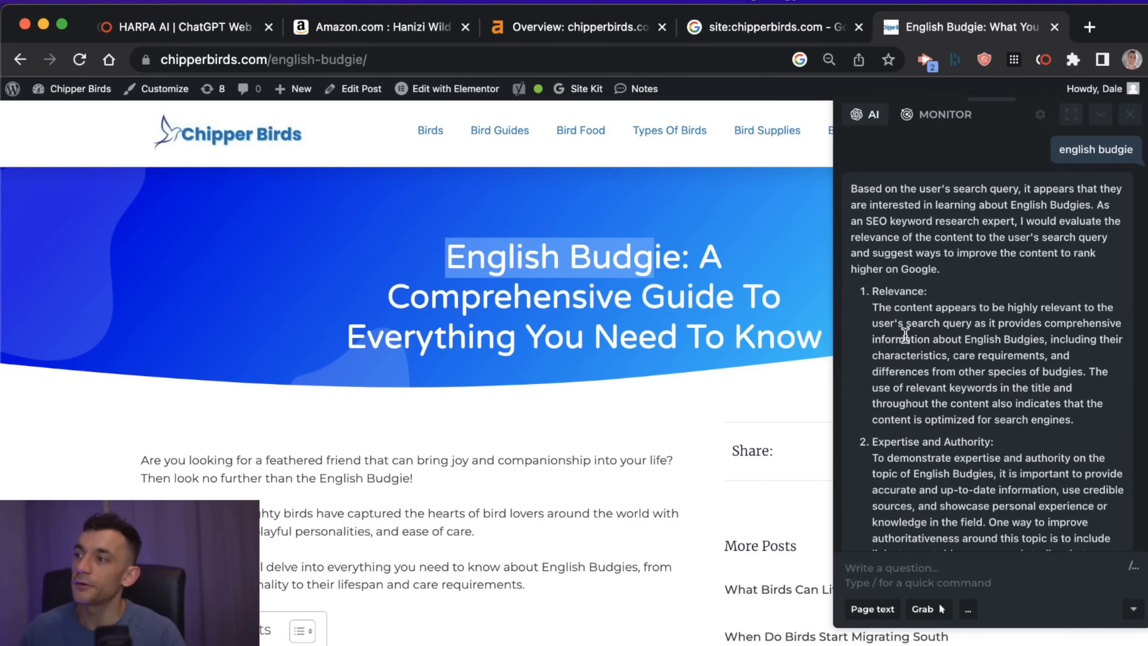
{"action": "scroll", "scroll_direction": "down", "scroll_amount": 3}
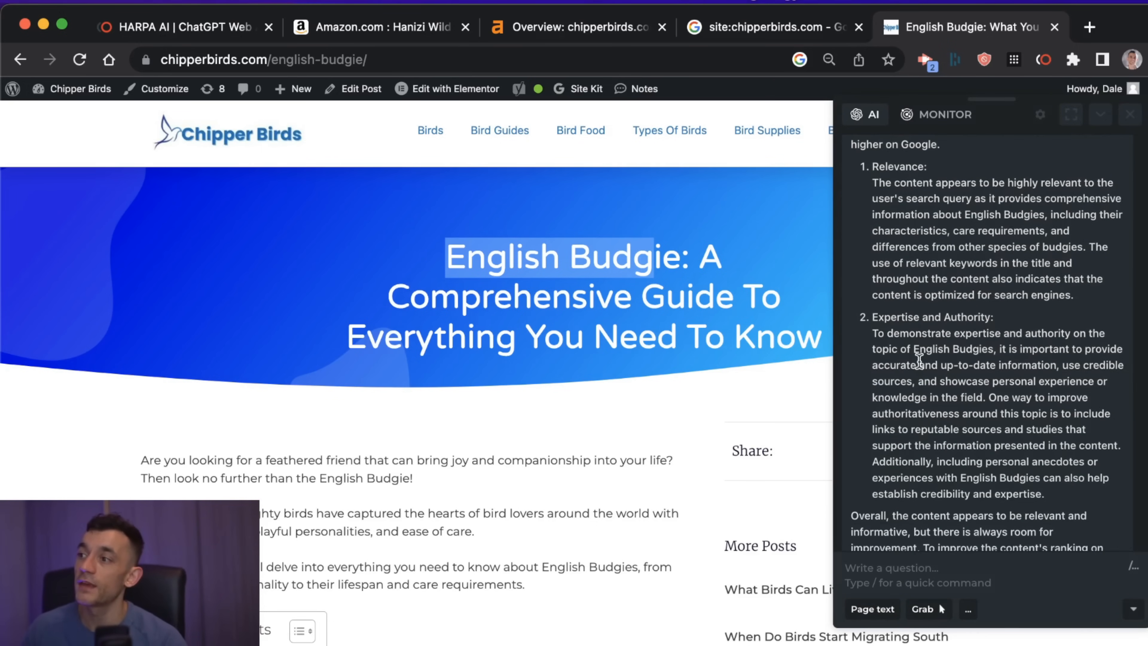
{"action": "scroll", "scroll_direction": "down", "scroll_amount": 3}
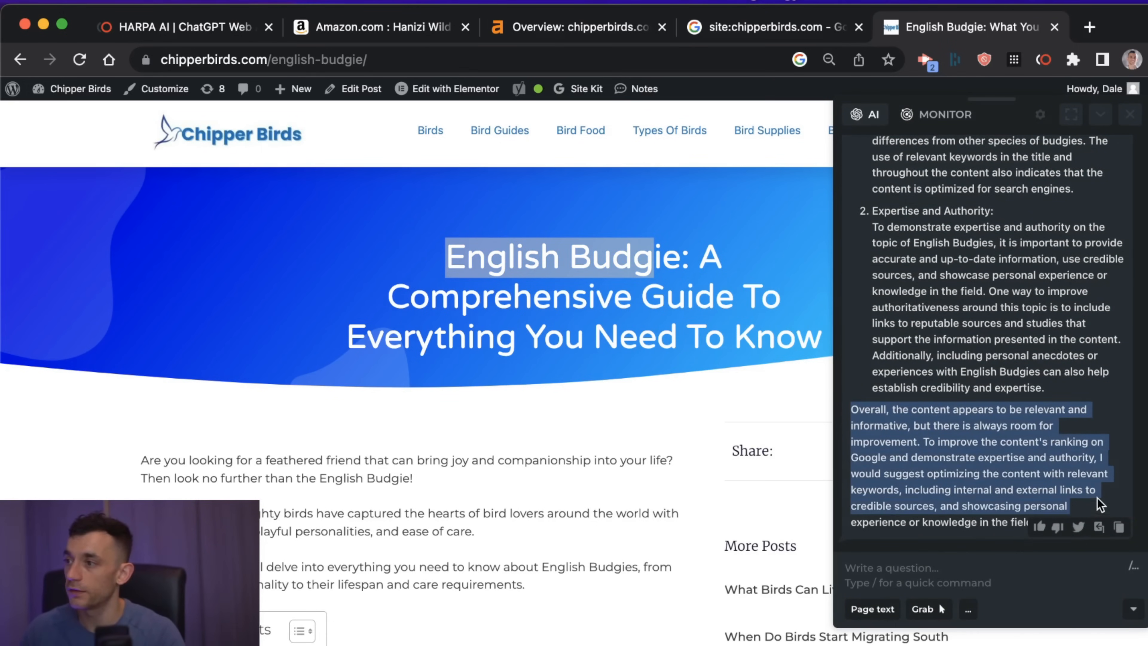
{"action": "scroll", "scroll_direction": "down", "scroll_amount": 3}
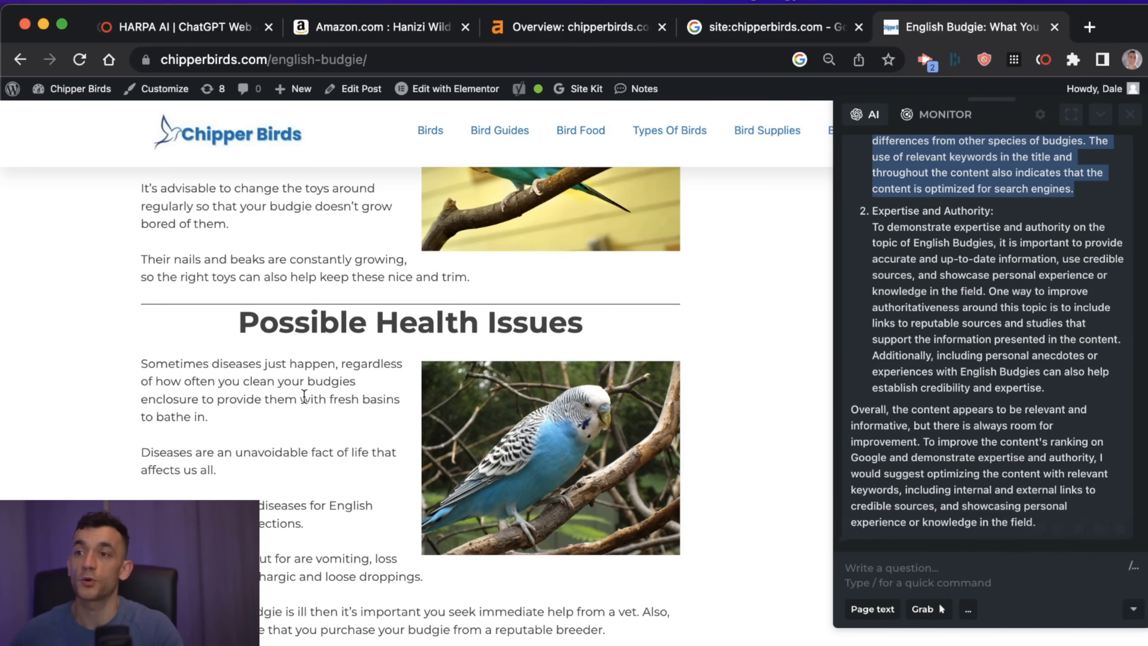
Read through the relevance and expertise audit returned by the Content analyzer.
{"action": "scroll", "scroll_direction": "down", "scroll_amount": 3}
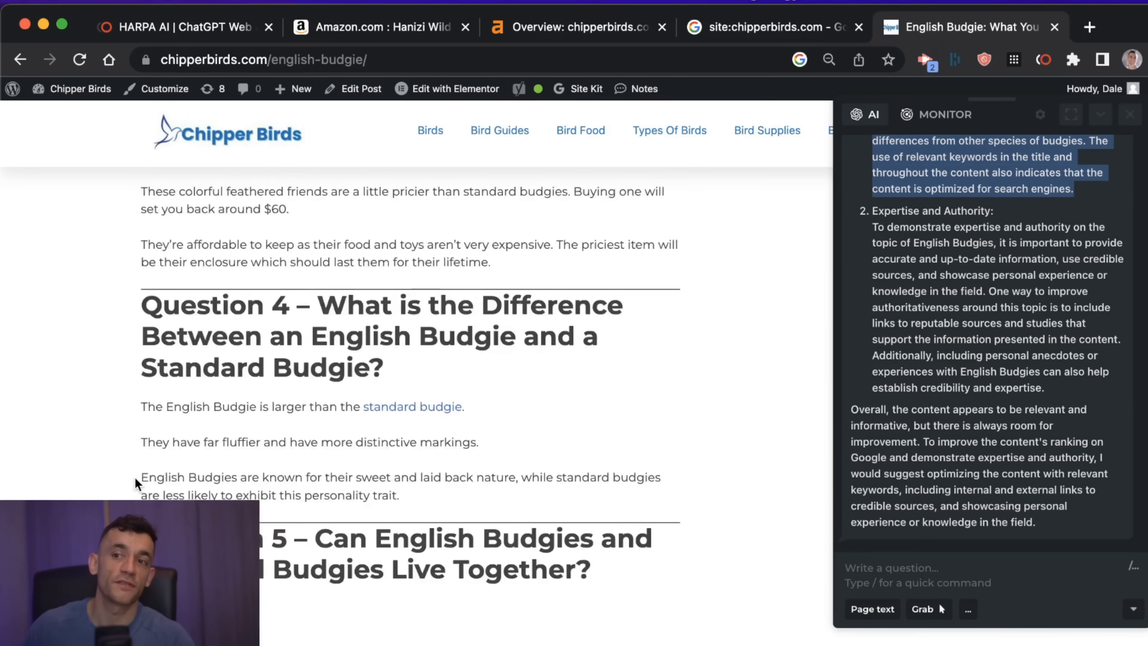
{"action": "scroll", "scroll_direction": "down", "scroll_amount": 3}
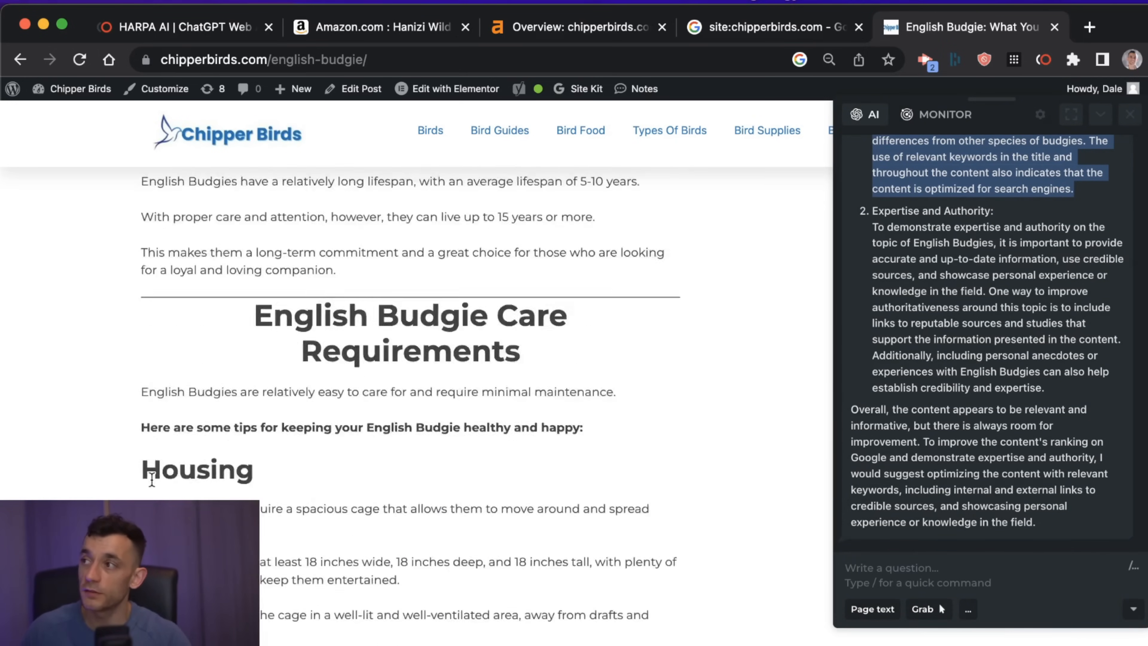
{"action": "scroll", "scroll_direction": "up", "scroll_amount": 3}
{"action": "type", "text": "/"}
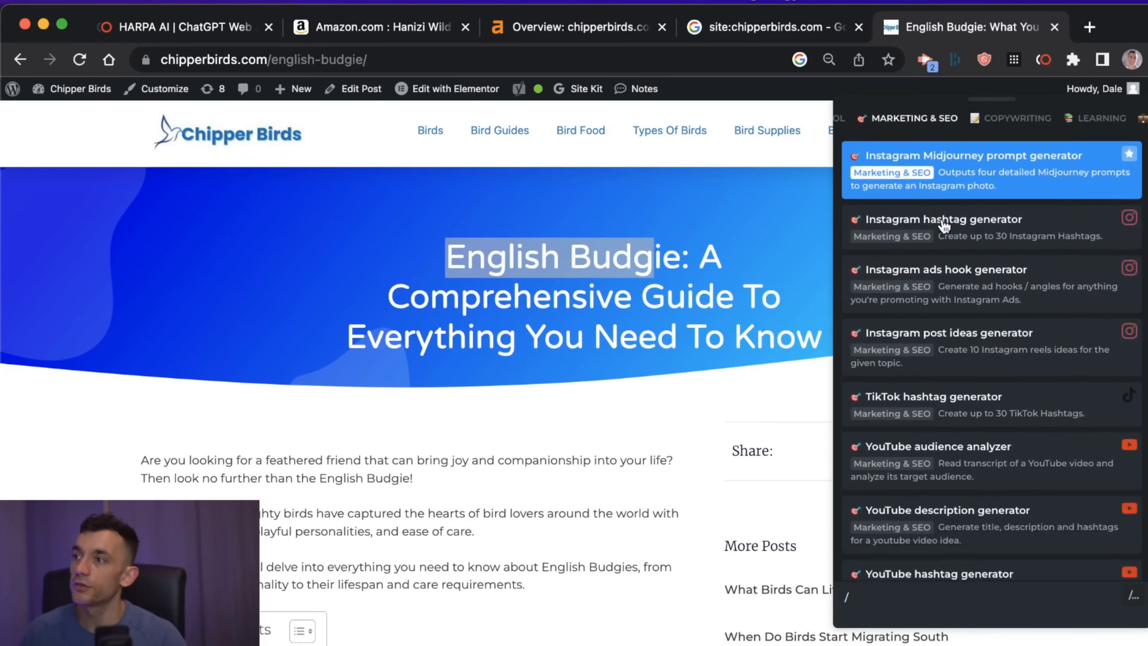
Browse the Marketing & SEO commands, then the Copywriting, Engineering and Assistant commands.
{"action": "scroll", "scroll_direction": "down", "scroll_amount": 3}
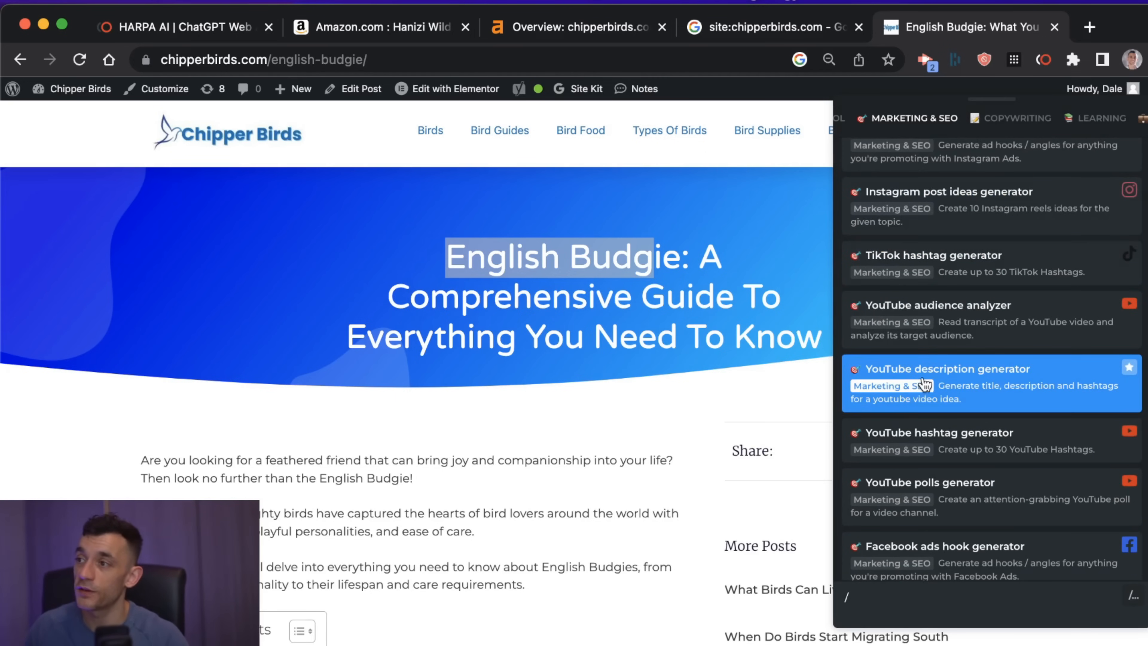
{"action": "scroll", "scroll_direction": "down", "scroll_amount": 3}
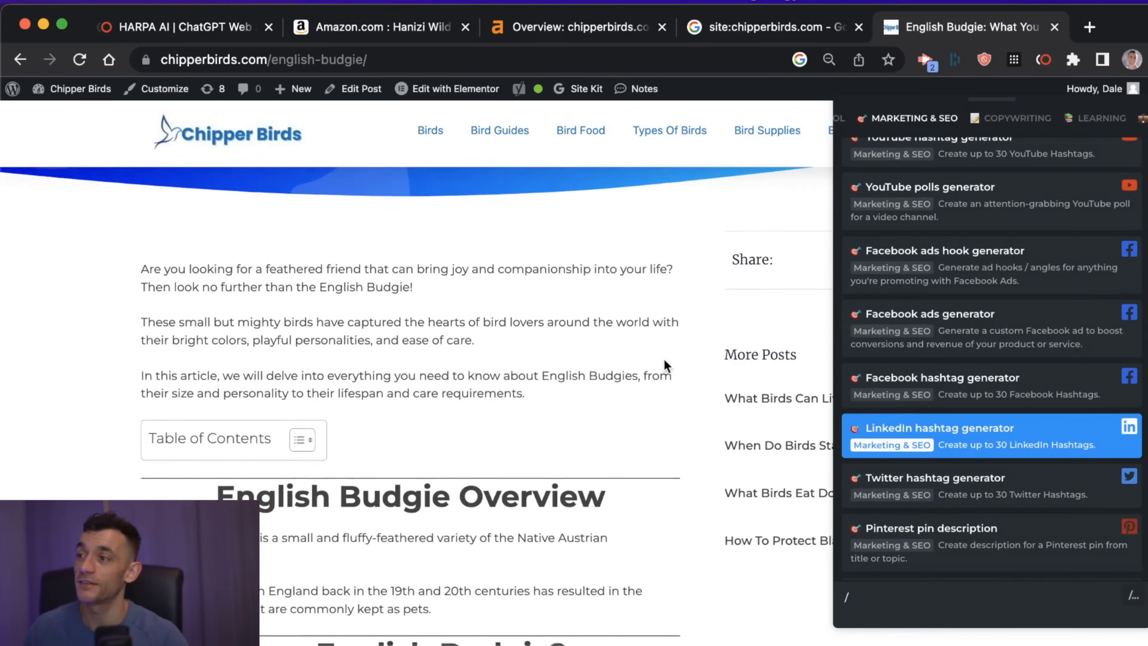
{"action": "left_click", "coordinate": [904, 117]}
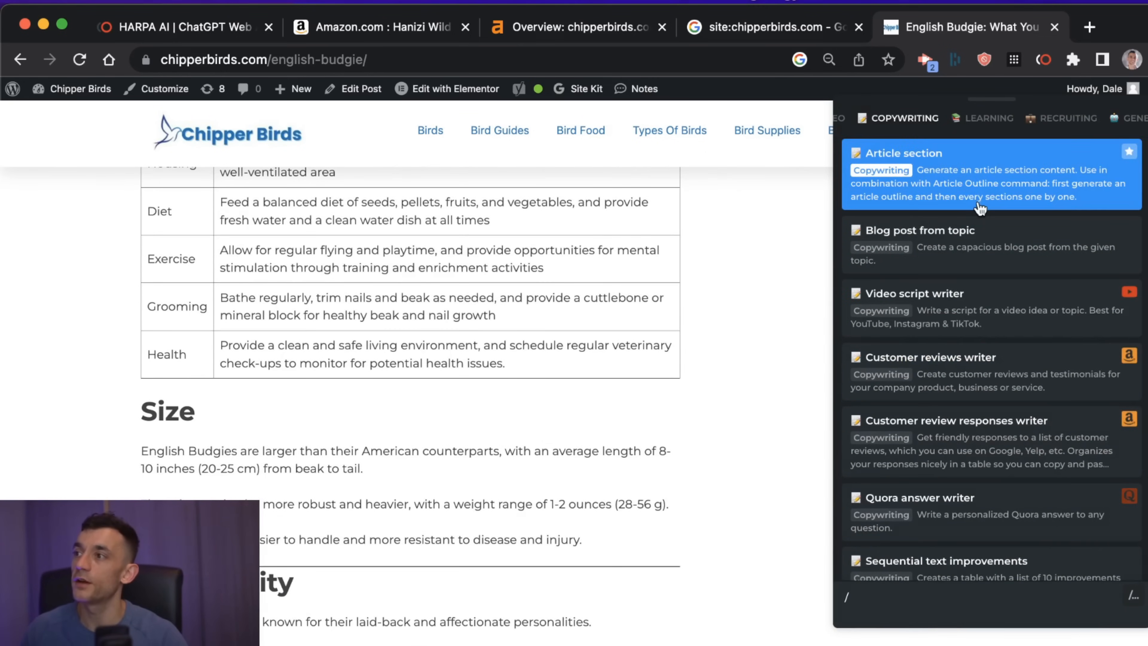
{"action": "scroll", "scroll_direction": "down", "scroll_amount": 3}
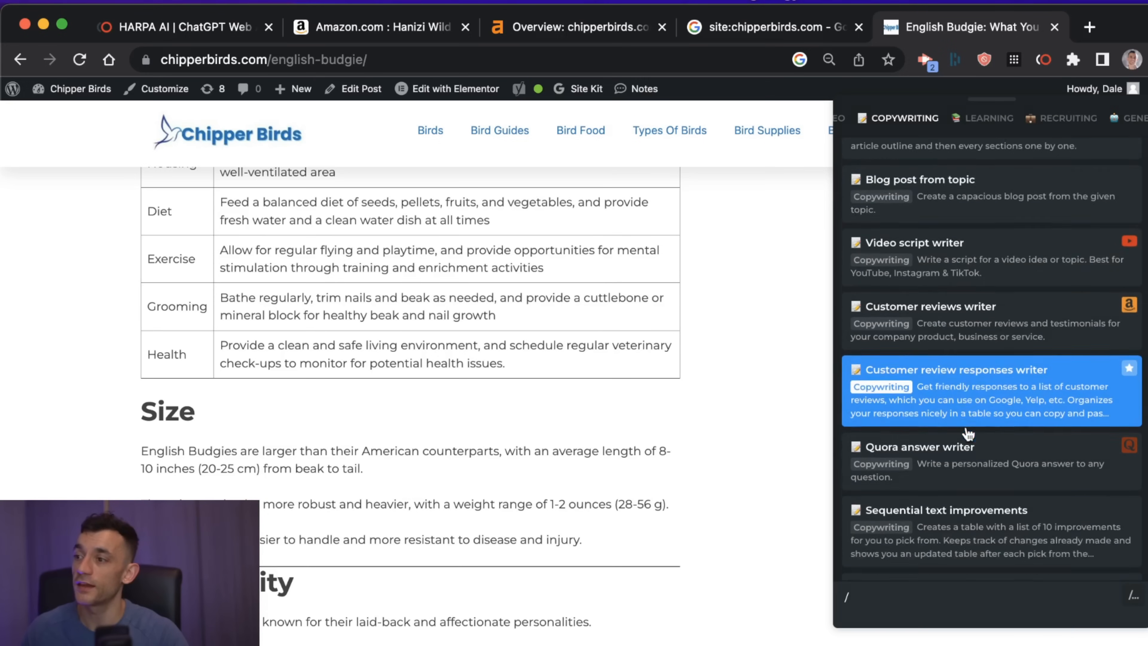
{"action": "scroll", "scroll_direction": "down", "scroll_amount": 3}
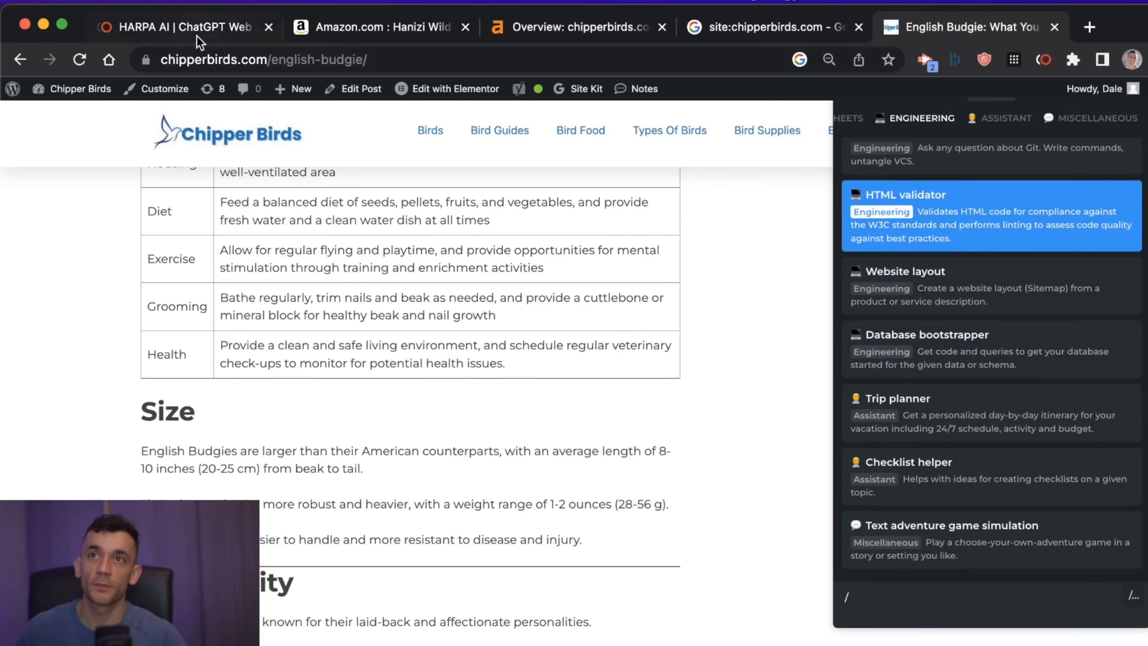
Switch to the harpa.ai homepage and look over its feature overview and FAQ.
{"action": "left_click", "coordinate": [175, 27]}
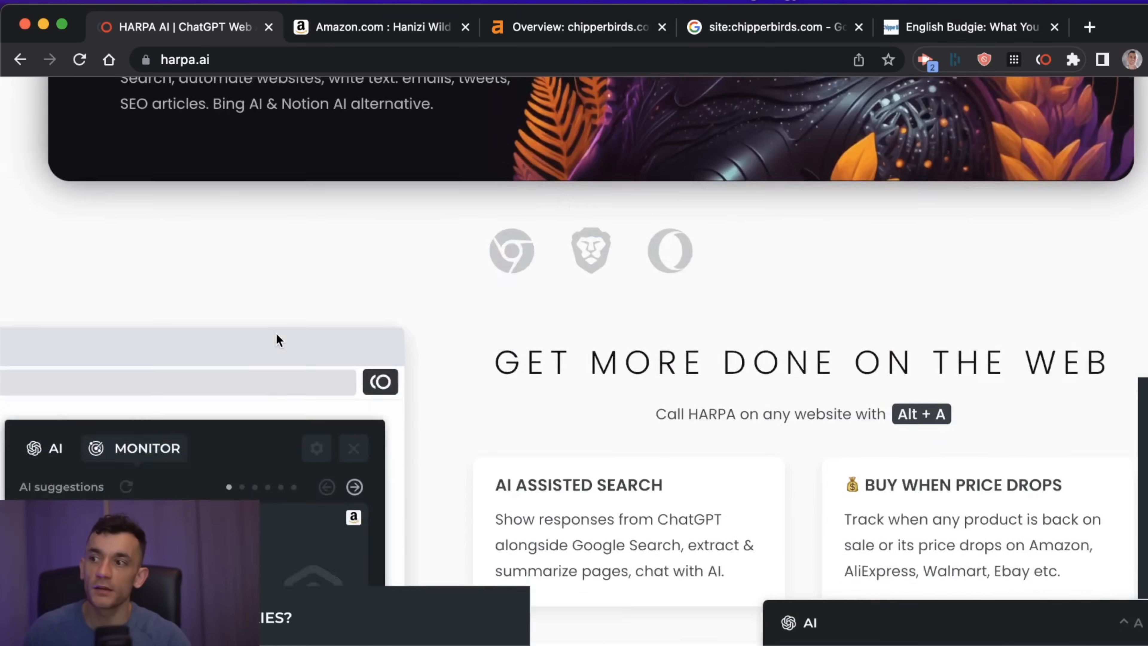
{"action": "scroll", "scroll_direction": "down", "scroll_amount": 3}
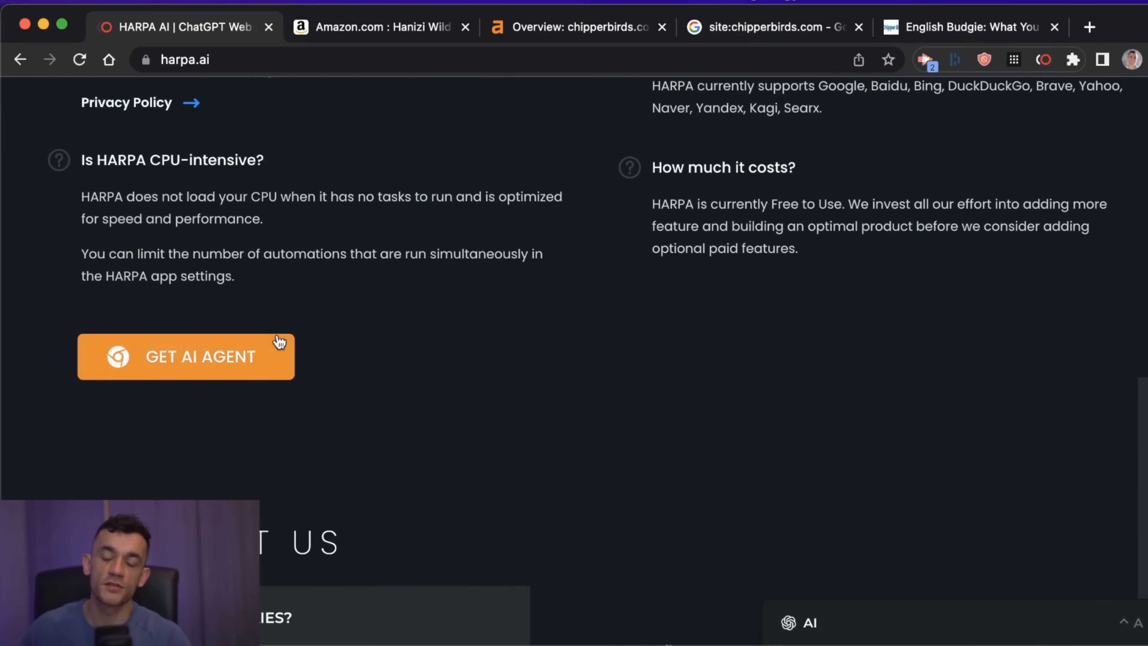
{"action": "scroll", "scroll_direction": "up", "scroll_amount": 3}
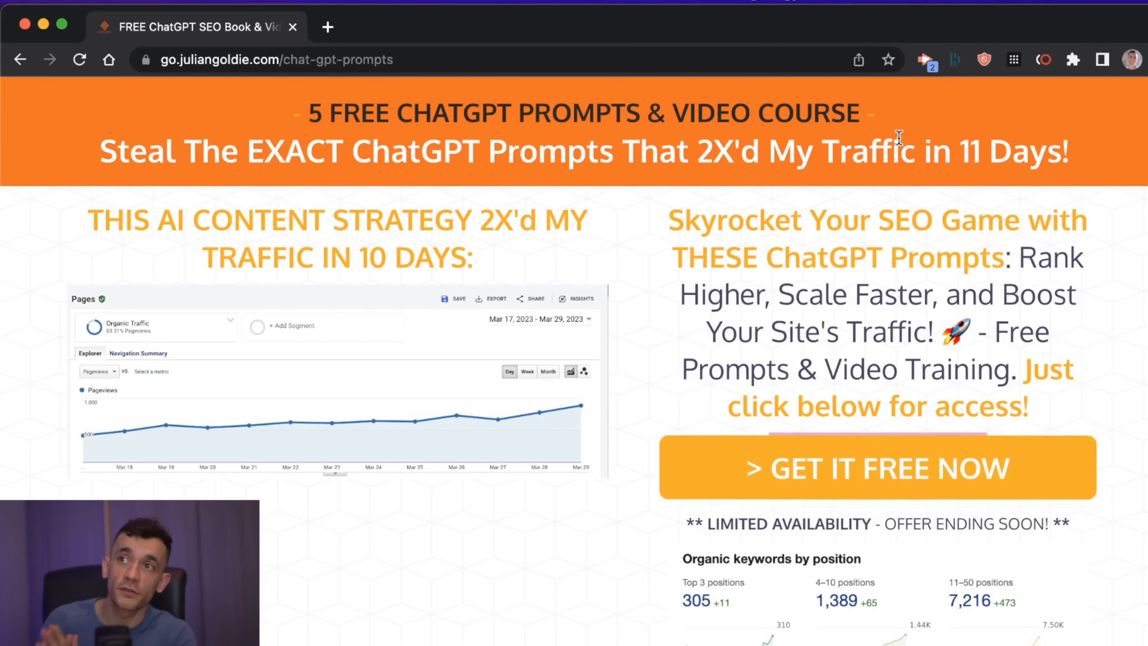
Browse the free ChatGPT prompts and video course offer down to the client testimonial videos.
{"action": "scroll", "scroll_direction": "down", "scroll_amount": 3}
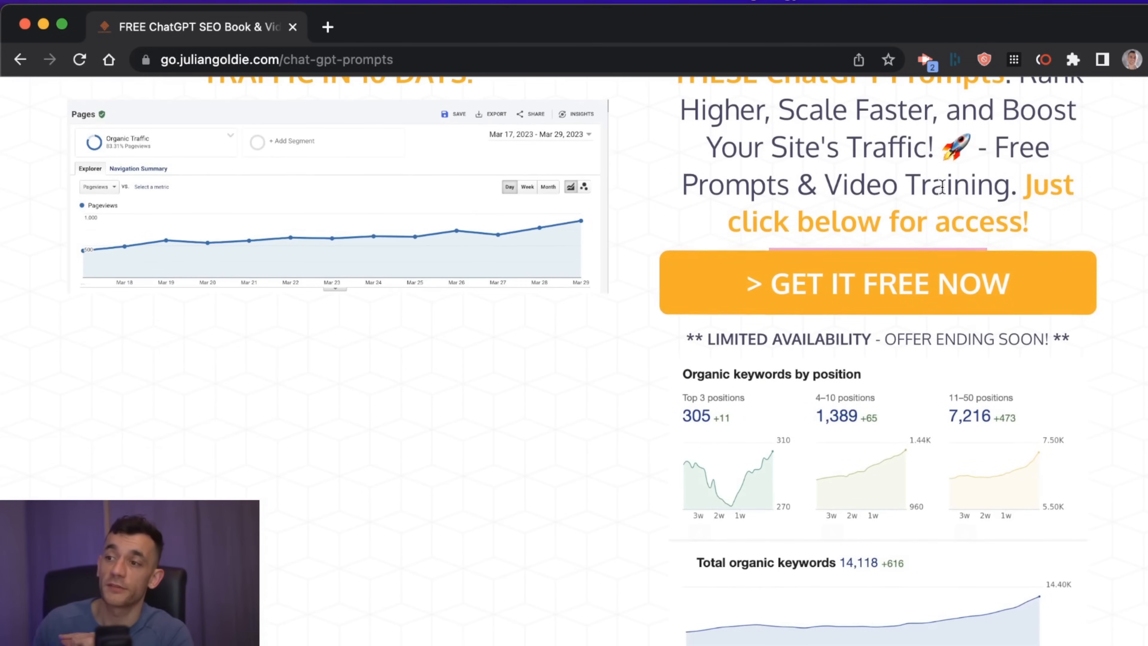
{"action": "scroll", "scroll_direction": "up", "scroll_amount": 3}
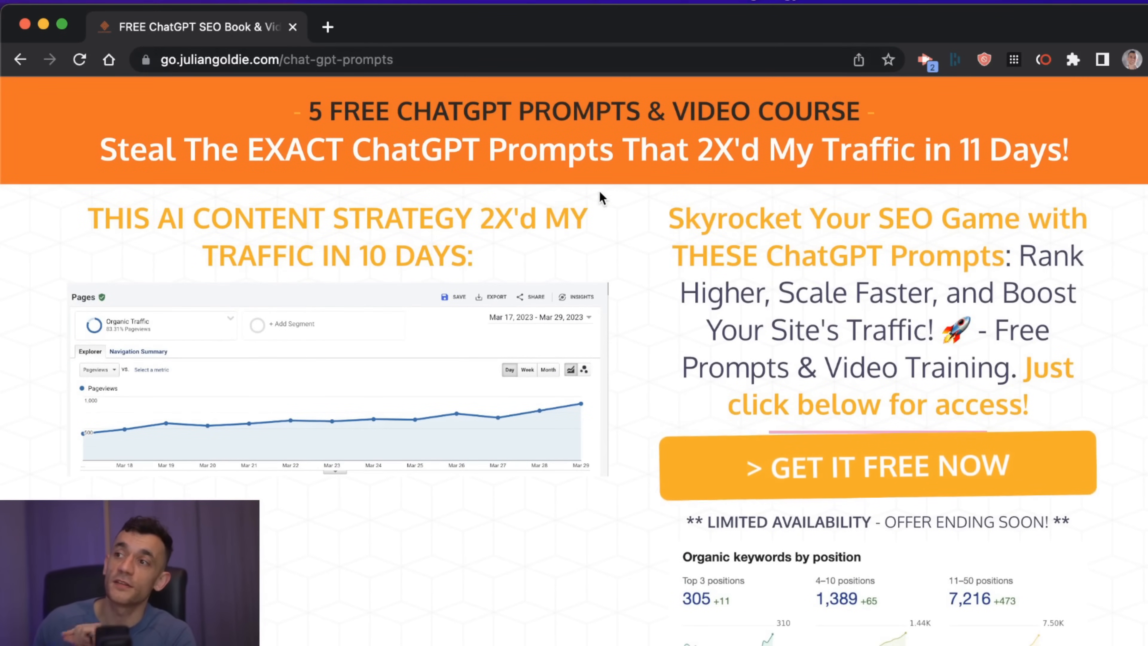
{"action": "scroll", "scroll_direction": "down", "scroll_amount": 3}
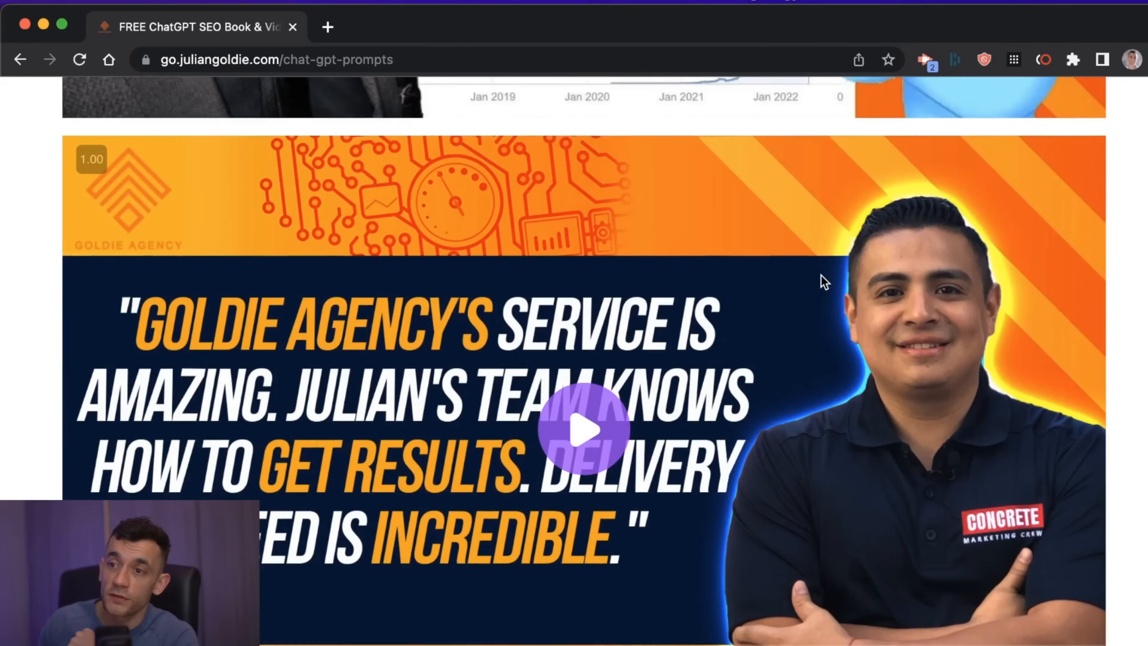
{"action": "scroll", "scroll_direction": "down", "scroll_amount": 3}
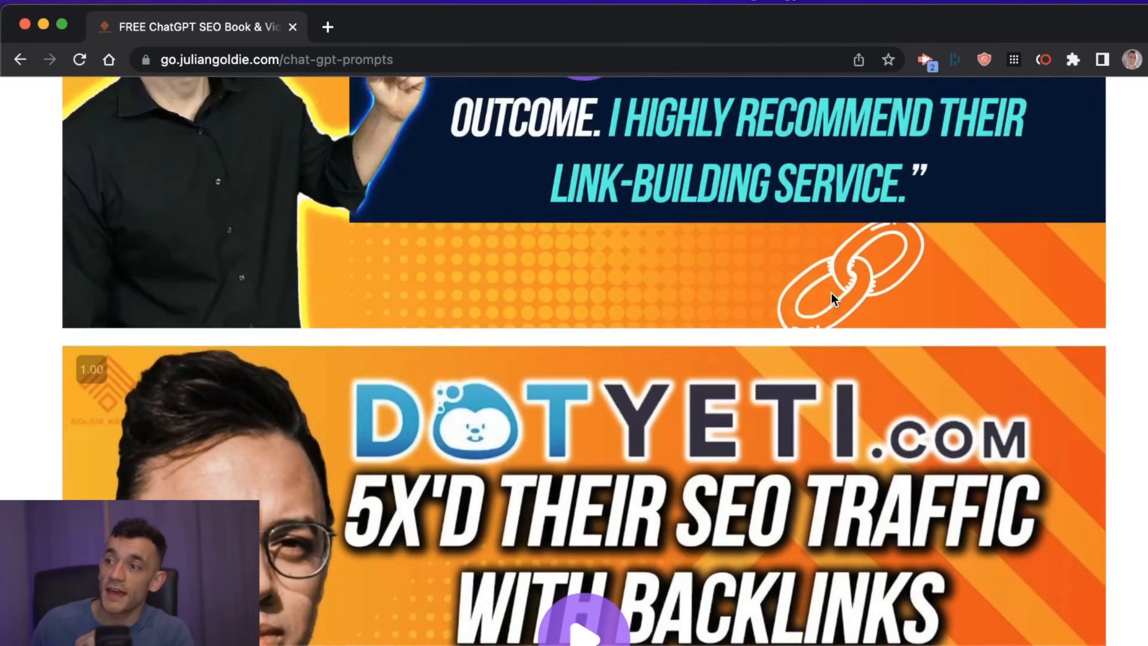